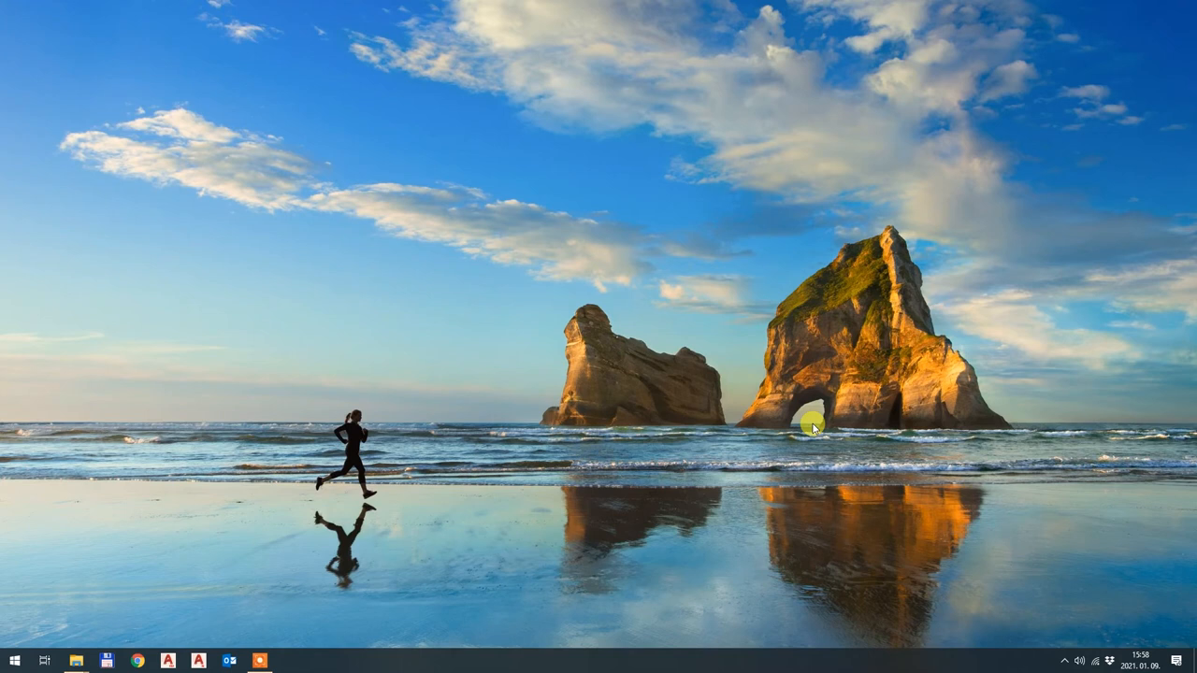
mouse_move(746, 447)
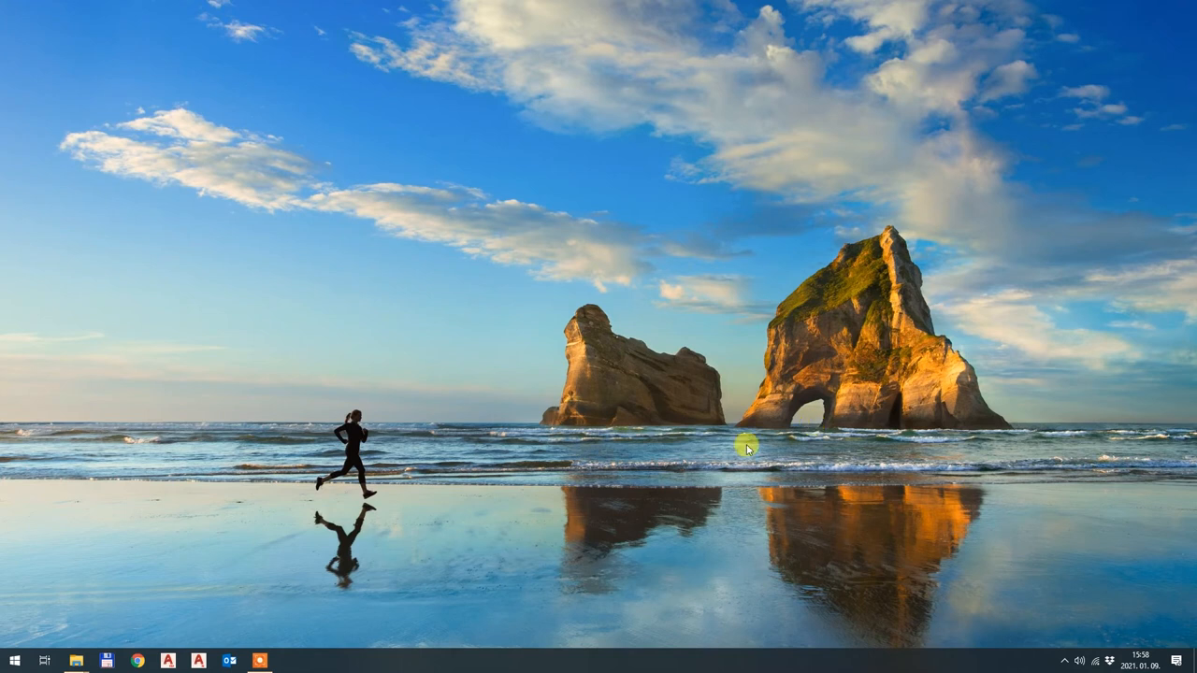
mouse_move(733, 458)
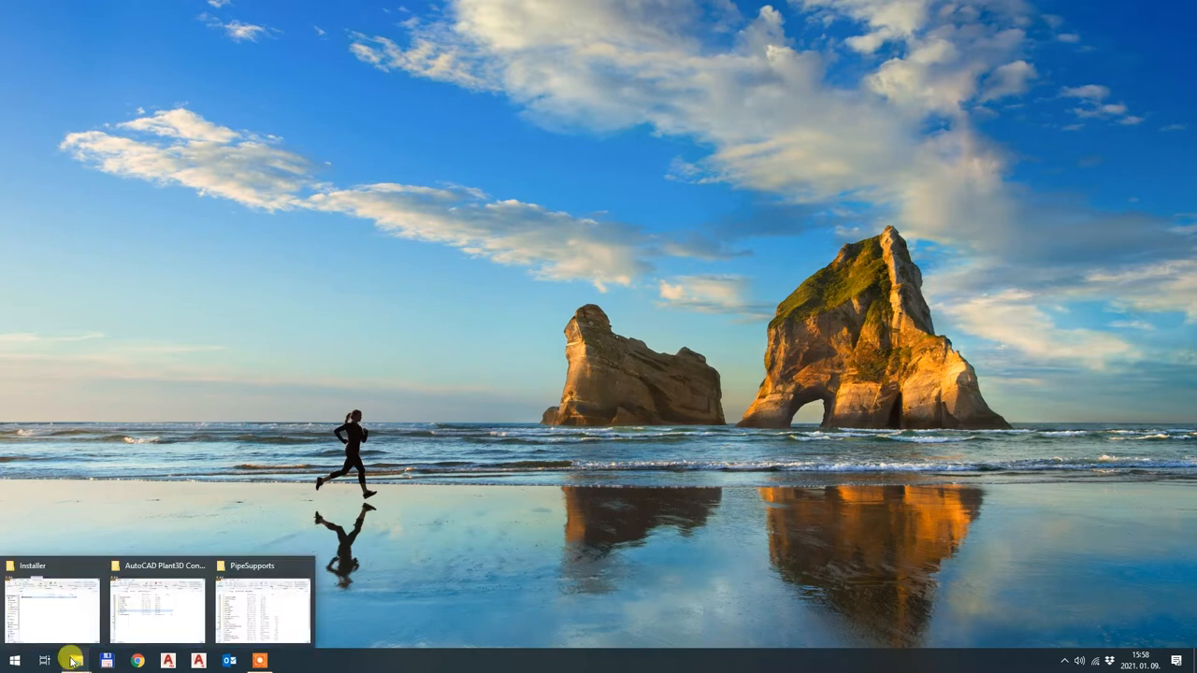
- Launch the Python_Valve installer from the Installer folder window
click(52, 608)
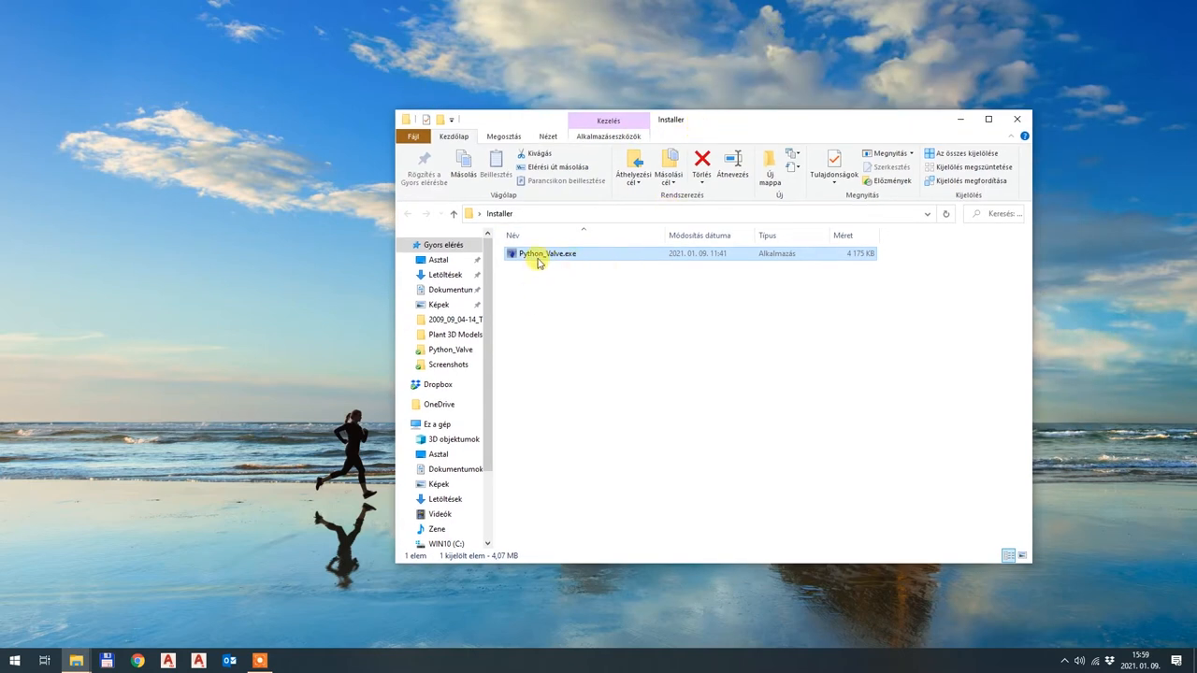
double_click(546, 254)
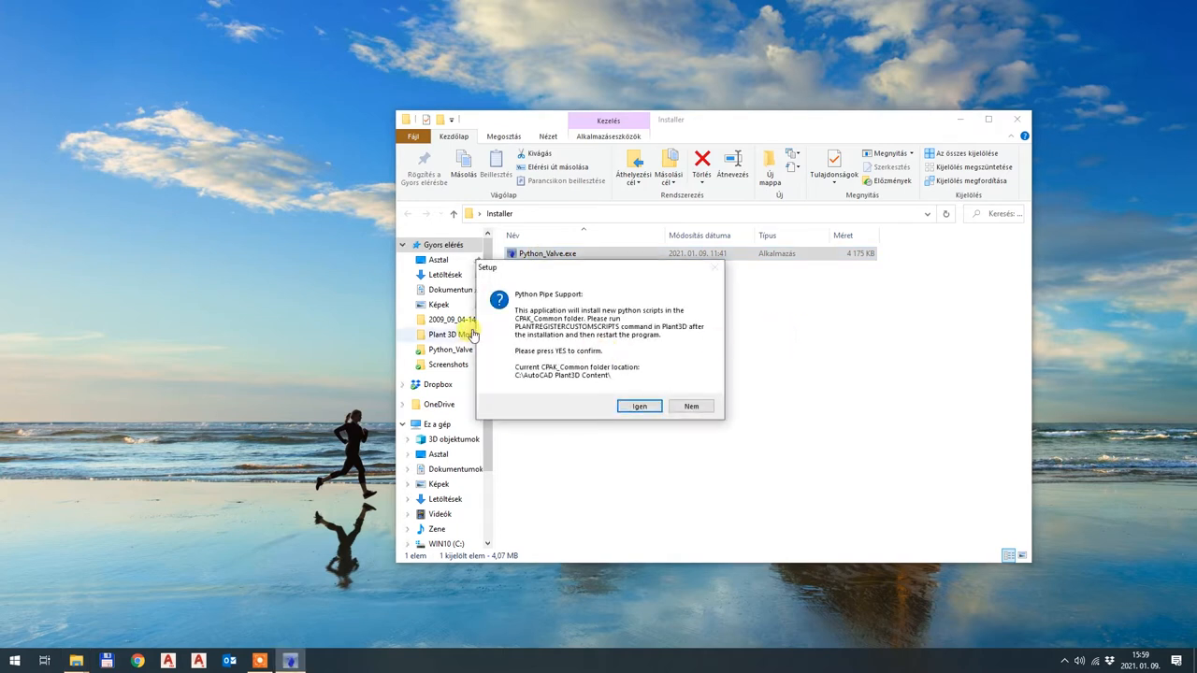
mouse_move(643, 354)
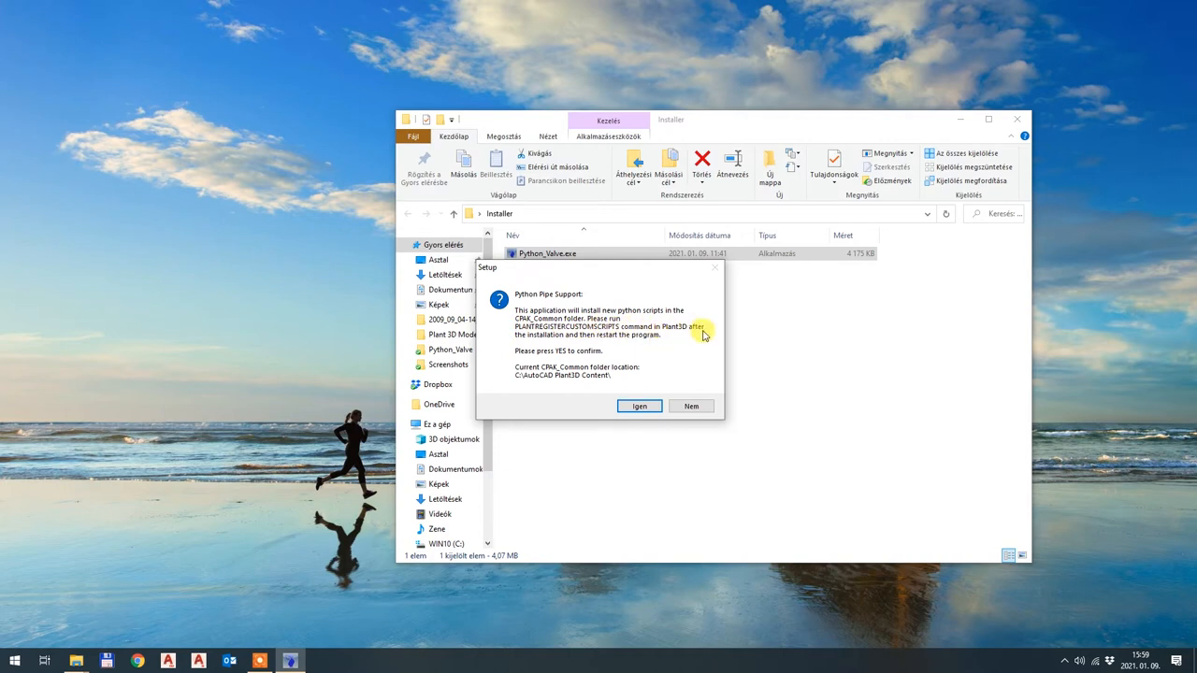
mouse_move(666, 344)
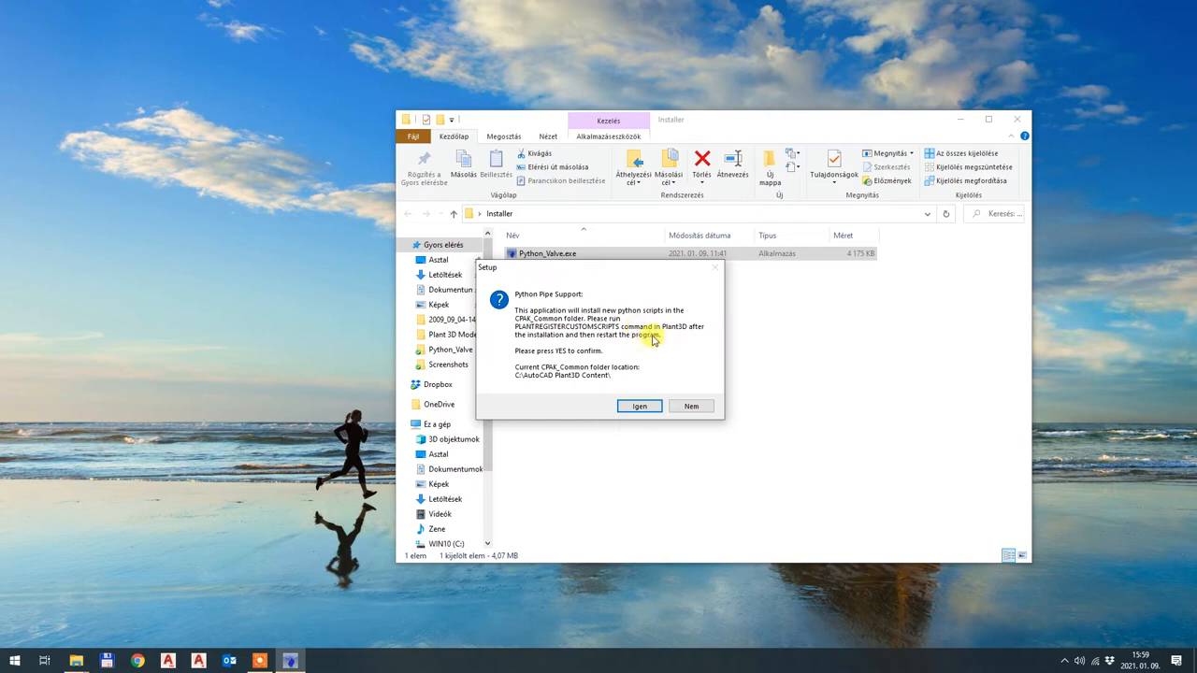
mouse_move(641, 333)
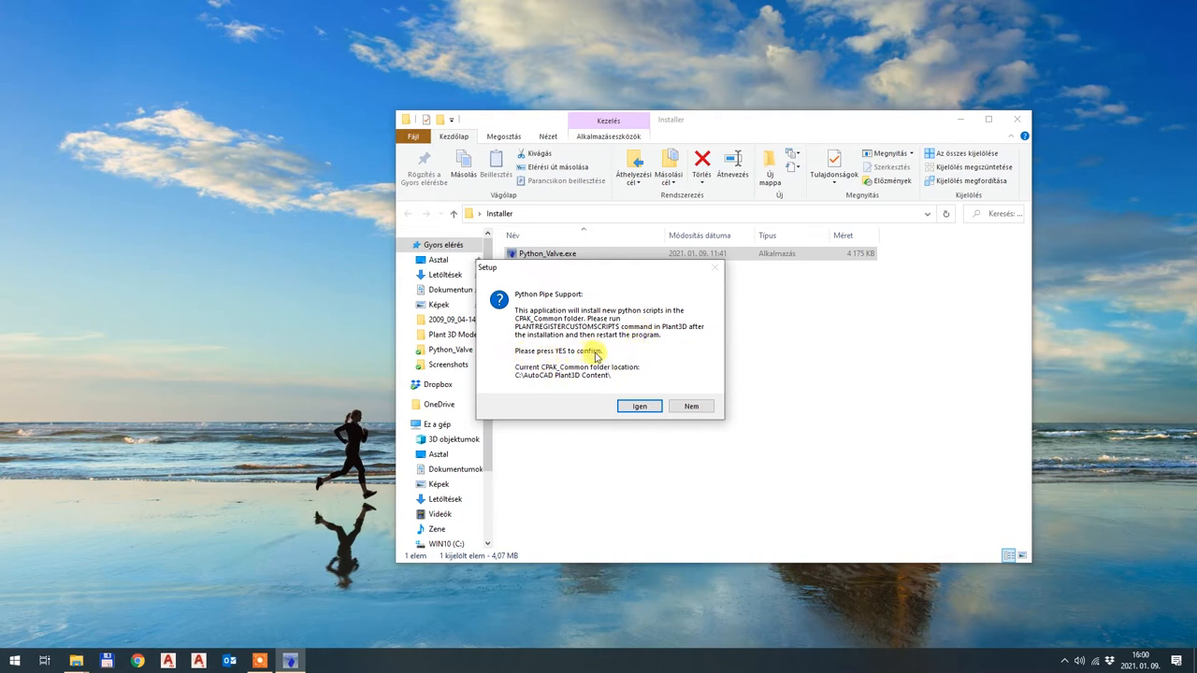
mouse_move(520, 385)
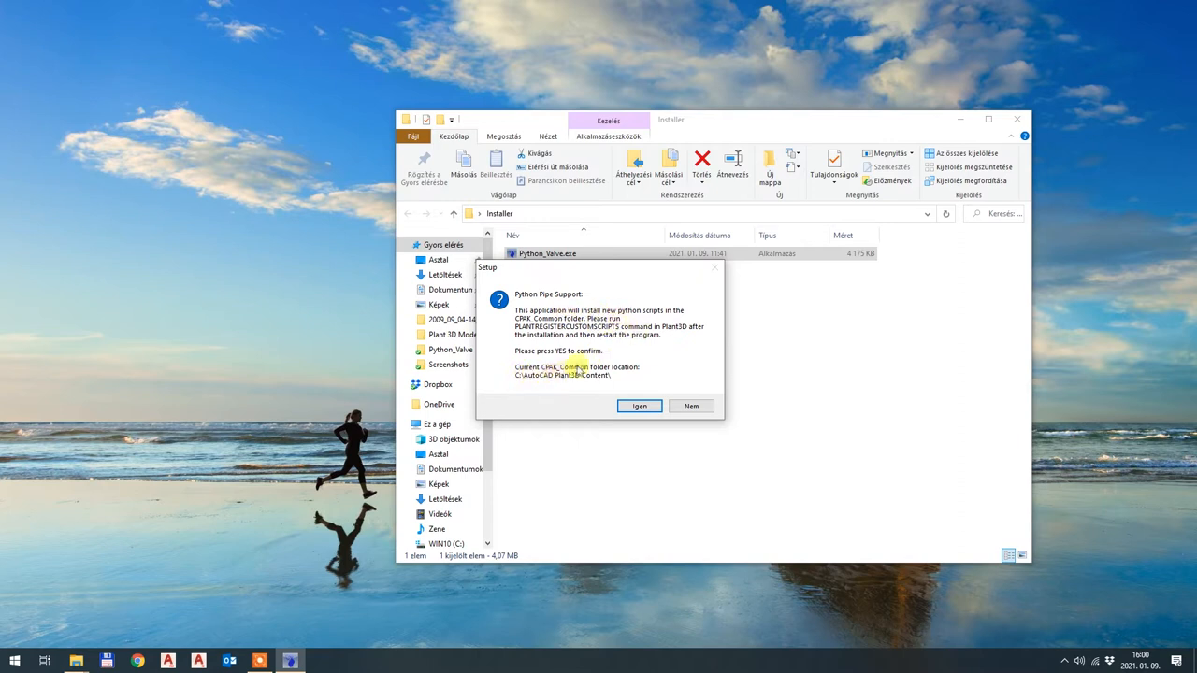
mouse_move(649, 381)
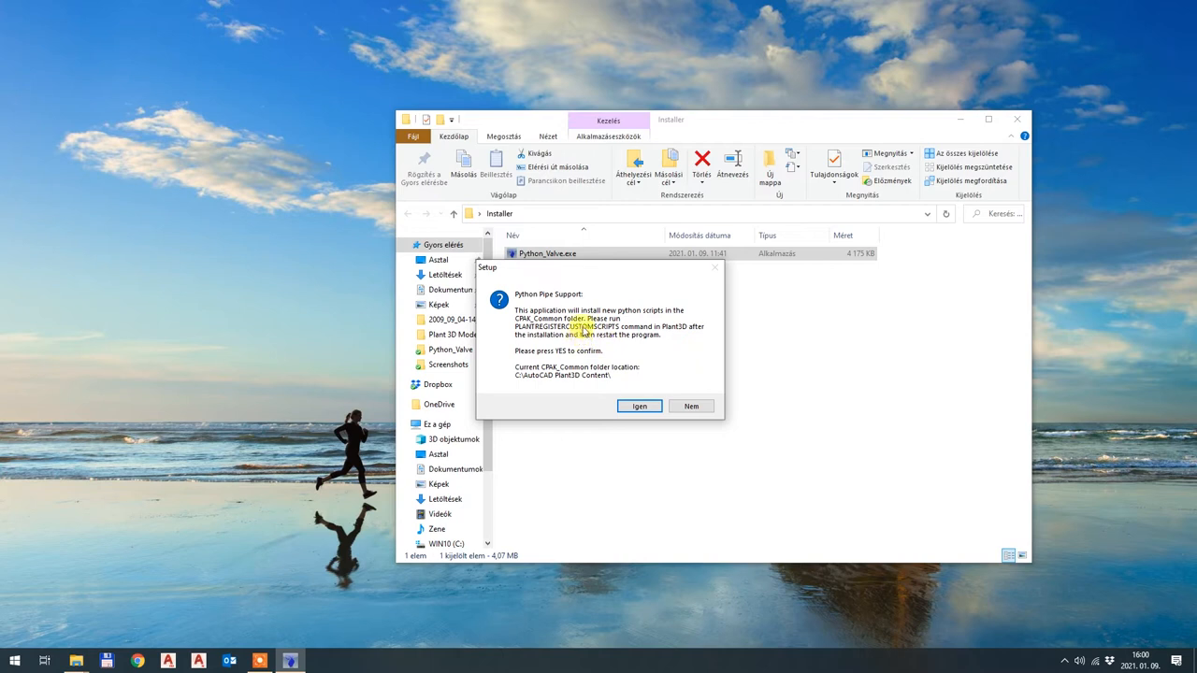
mouse_move(851, 331)
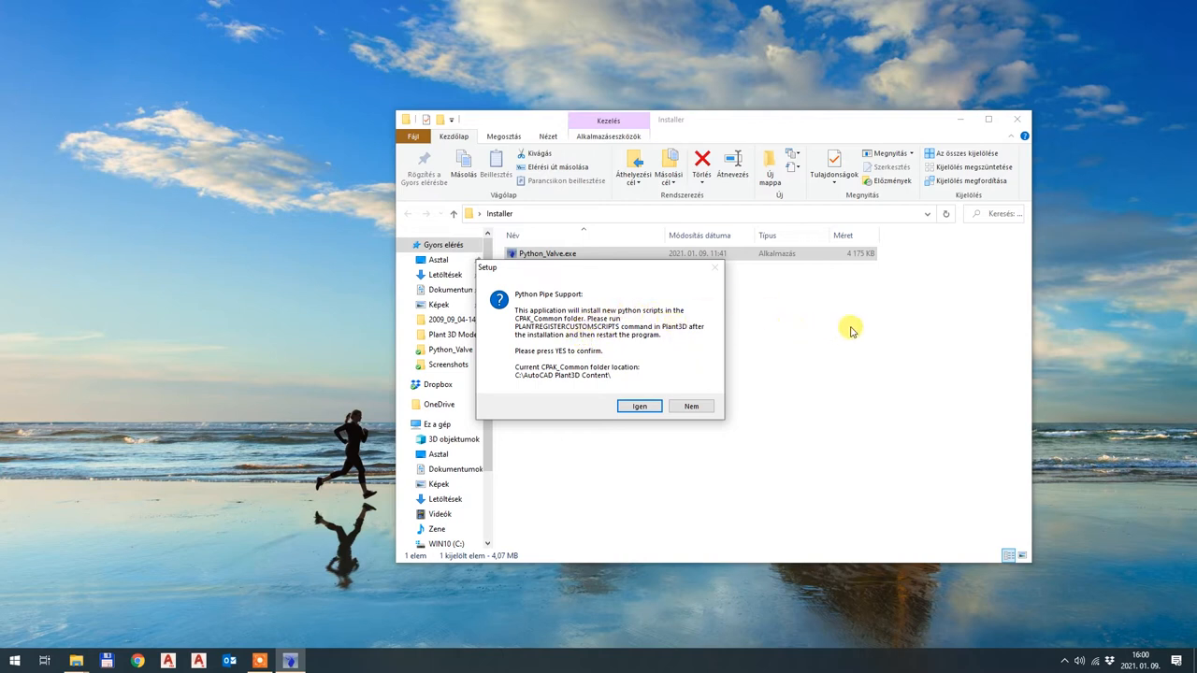
mouse_move(920, 320)
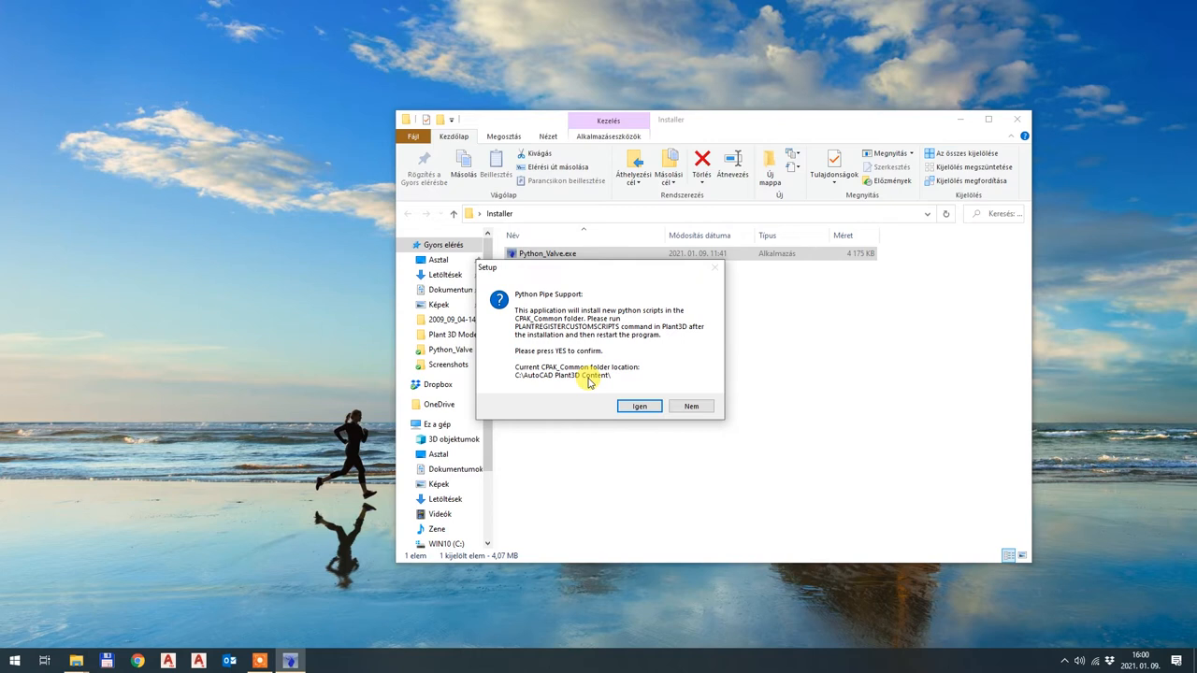
mouse_move(501, 371)
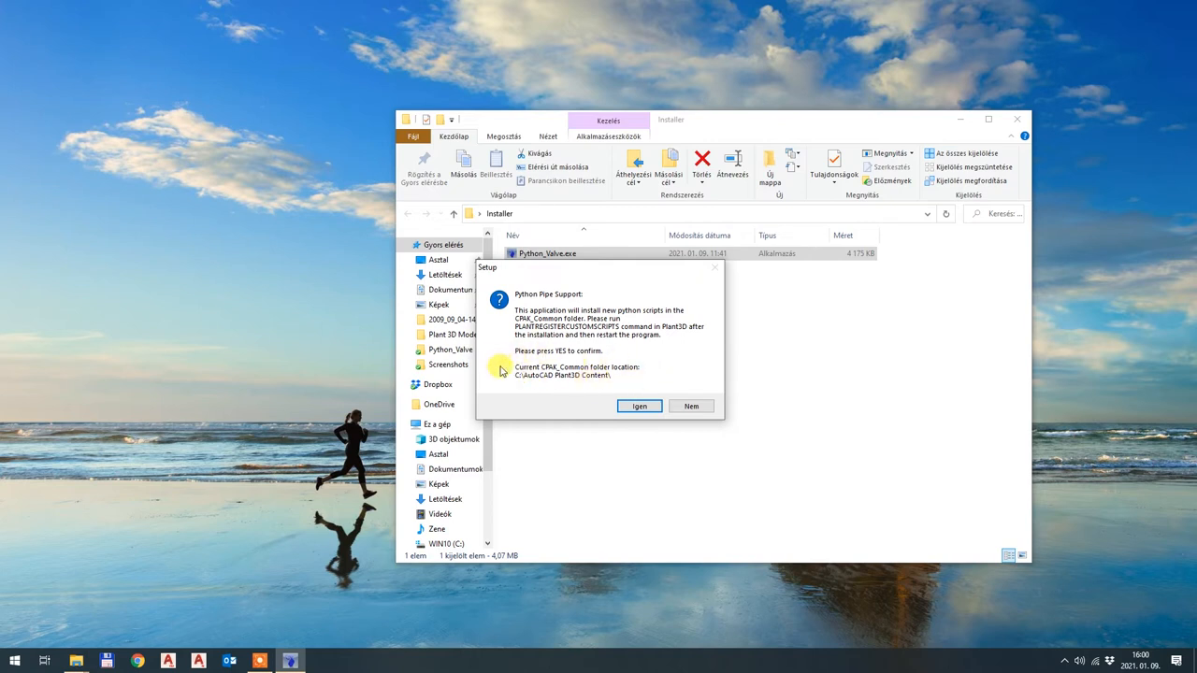
mouse_move(658, 380)
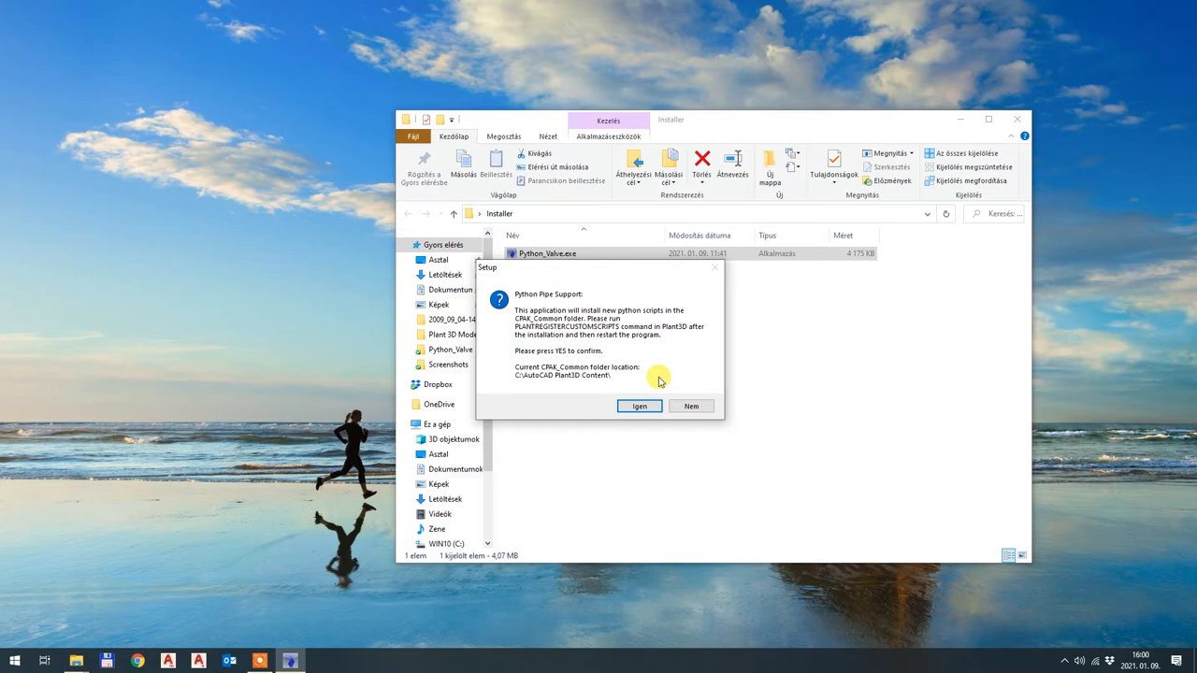
mouse_move(619, 386)
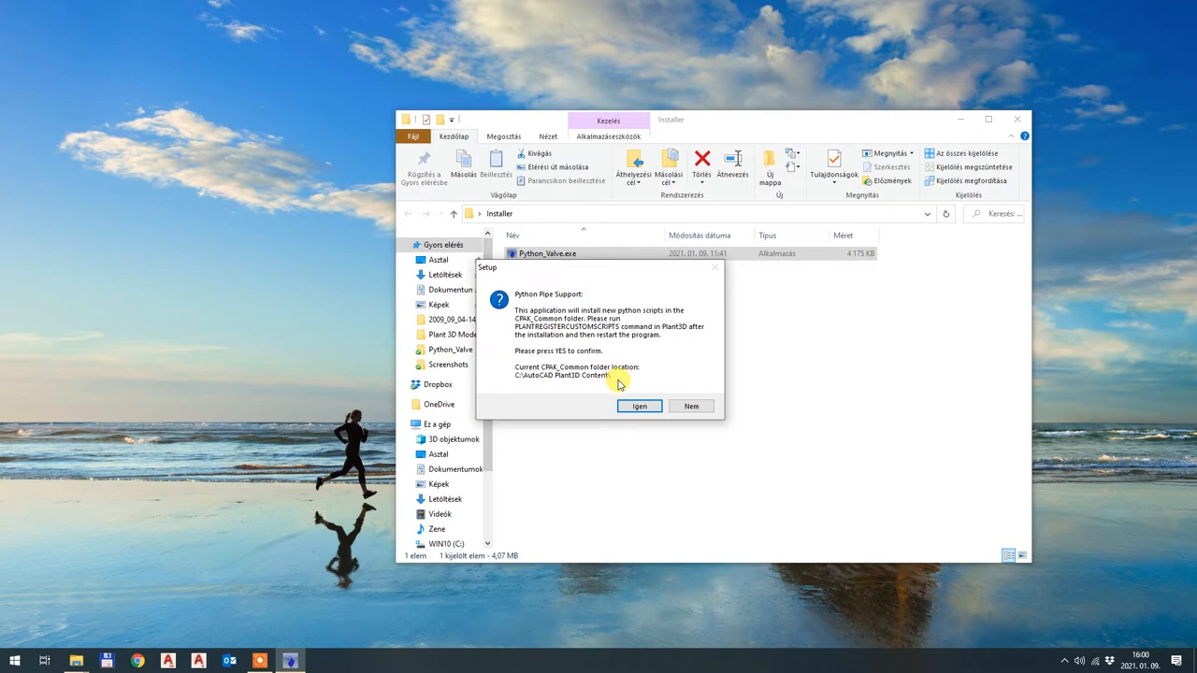
mouse_move(527, 387)
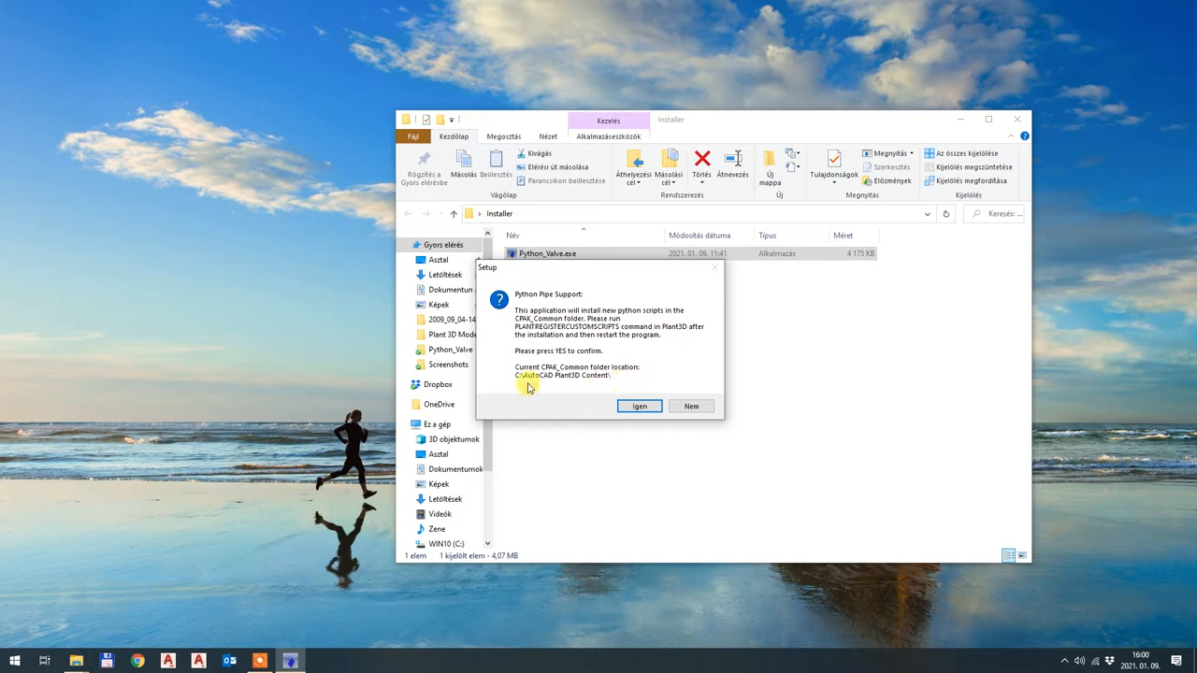
mouse_move(583, 390)
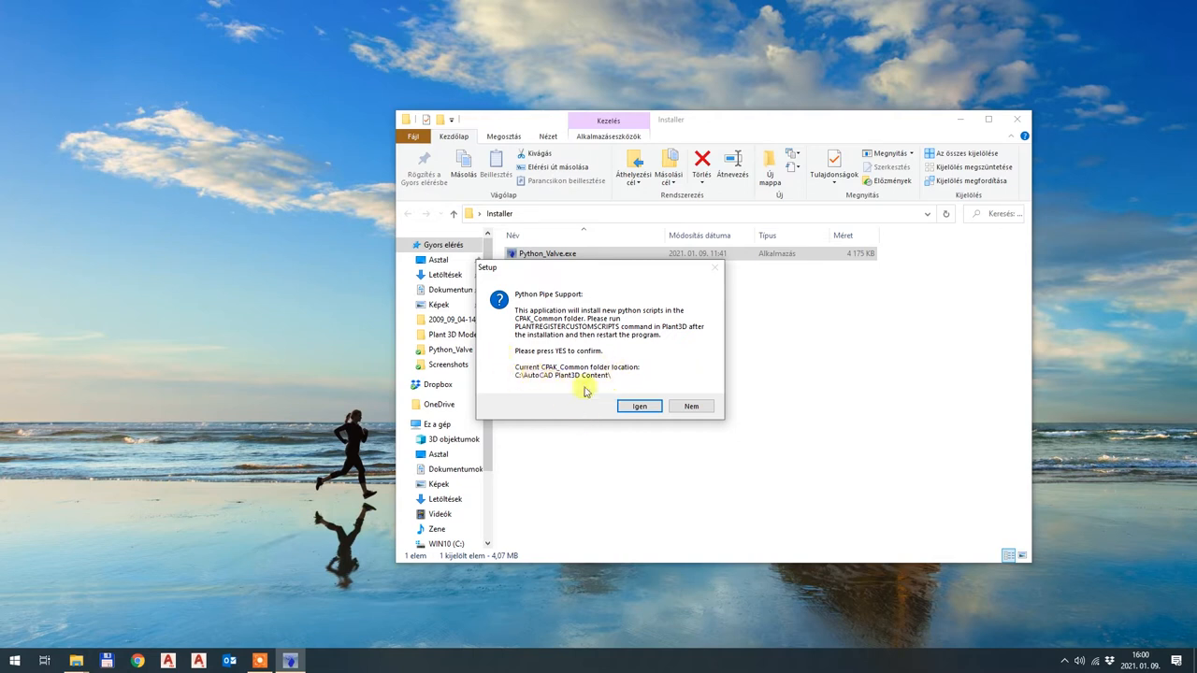
mouse_move(670, 387)
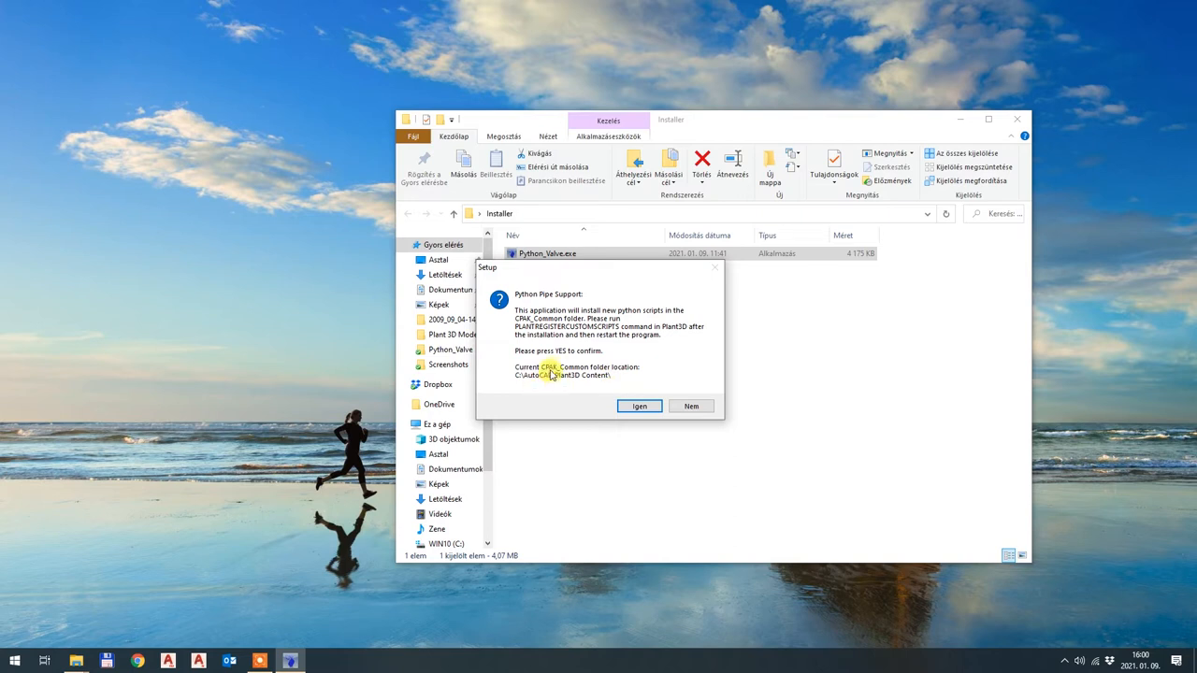
mouse_move(602, 363)
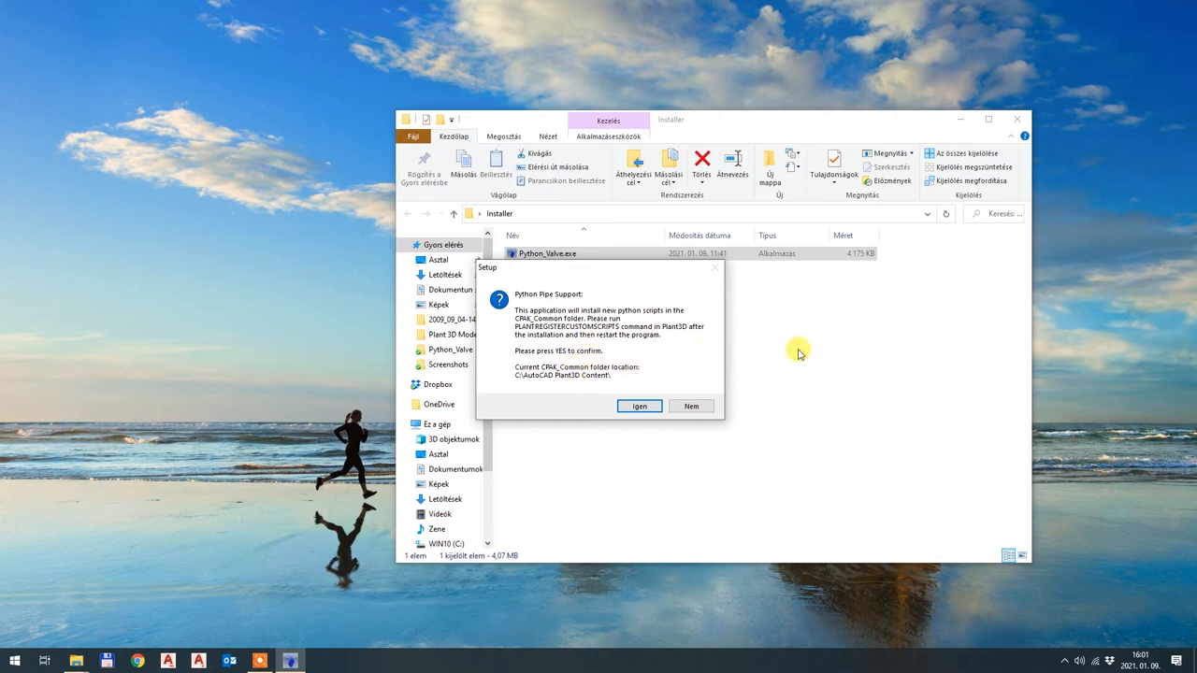
mouse_move(738, 333)
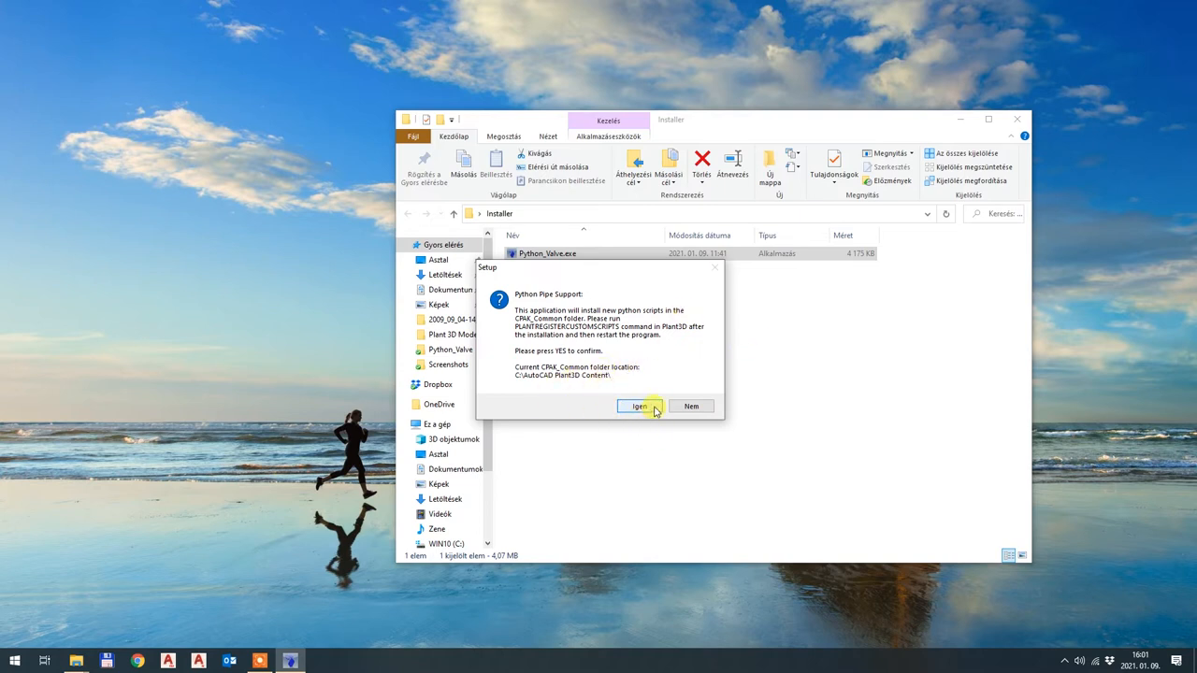
mouse_move(658, 390)
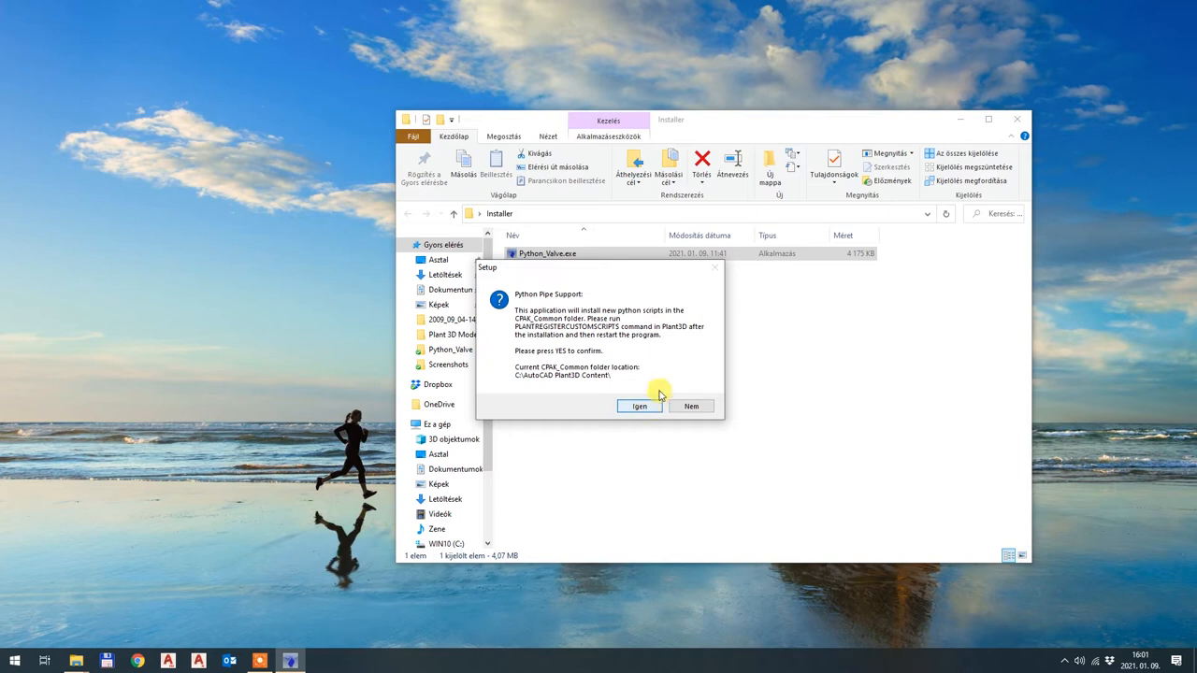
click(639, 406)
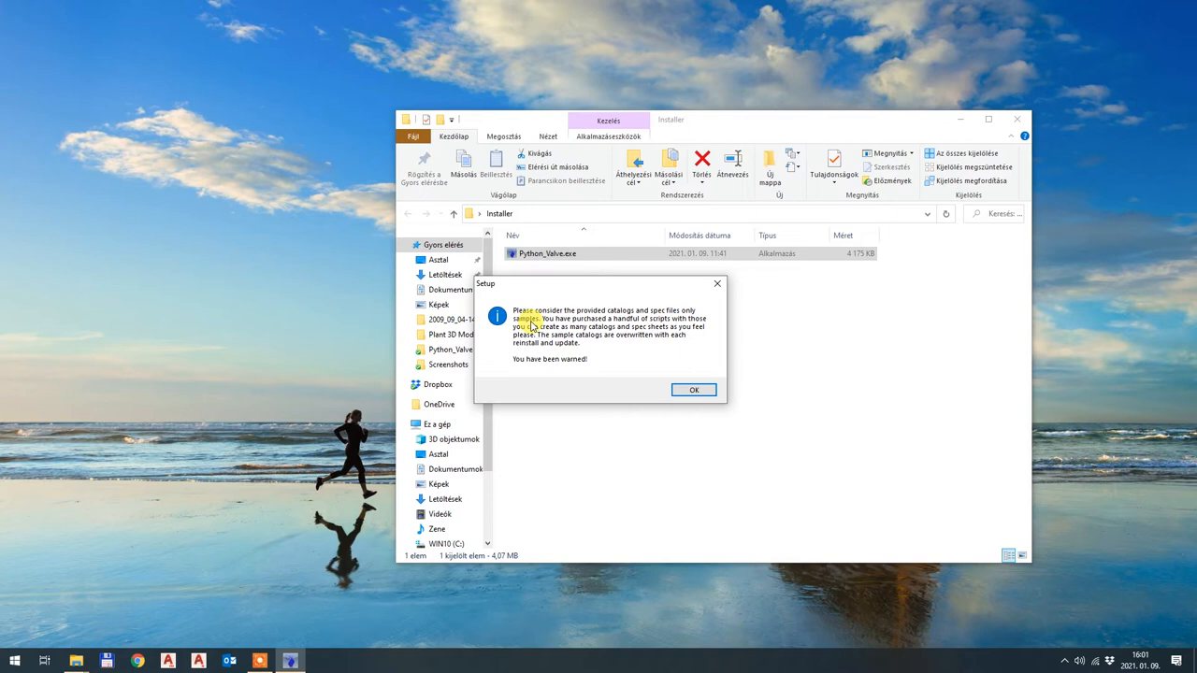
mouse_move(703, 312)
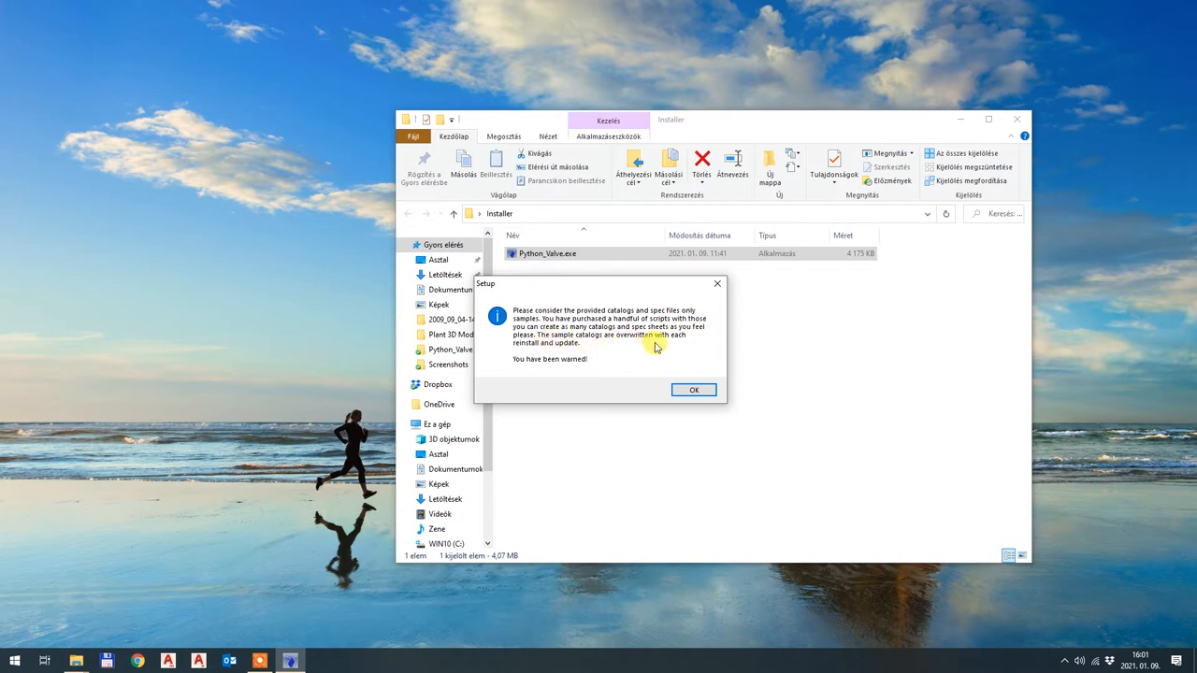
mouse_move(550, 391)
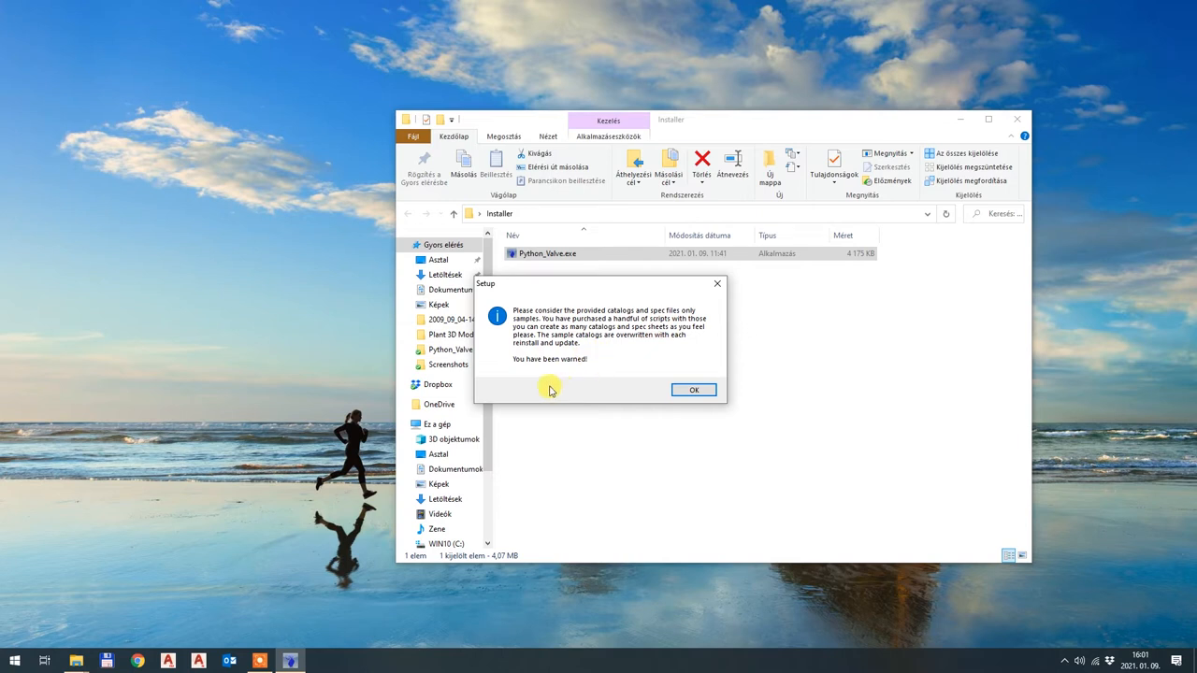
mouse_move(733, 404)
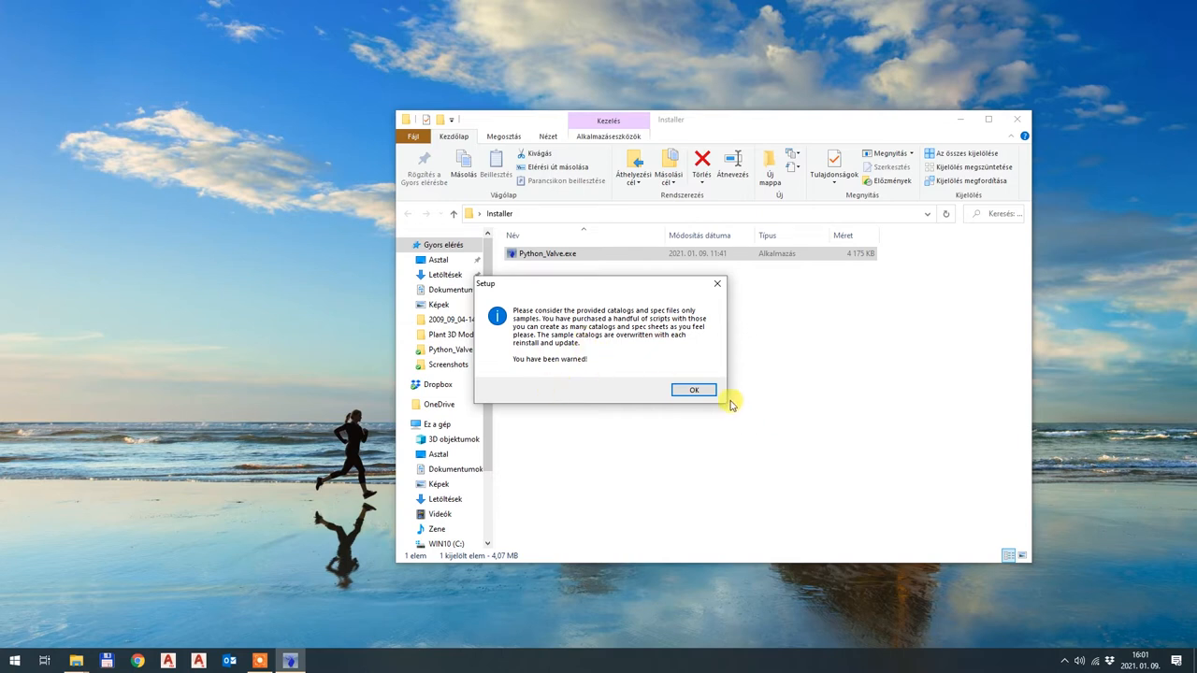
mouse_move(655, 351)
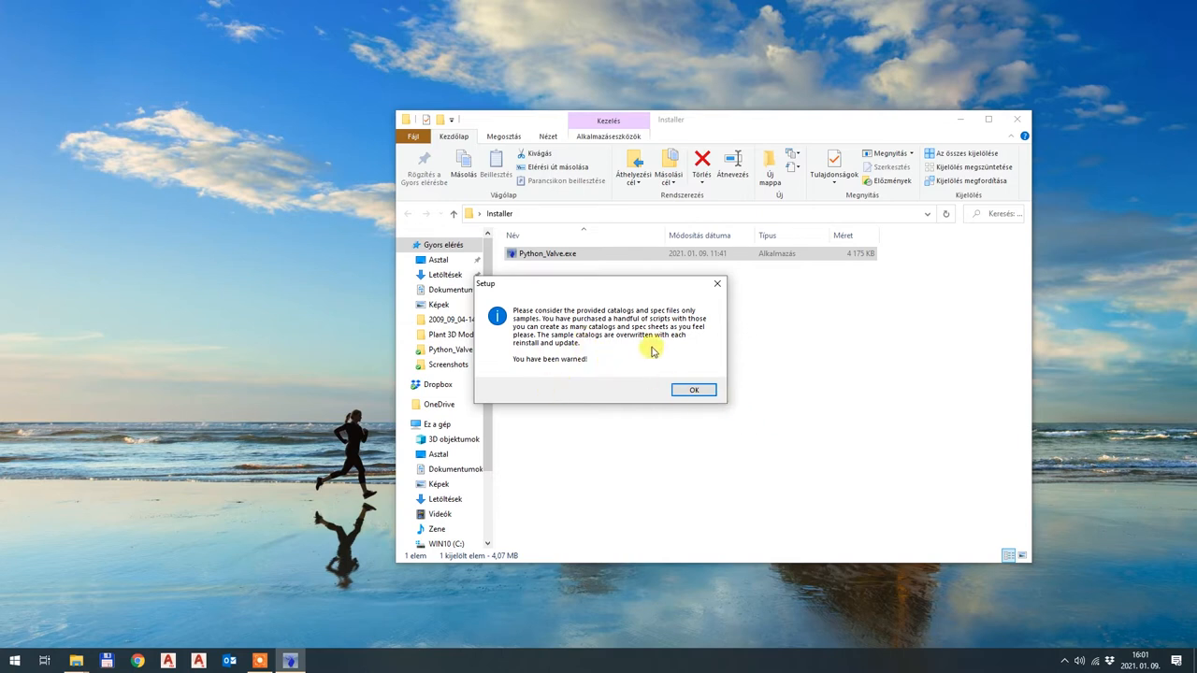
mouse_move(692, 335)
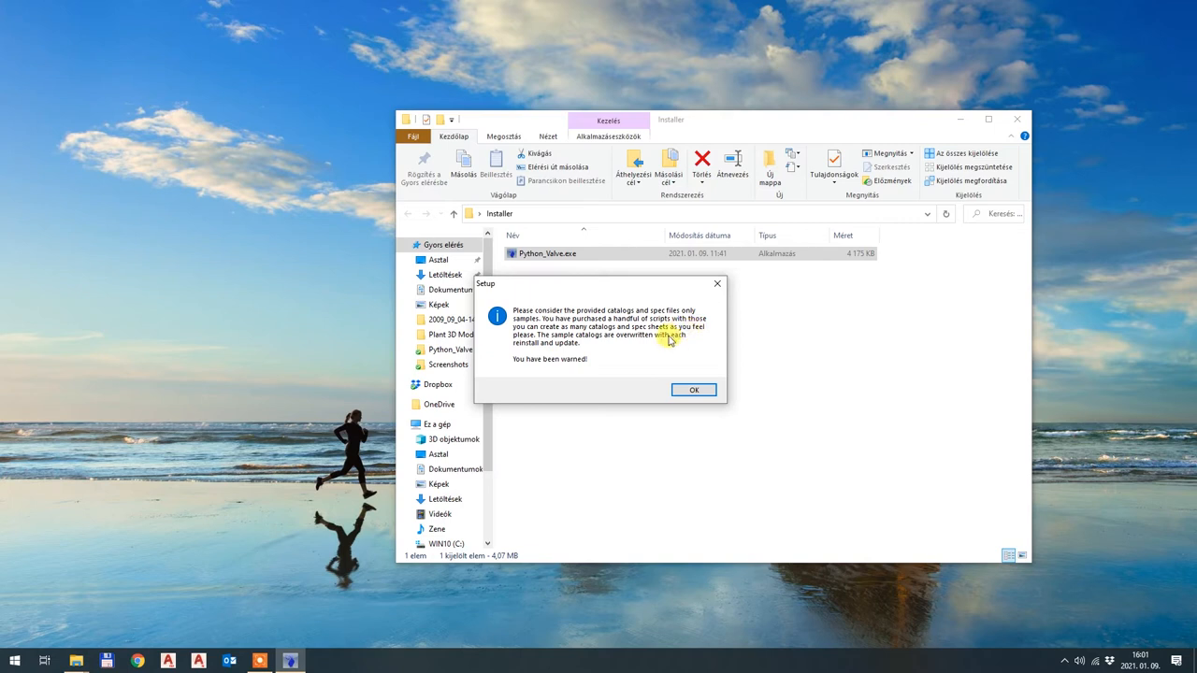
mouse_move(662, 344)
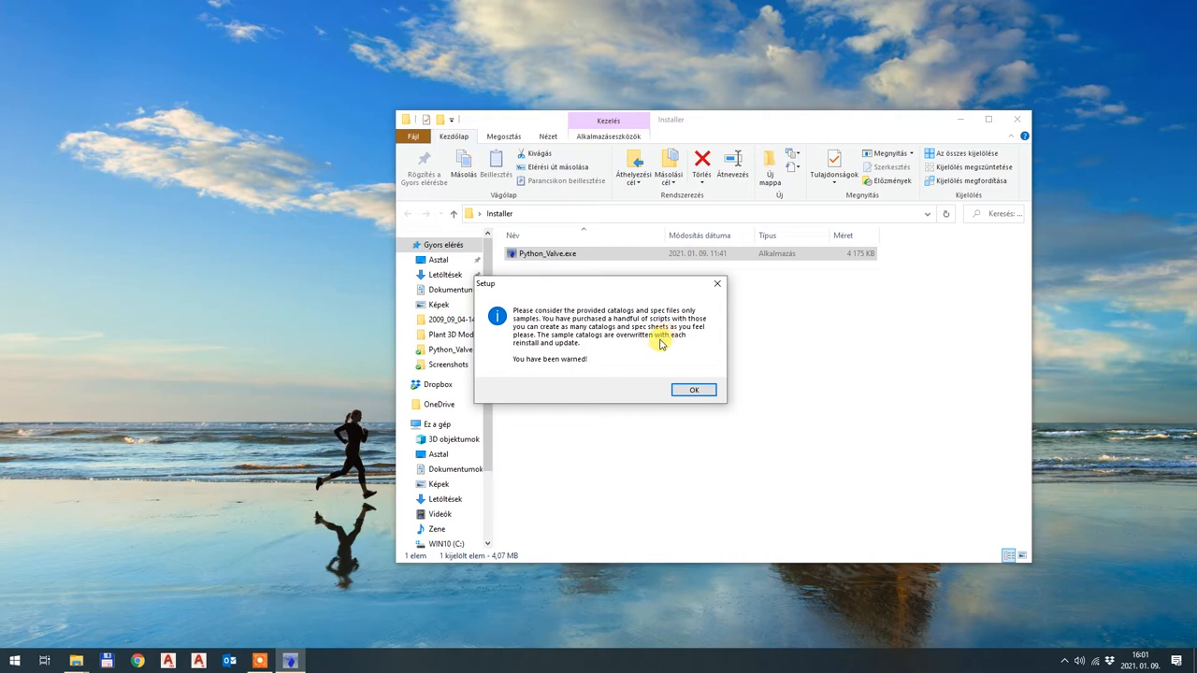
mouse_move(578, 374)
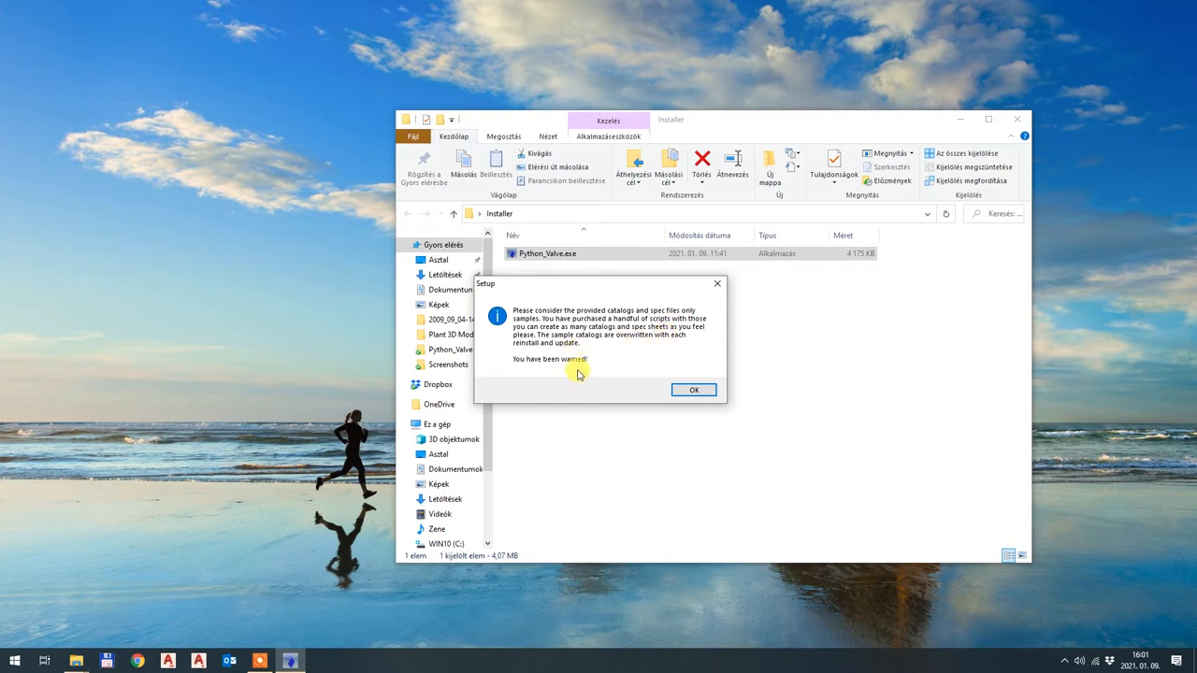
mouse_move(580, 370)
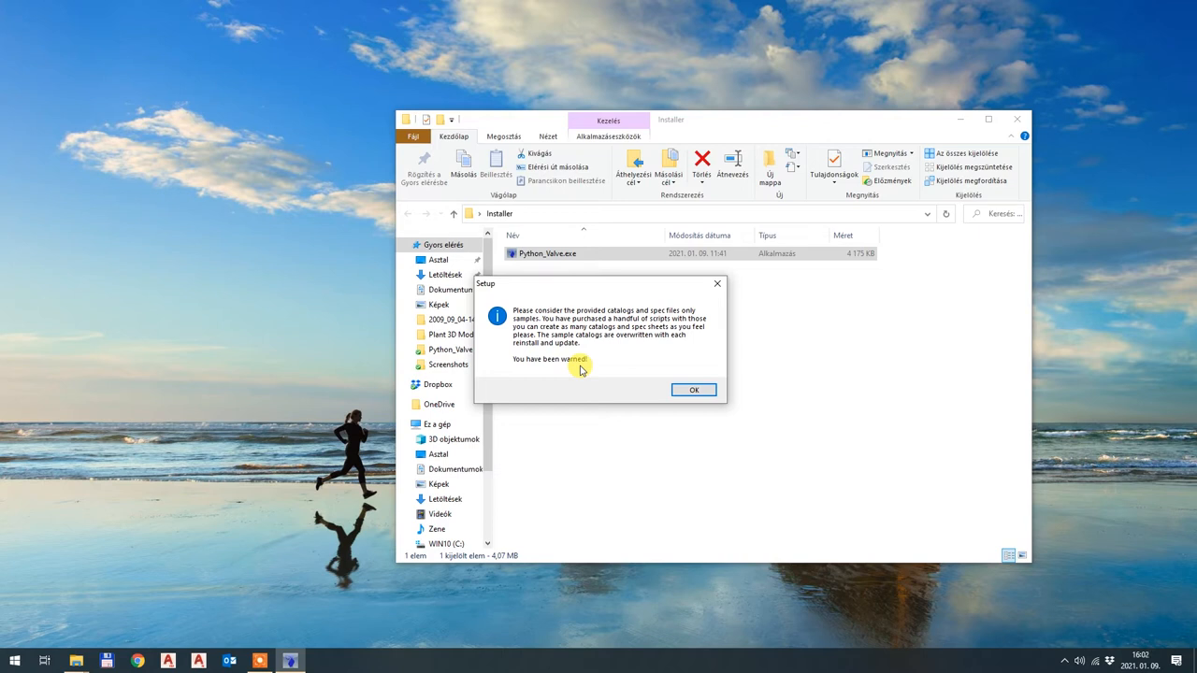
mouse_move(693, 371)
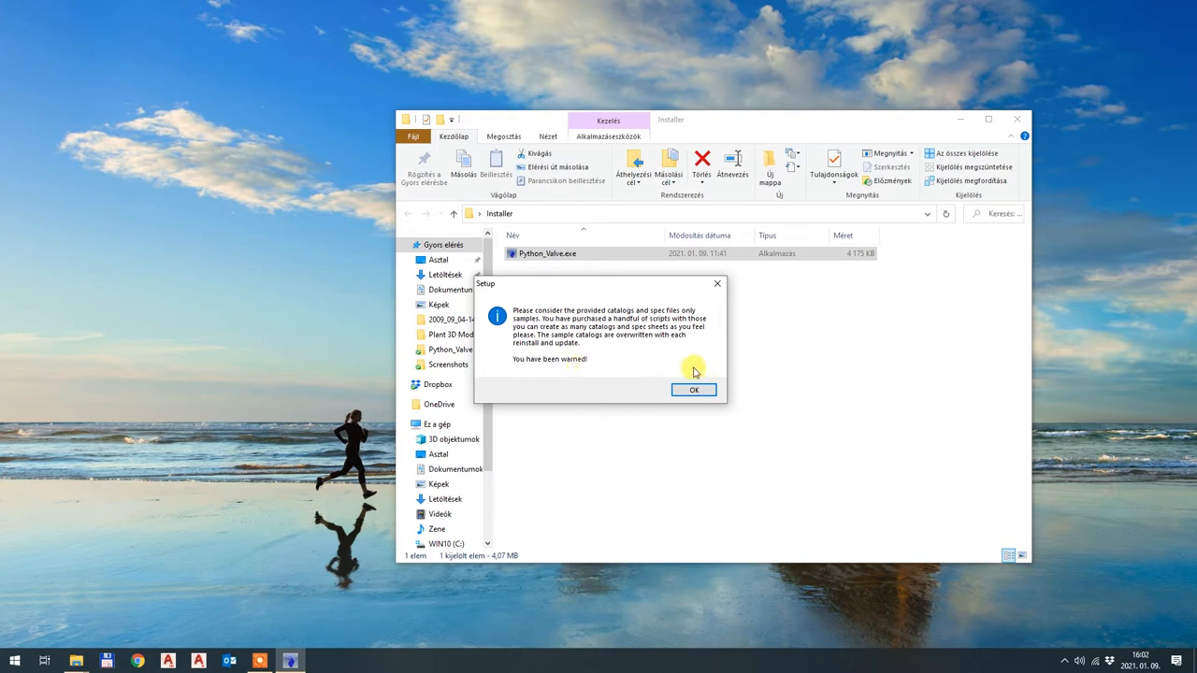
mouse_move(677, 359)
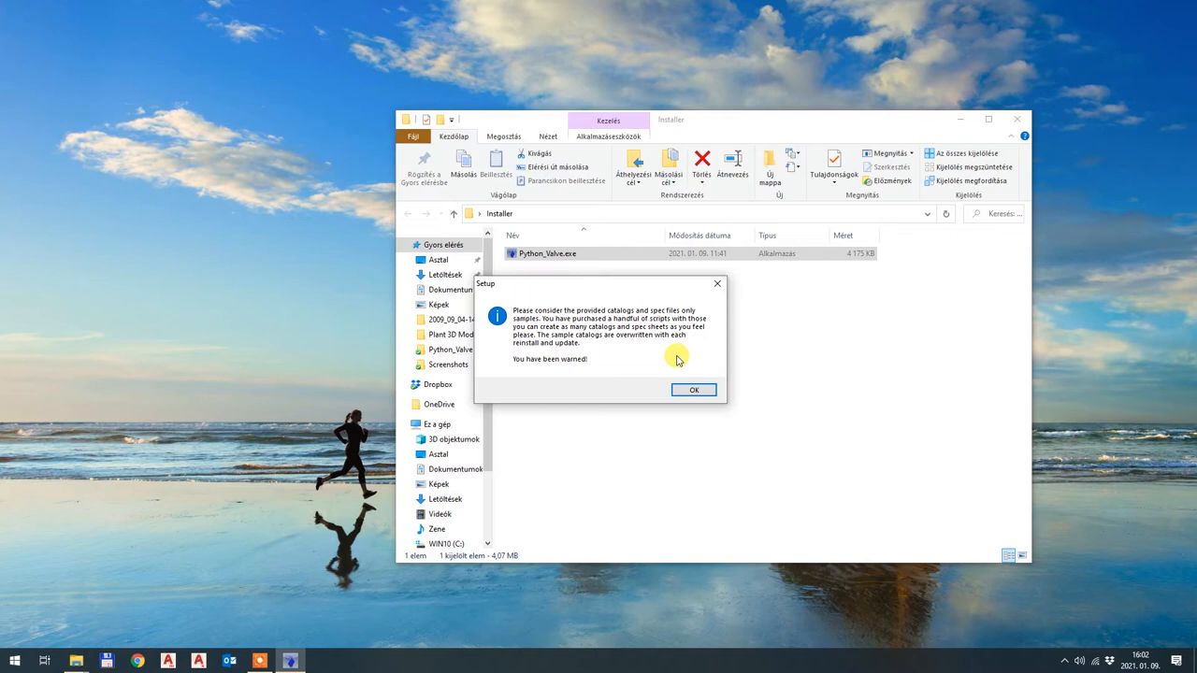
mouse_move(567, 362)
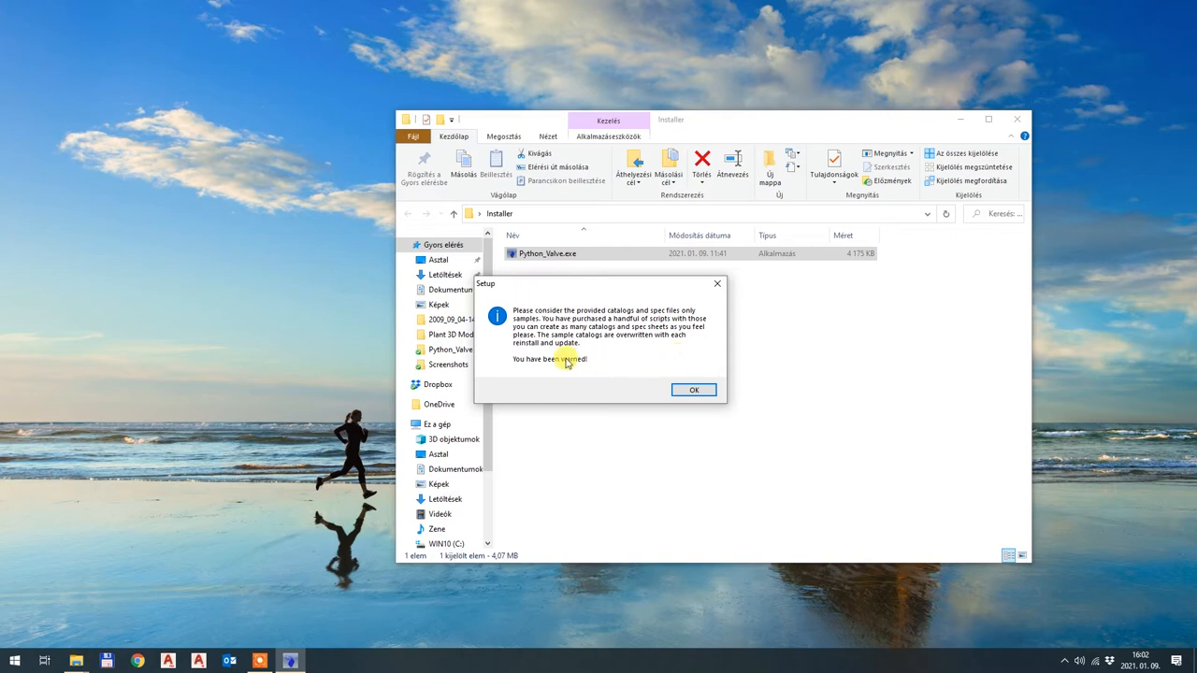
mouse_move(606, 370)
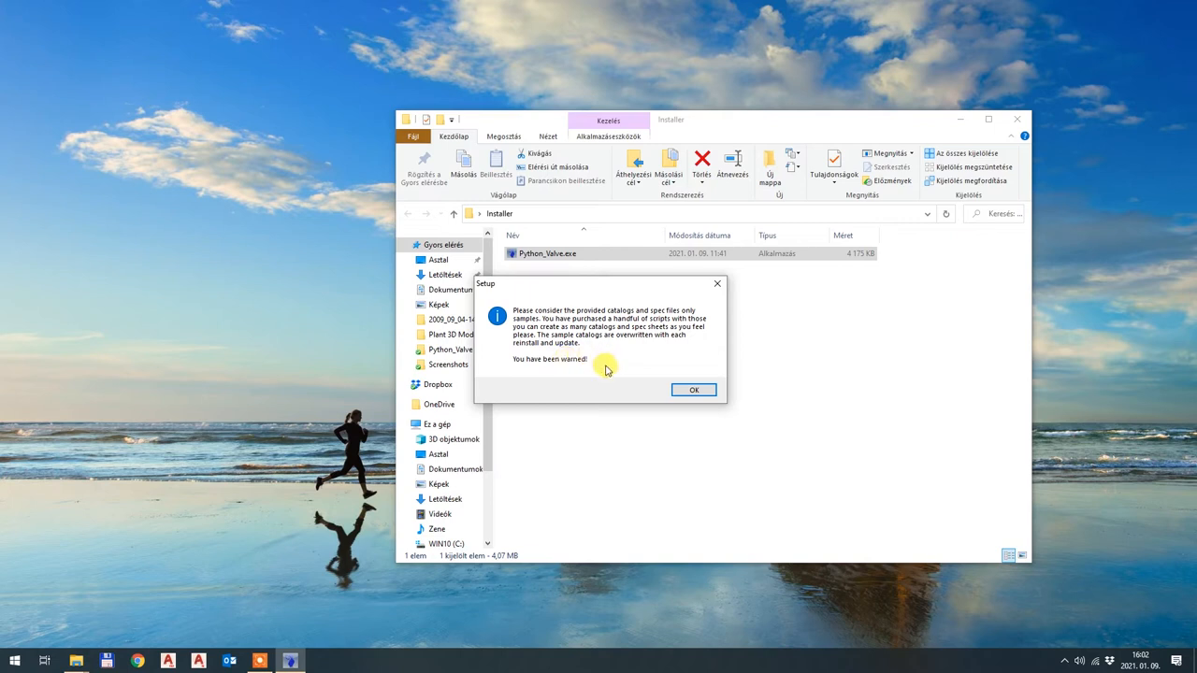
mouse_move(370, 669)
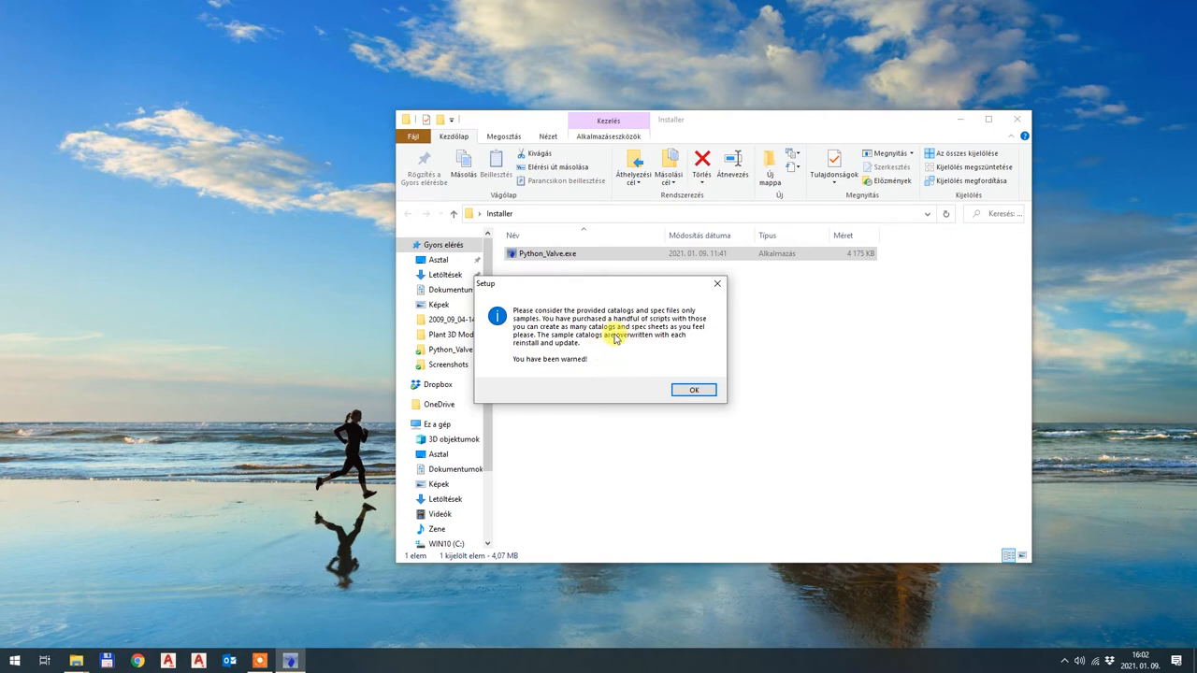
mouse_move(609, 359)
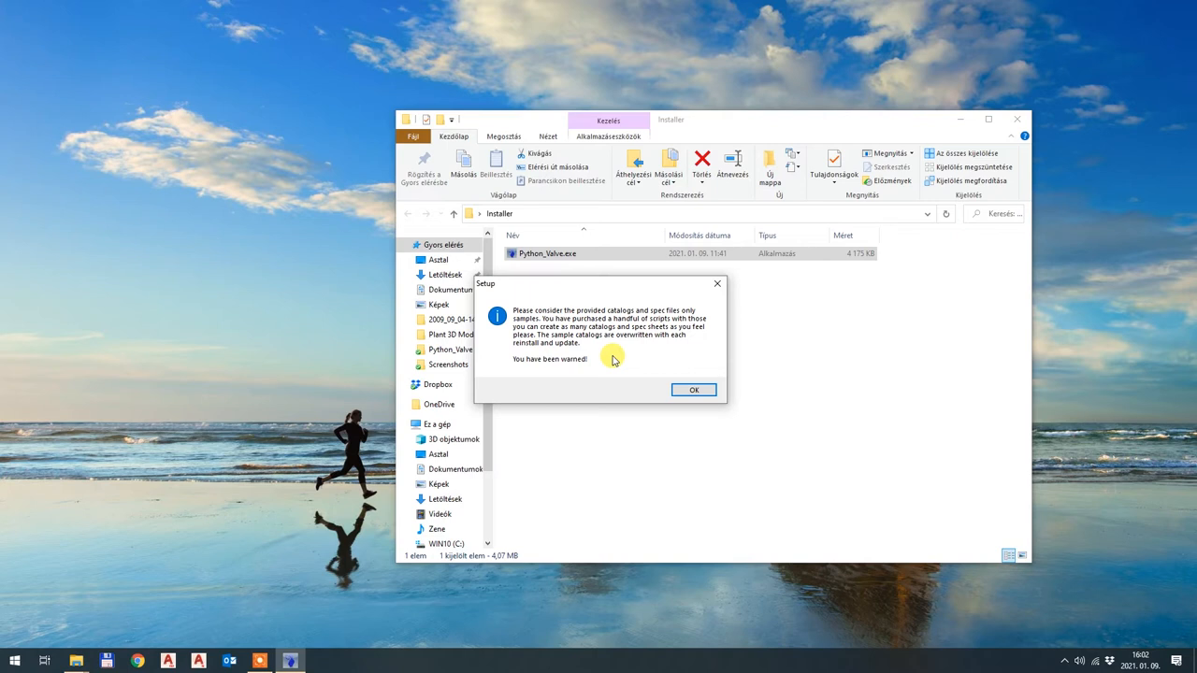
mouse_move(602, 350)
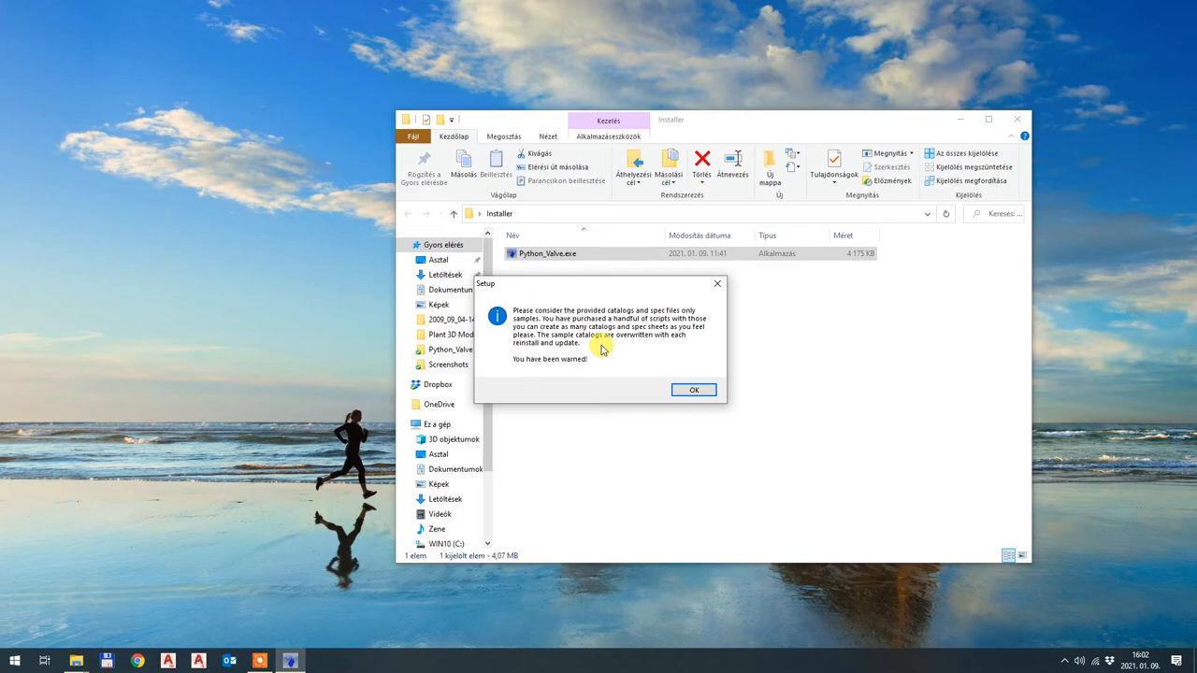
mouse_move(624, 366)
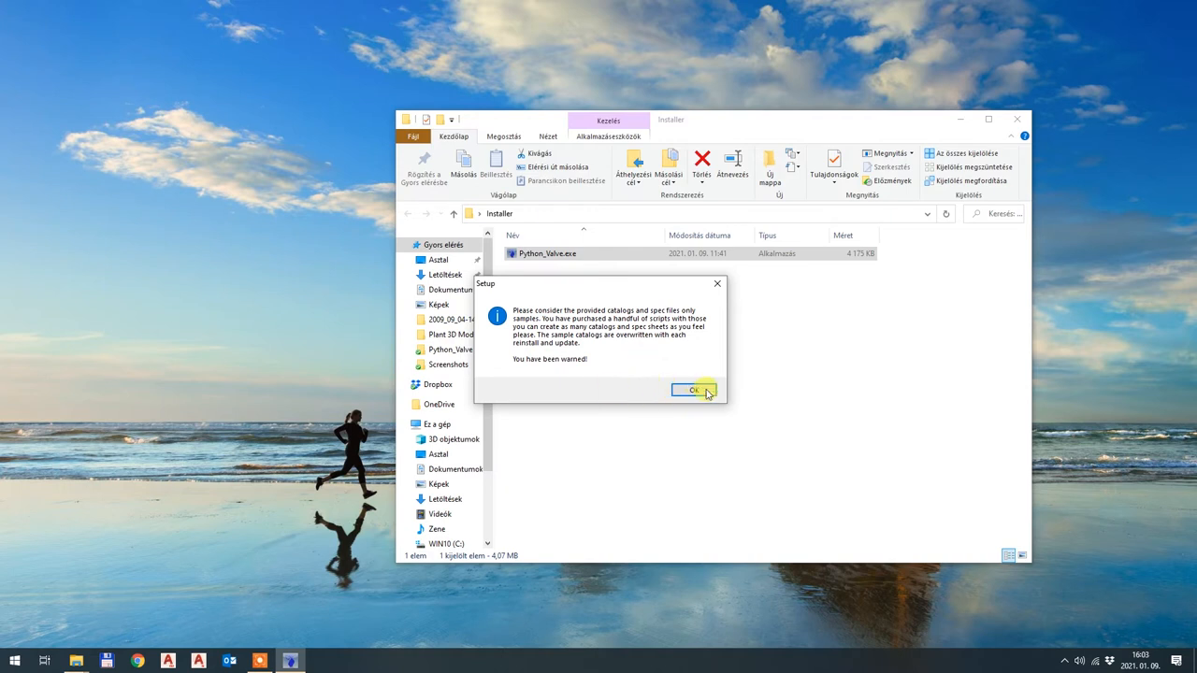
- Acknowledge the overwrite warning, install Python Valve, and allow replacing the valve catalog and versions drawing
click(692, 391)
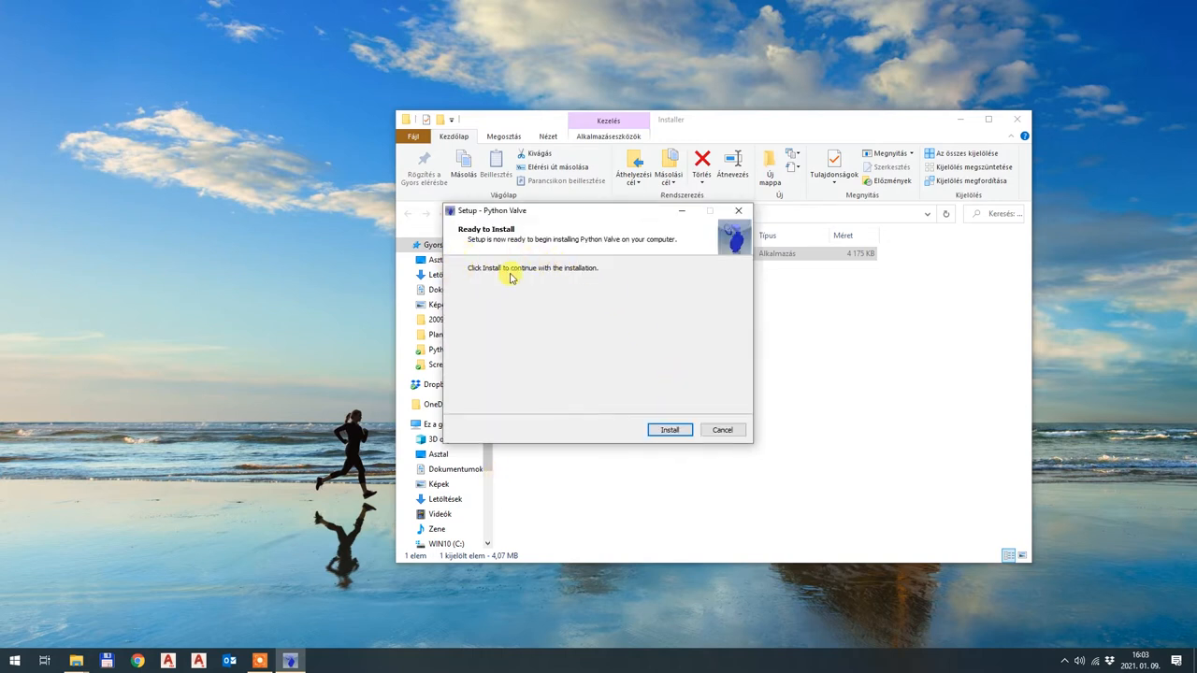
mouse_move(658, 275)
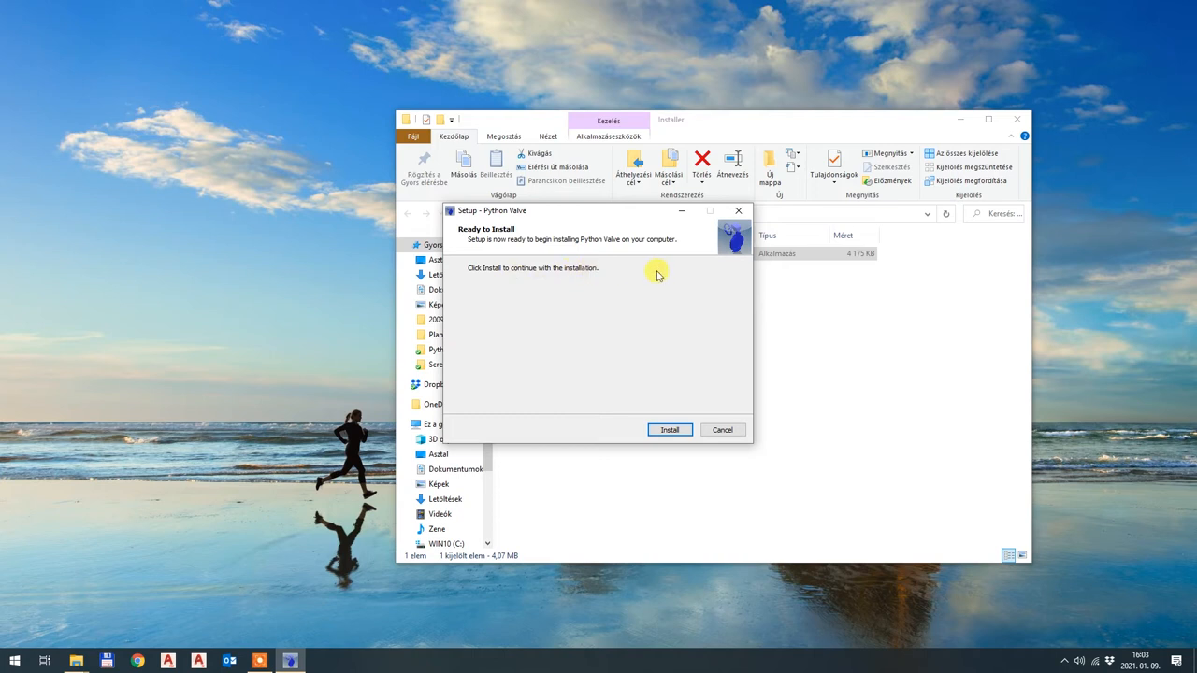
click(669, 428)
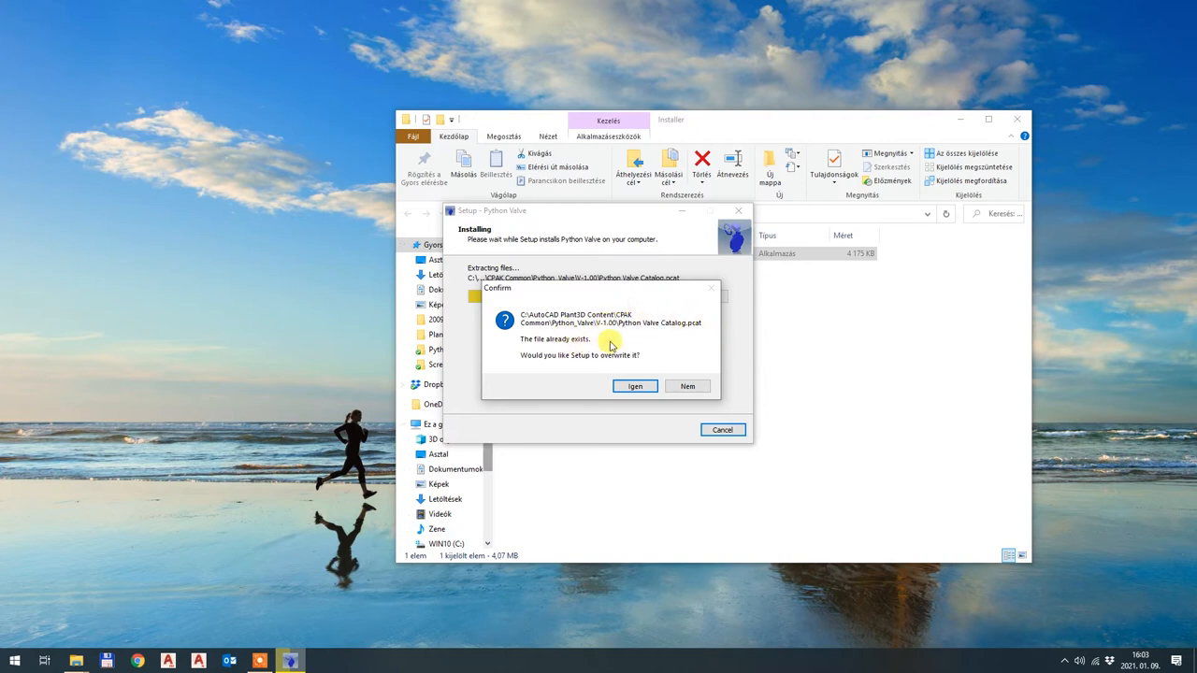
mouse_move(688, 318)
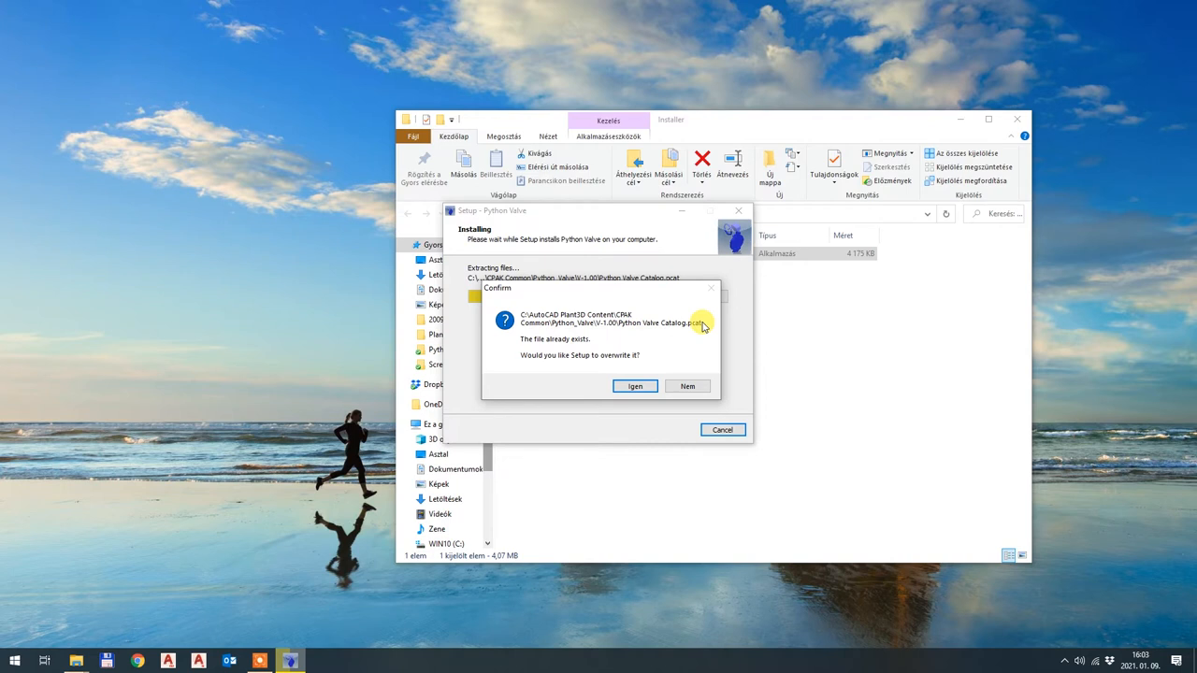
mouse_move(690, 341)
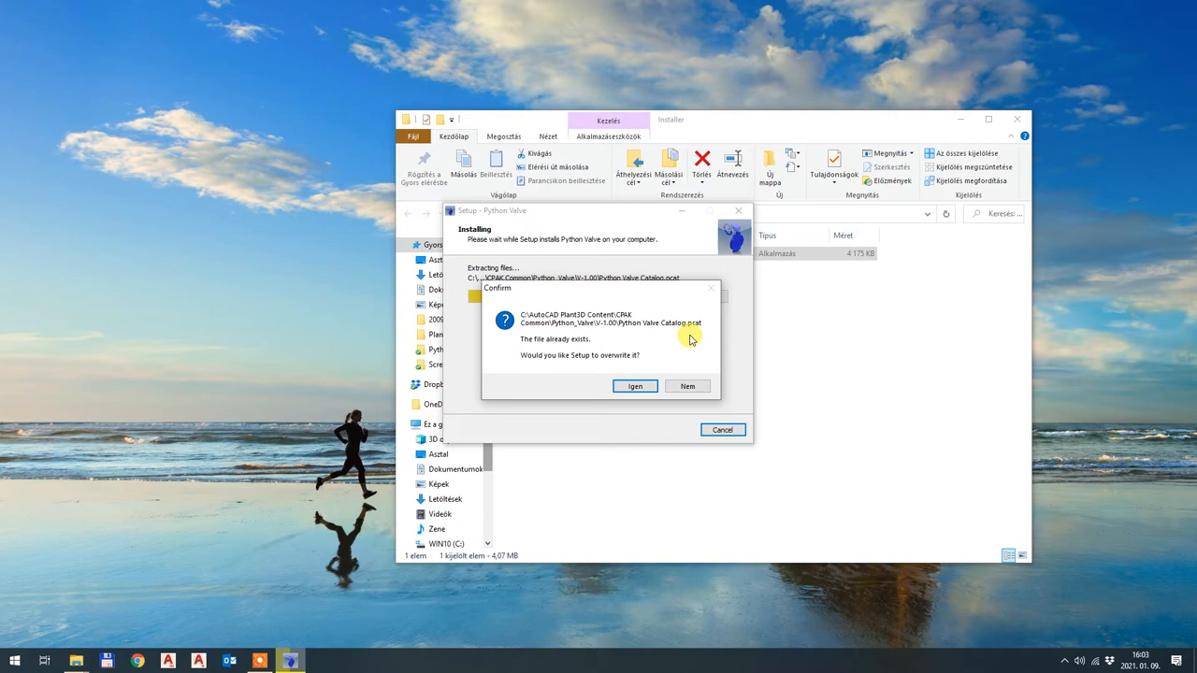
mouse_move(553, 376)
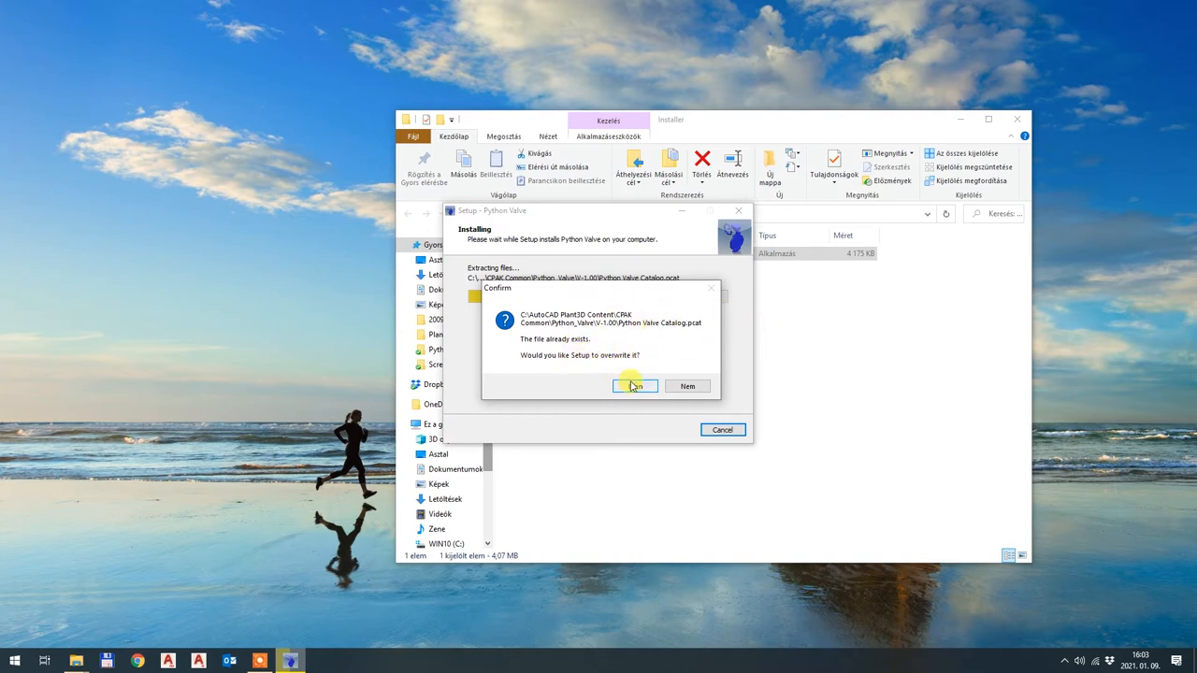
click(636, 385)
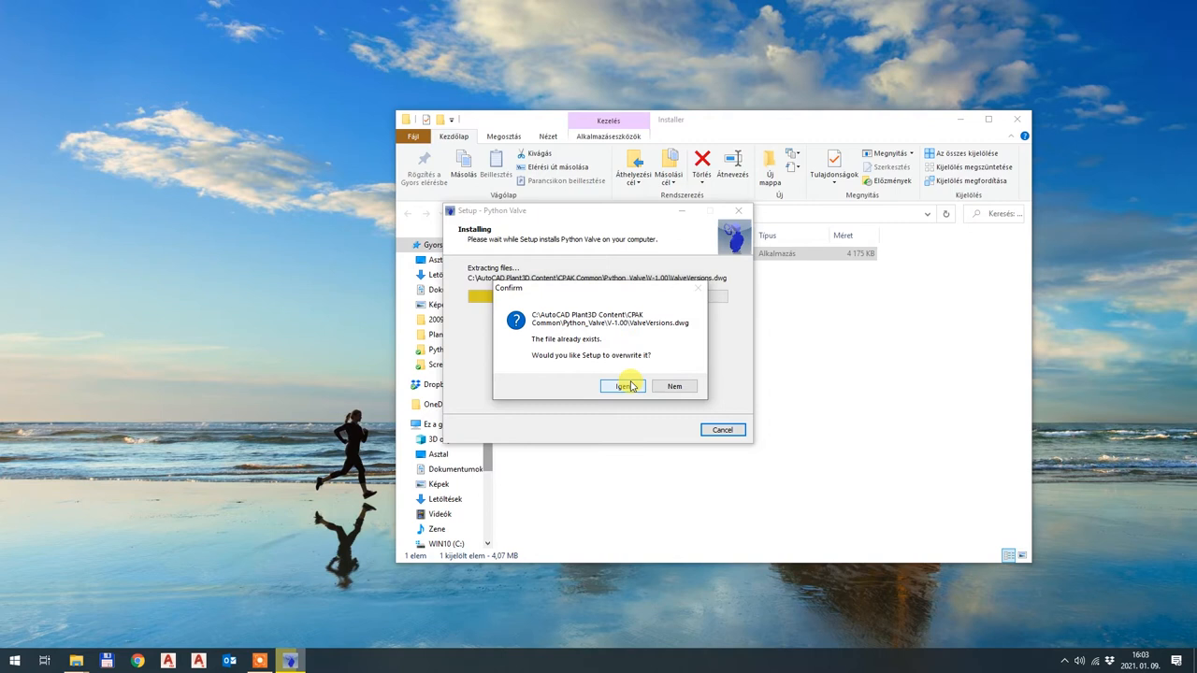
mouse_move(707, 327)
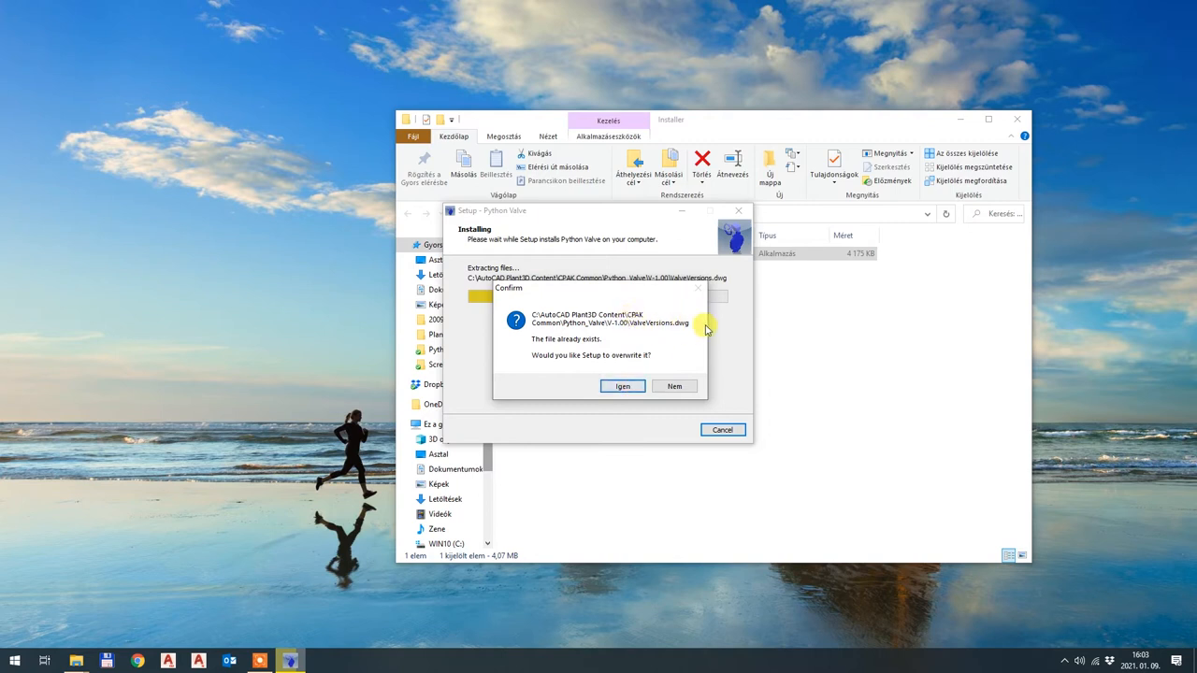
mouse_move(662, 359)
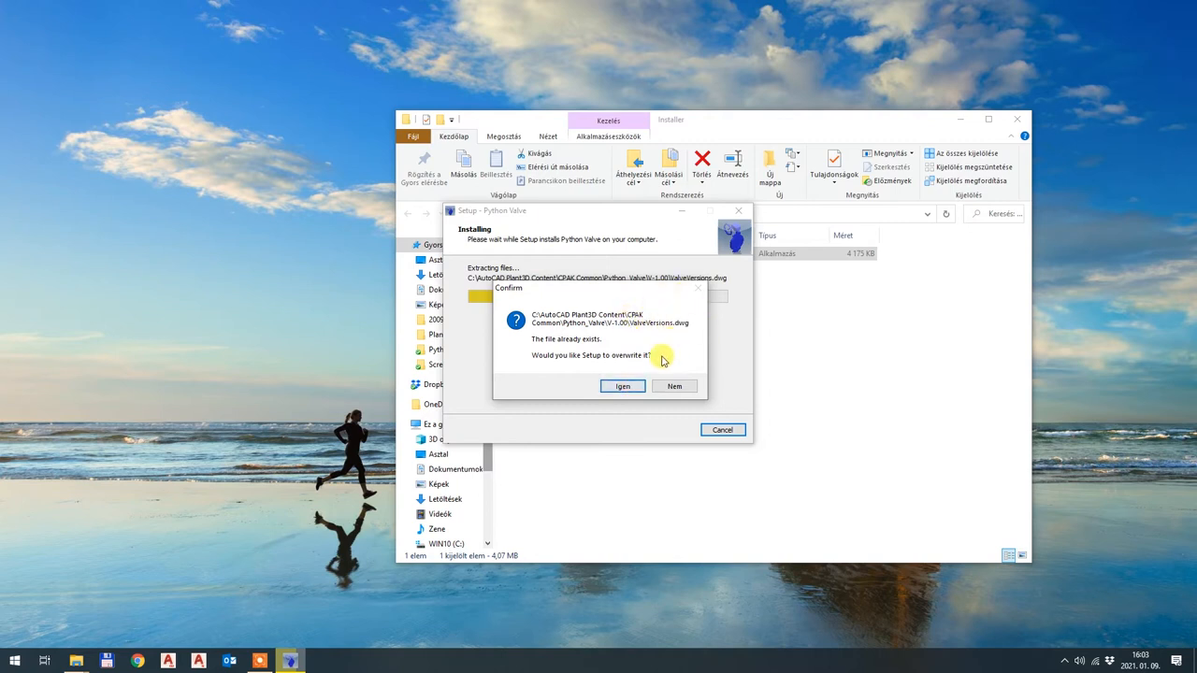
click(621, 386)
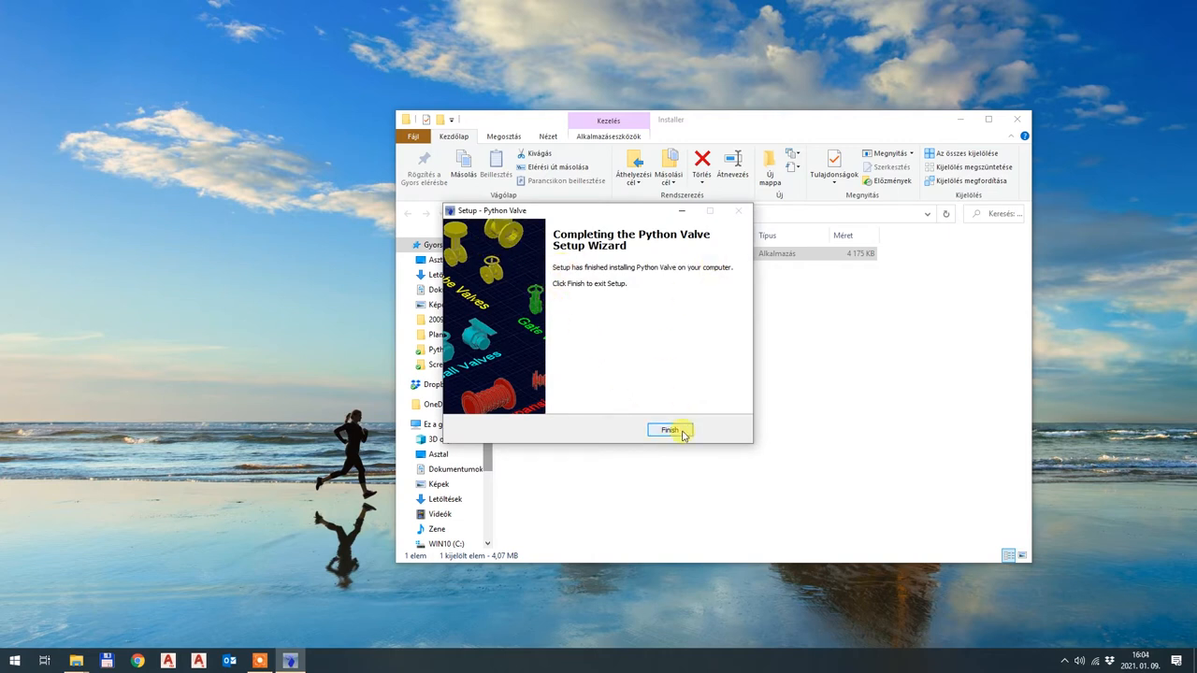
- Finish the setup wizard and review the ValveVersions drawing in Plant 3D in plan view
click(670, 430)
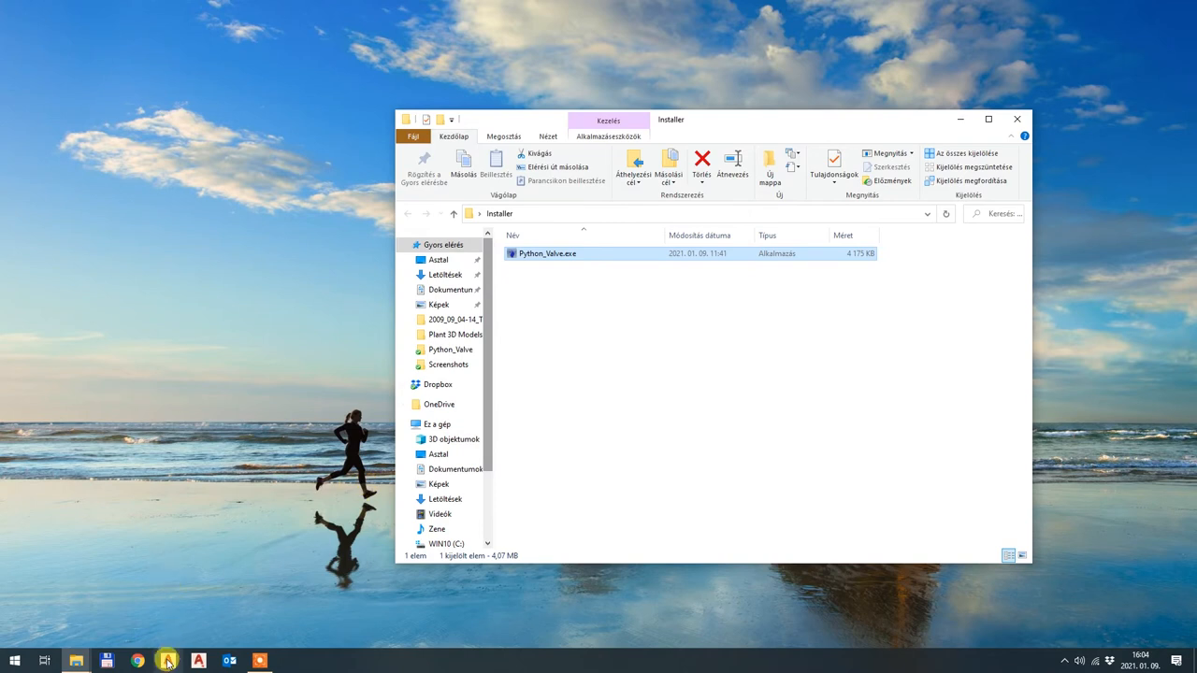
mouse_move(169, 662)
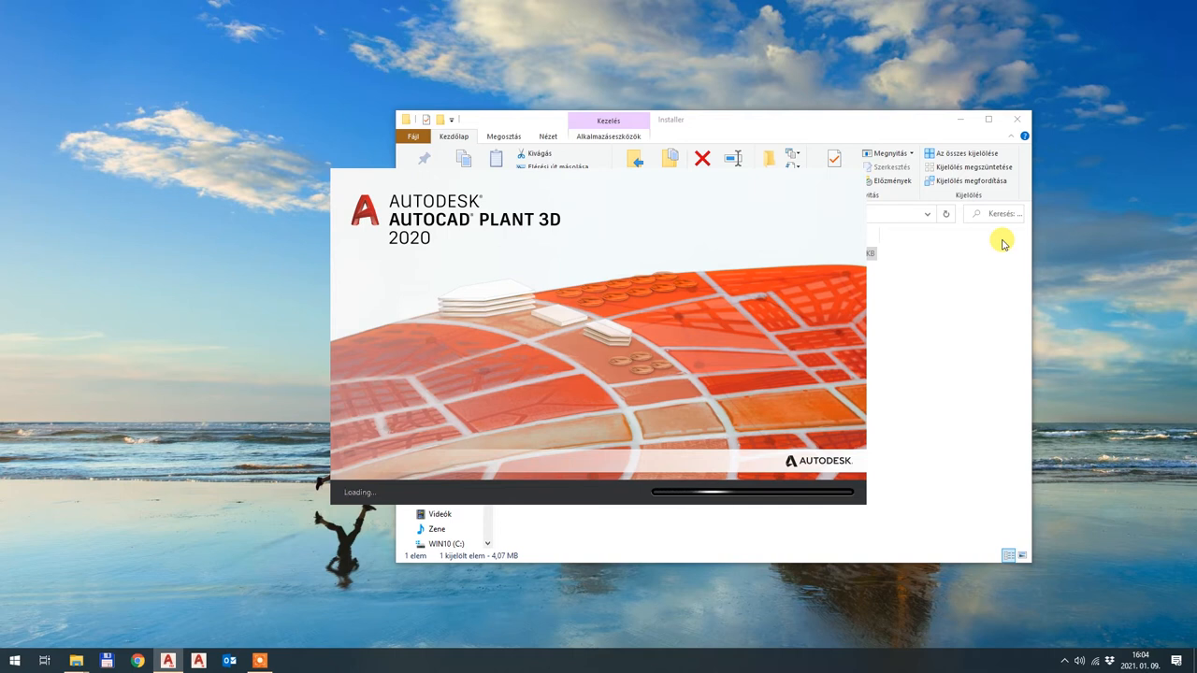
mouse_move(405, 246)
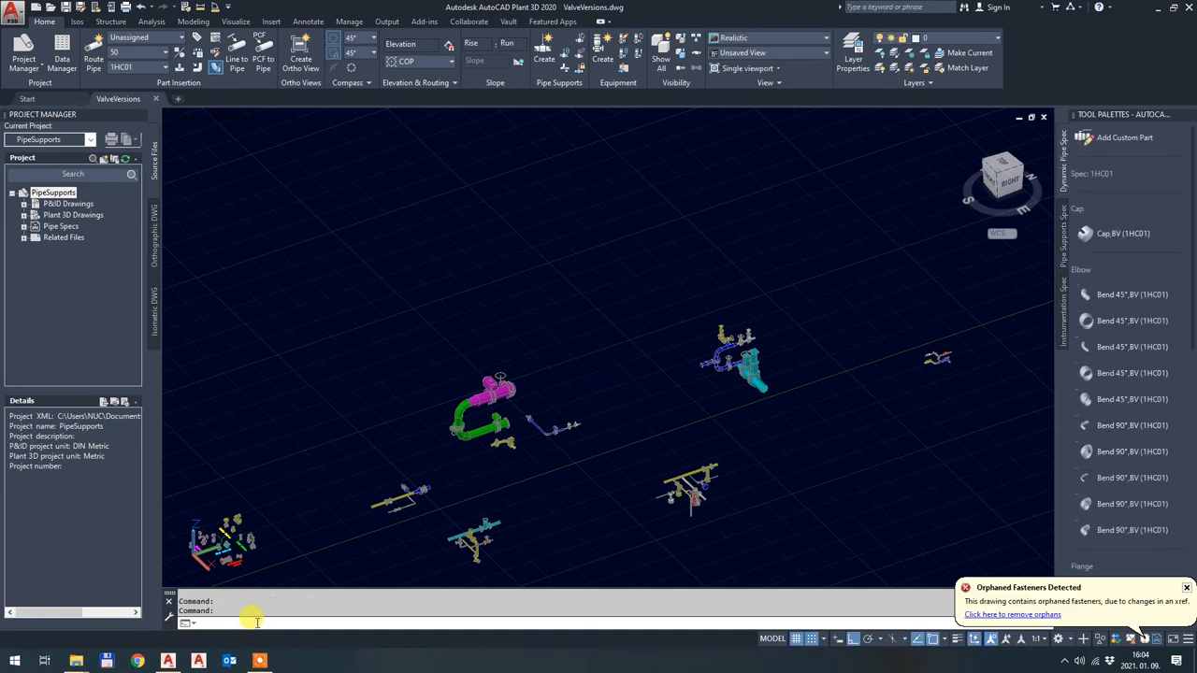
text(plan)
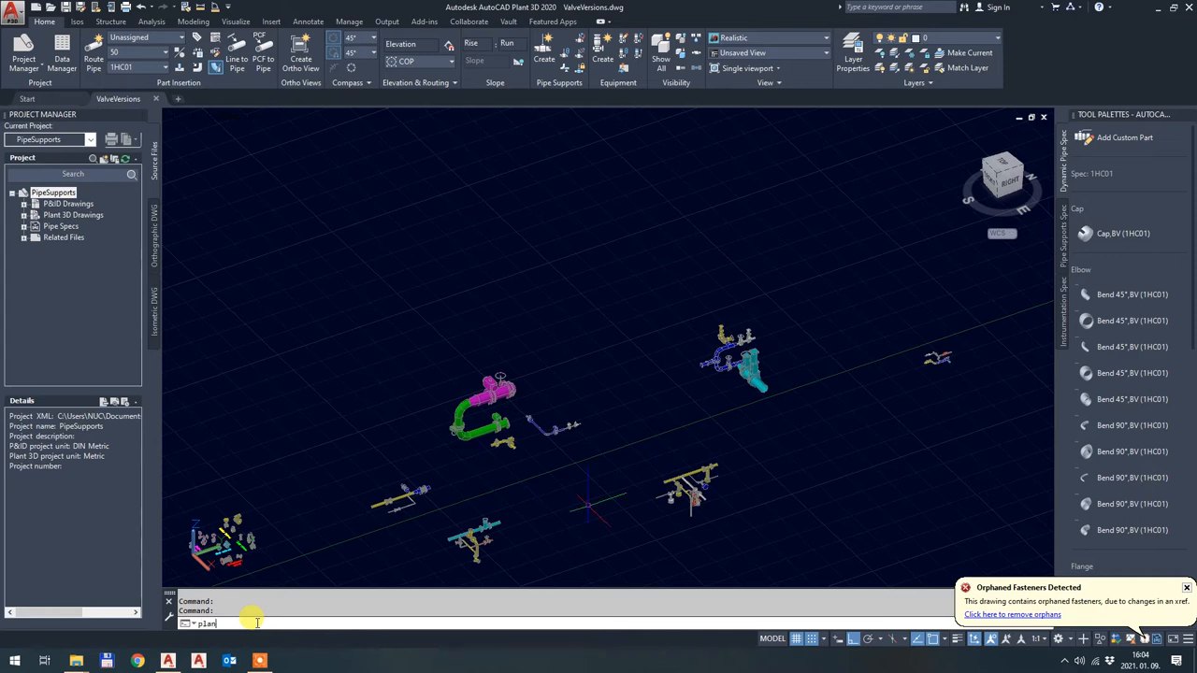
text(t)
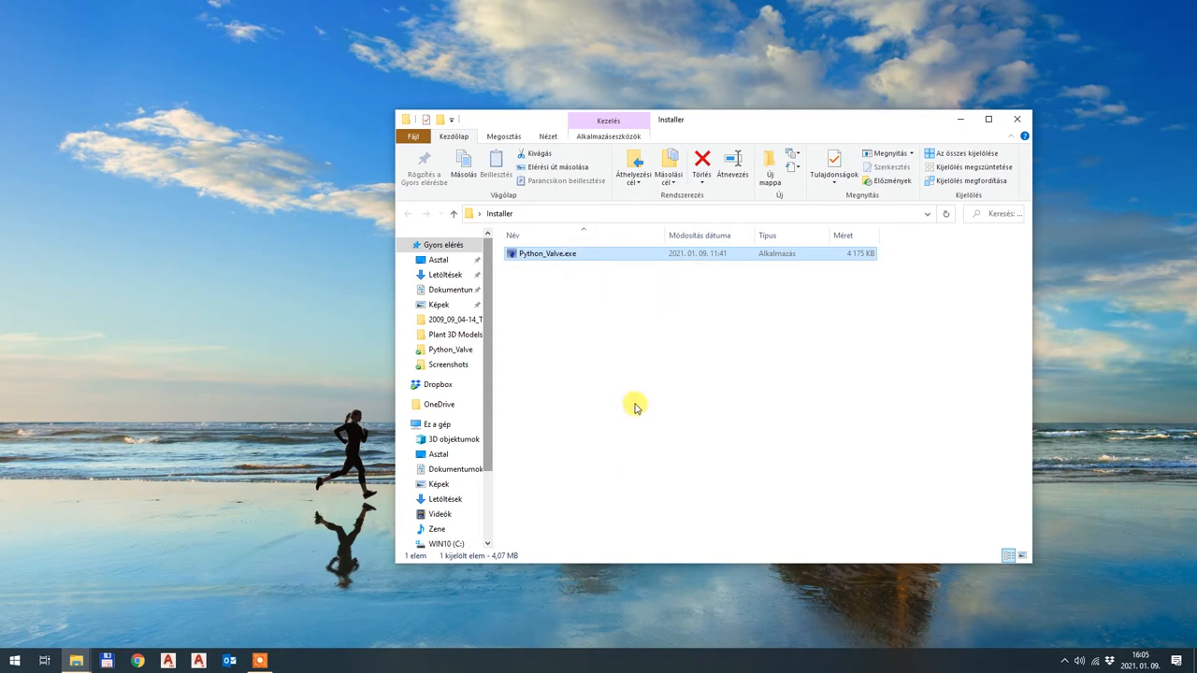
mouse_move(628, 407)
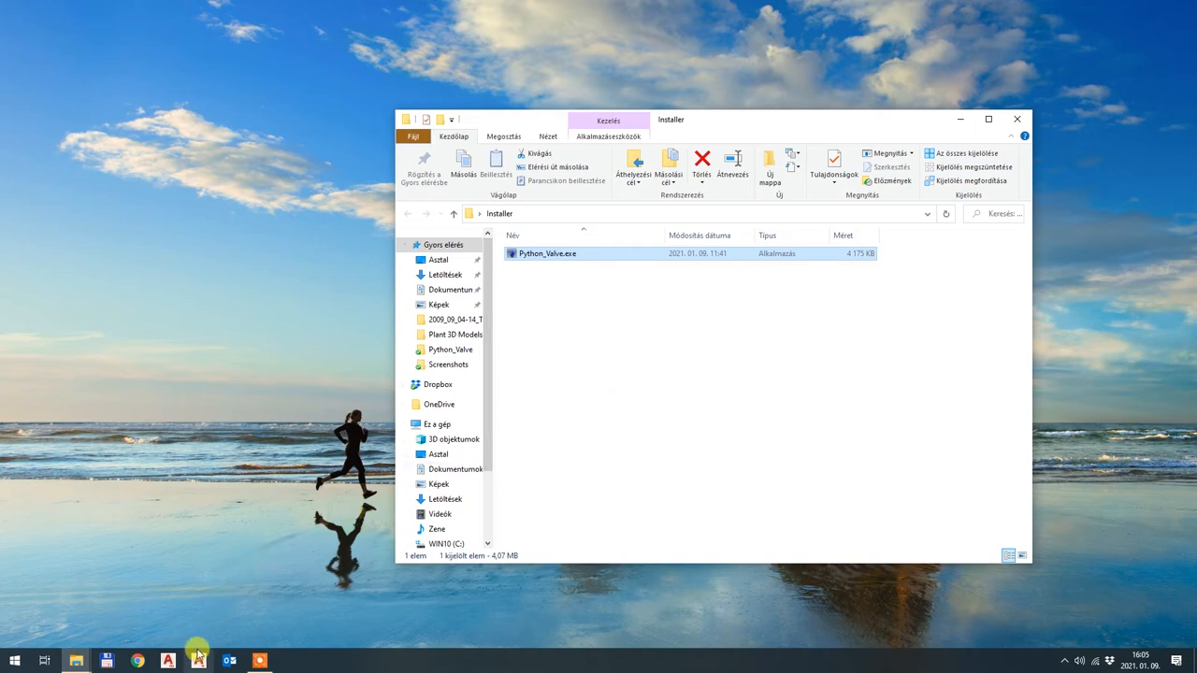
mouse_move(198, 662)
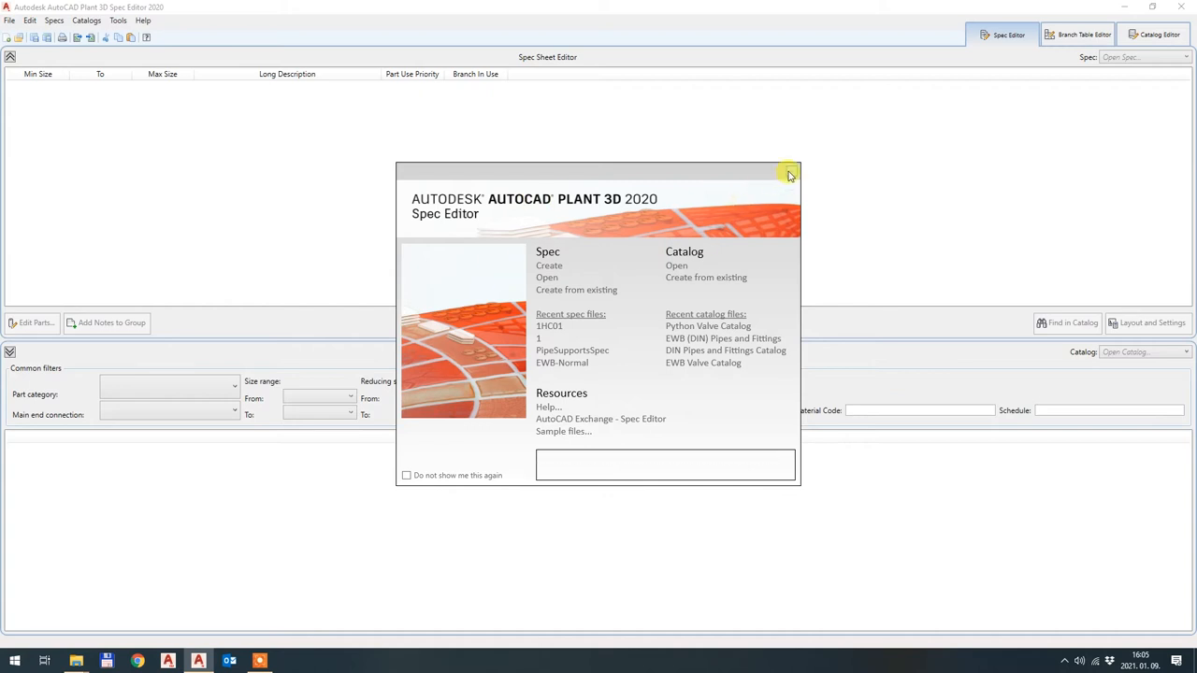
- Dismiss the Spec Editor start screen, leaving an empty Spec Sheet Editor
click(789, 174)
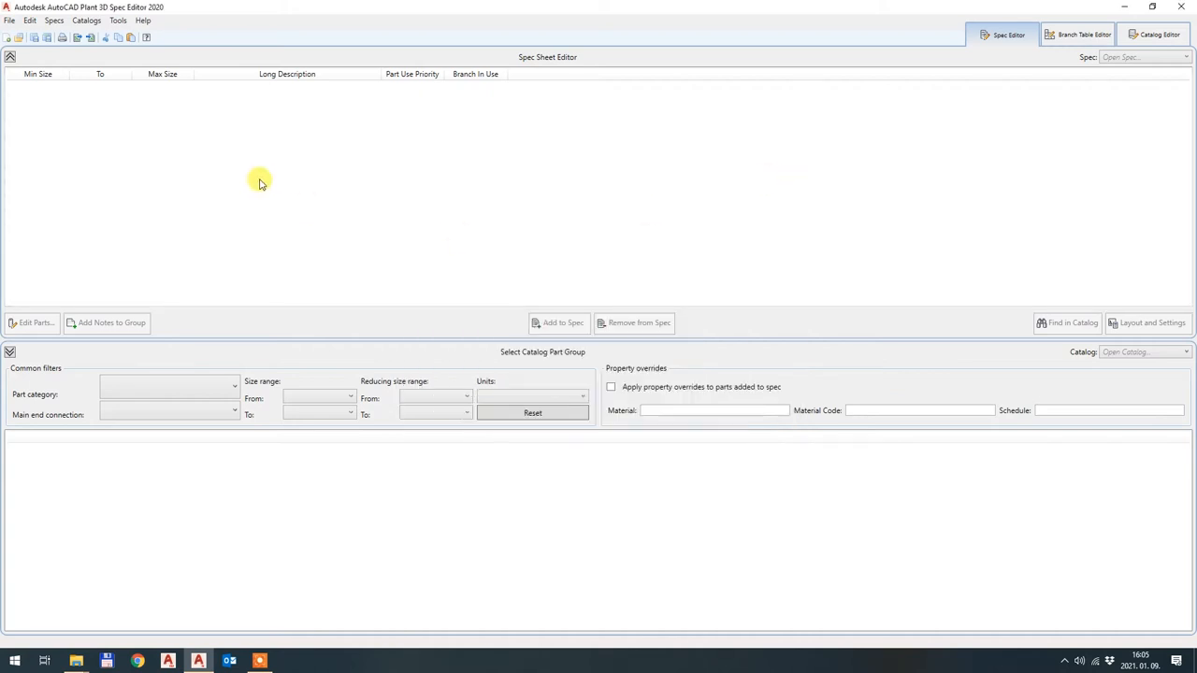
mouse_move(117, 535)
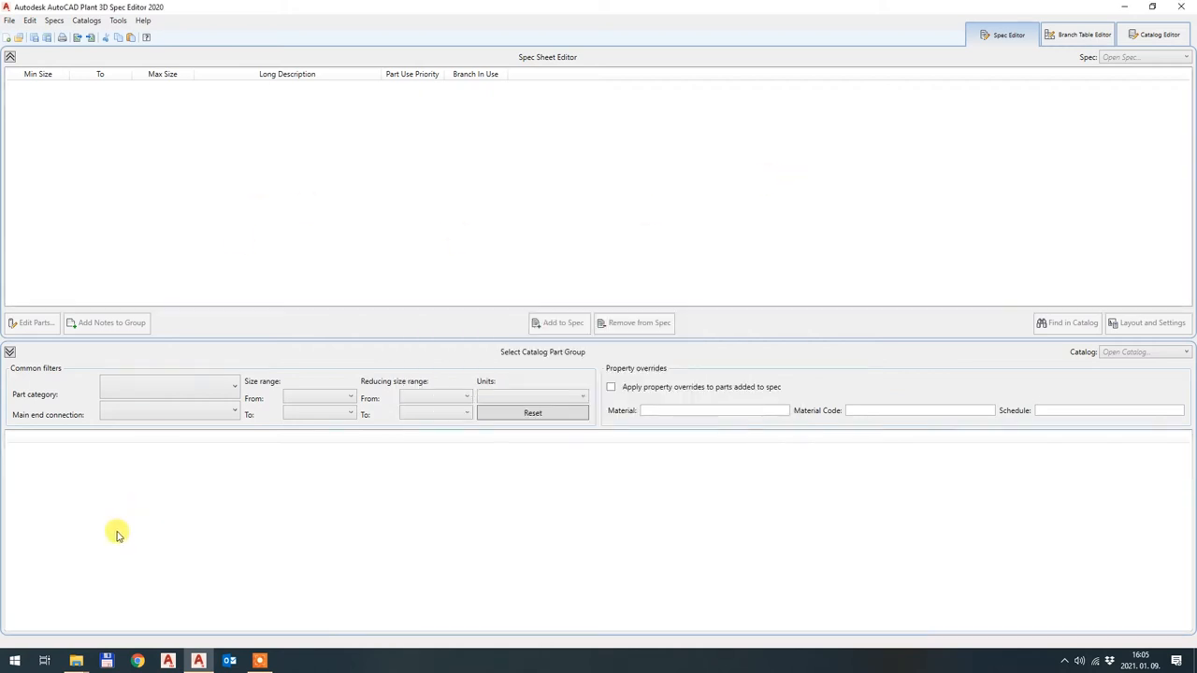
mouse_move(291, 524)
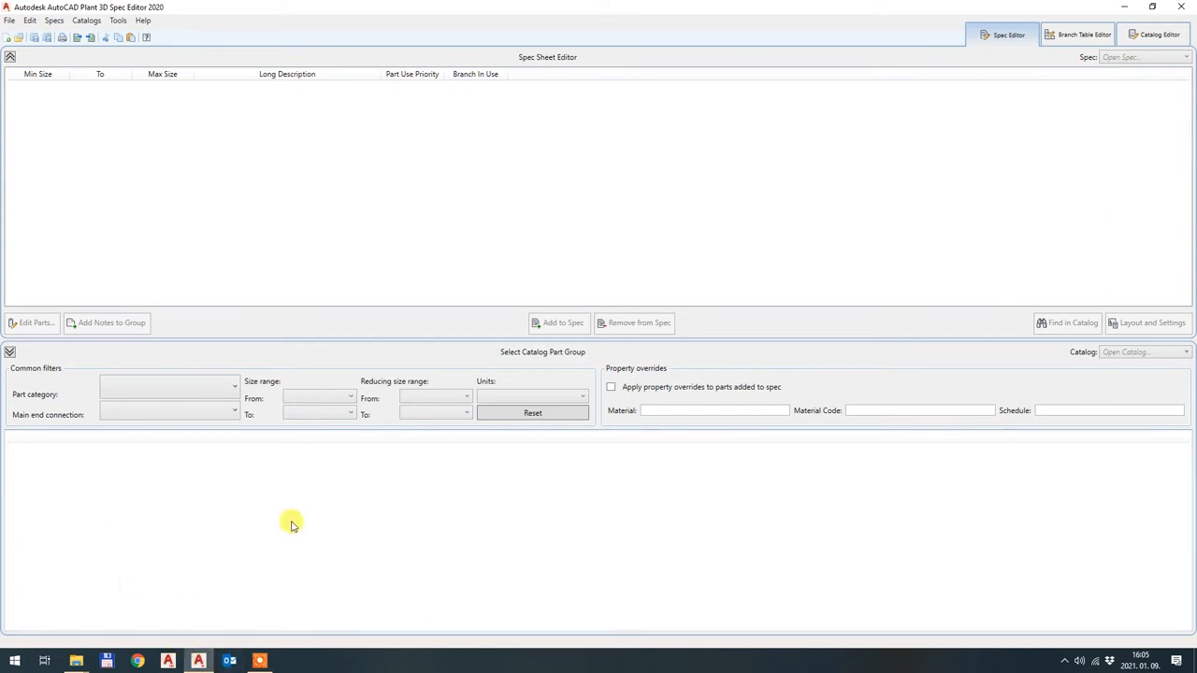
mouse_move(157, 544)
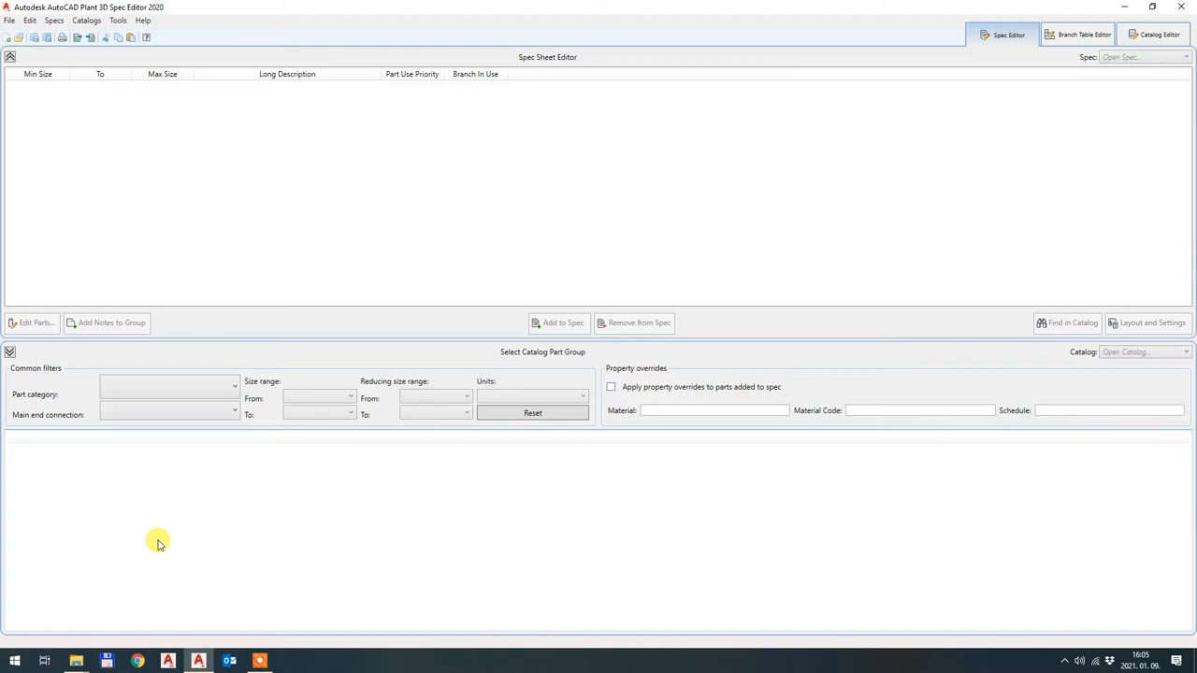
mouse_move(260, 651)
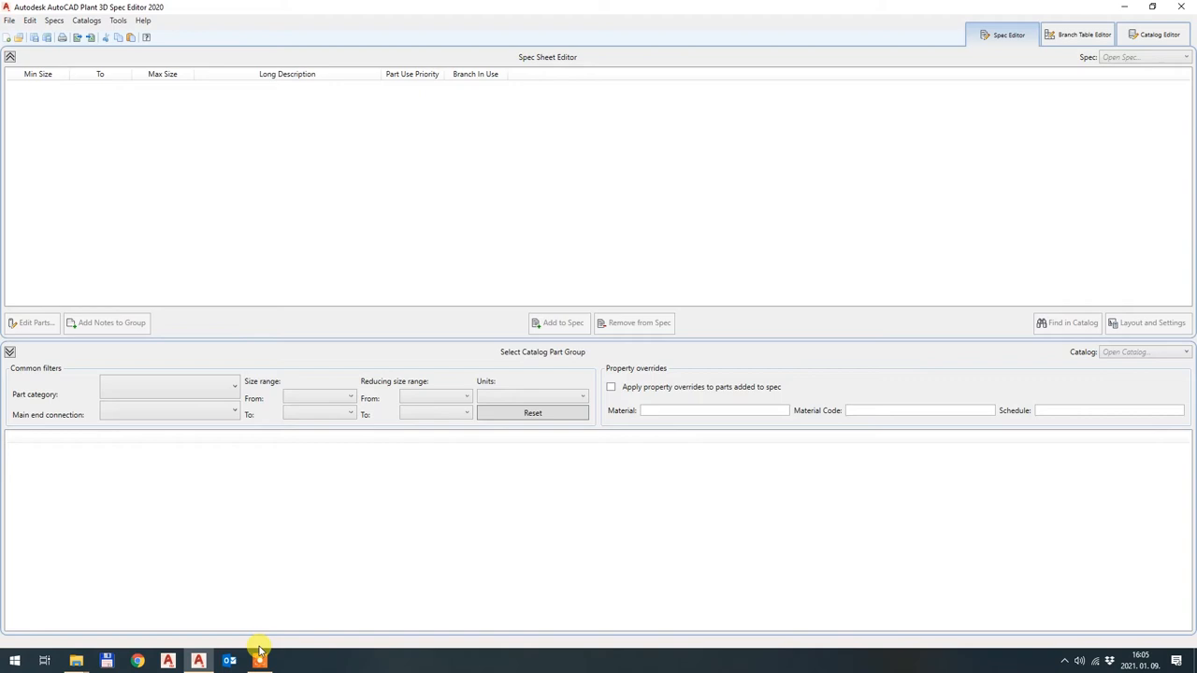
mouse_move(289, 625)
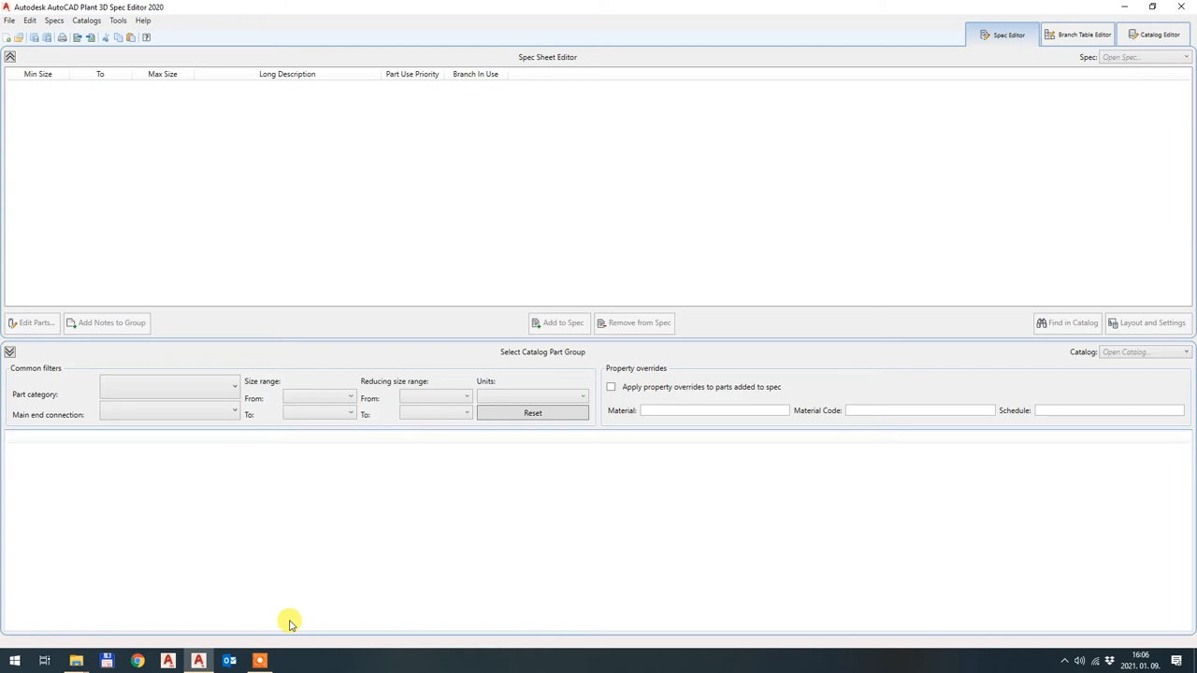
mouse_move(78, 662)
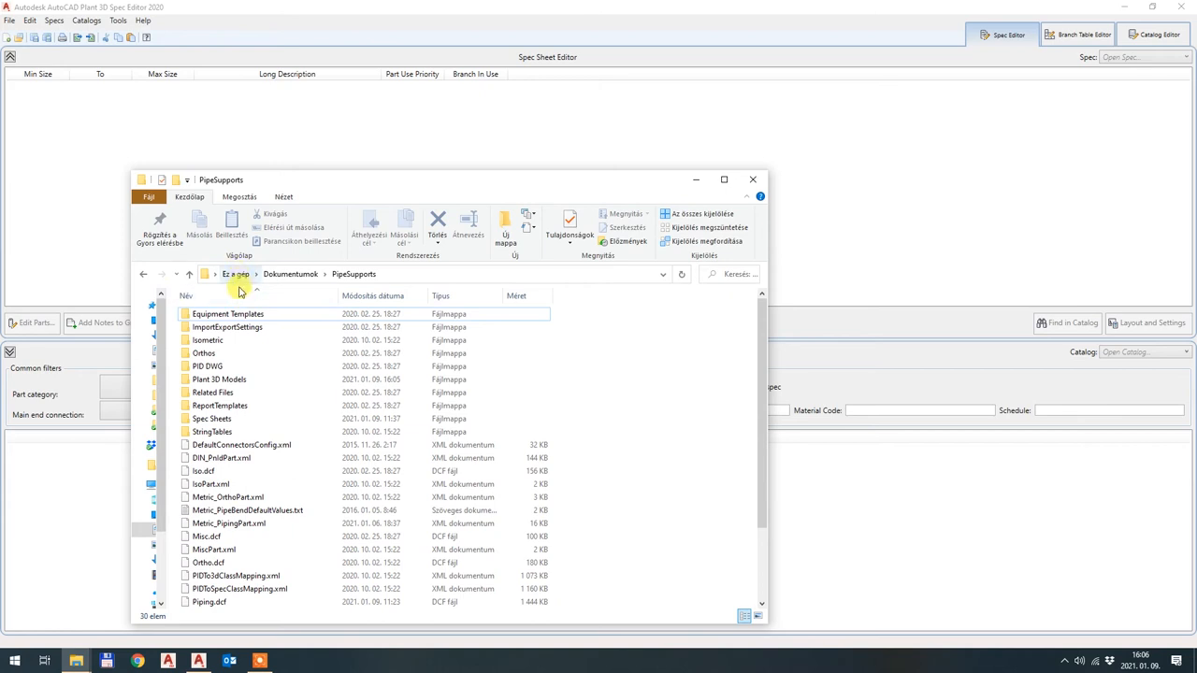
- Navigate into the Spec Sheets folder inside PipeSupports
click(228, 314)
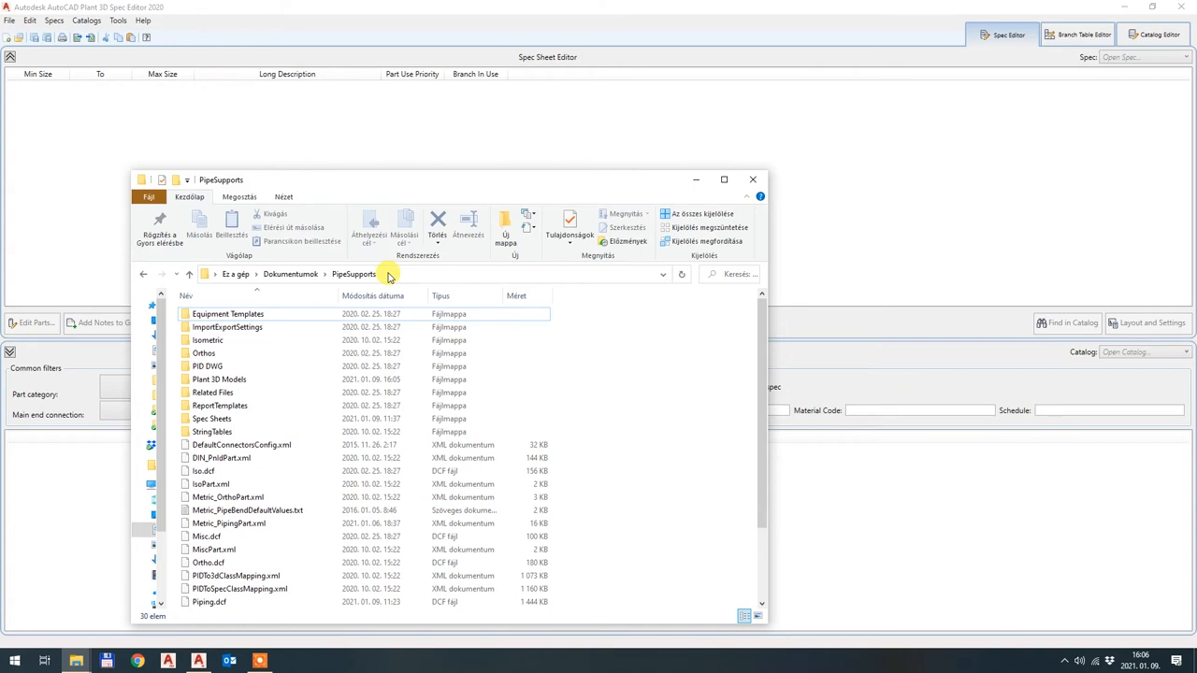
mouse_move(632, 321)
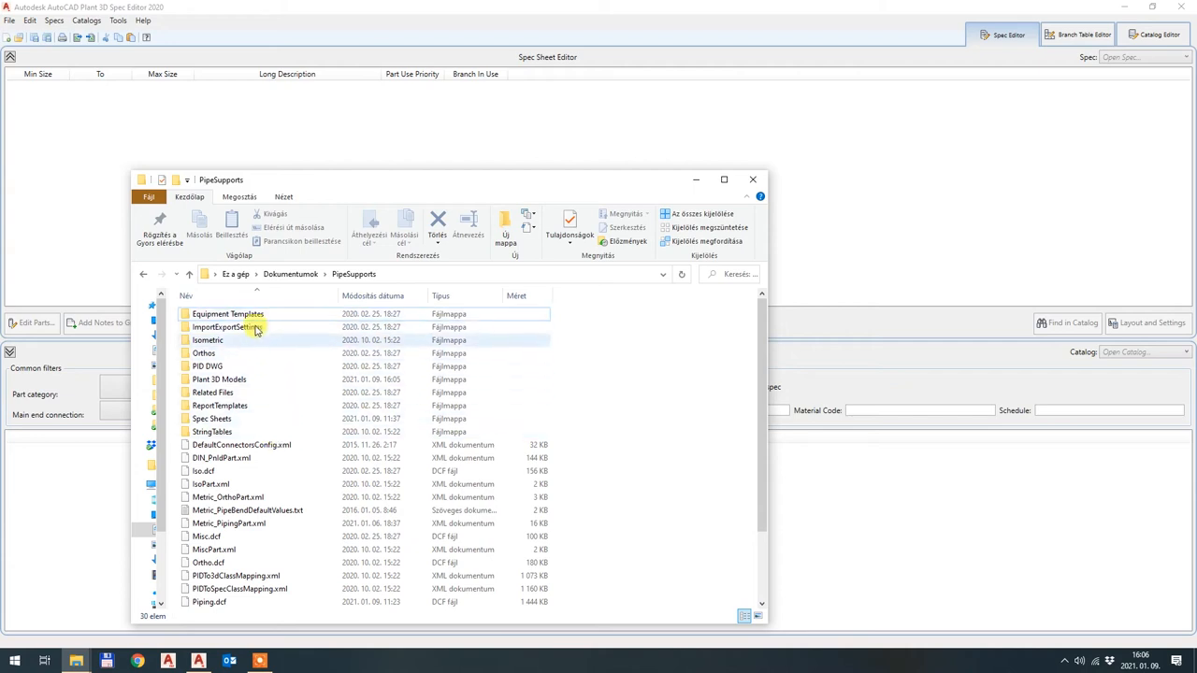
mouse_move(232, 430)
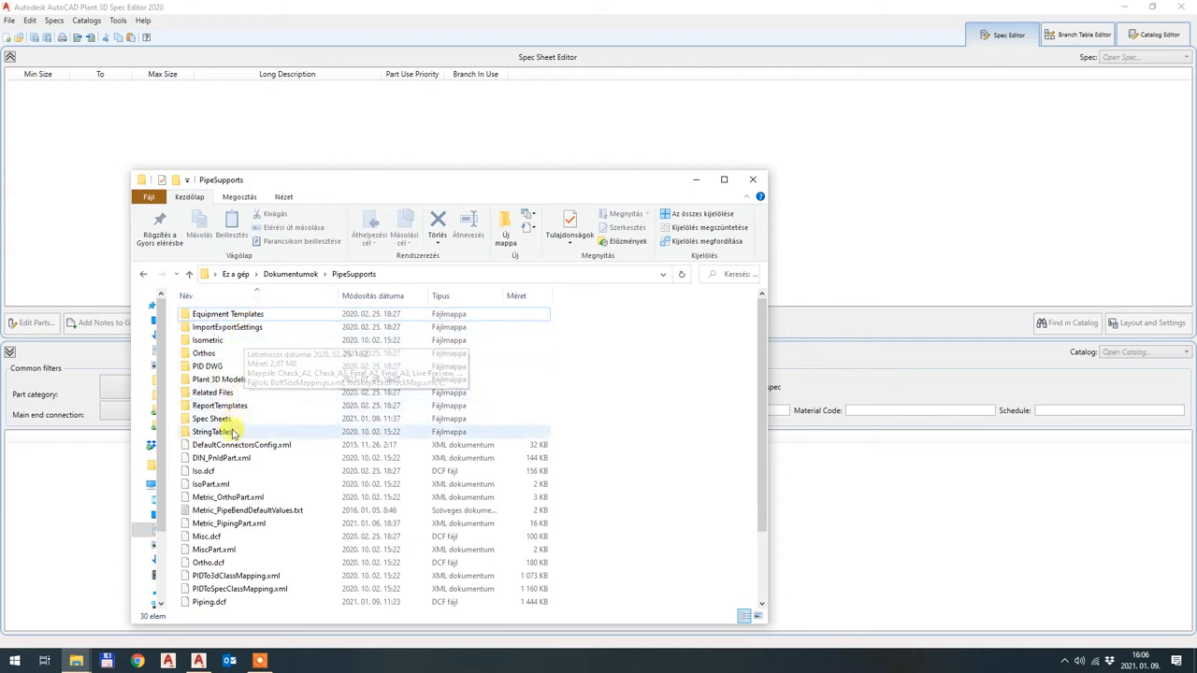
mouse_move(263, 377)
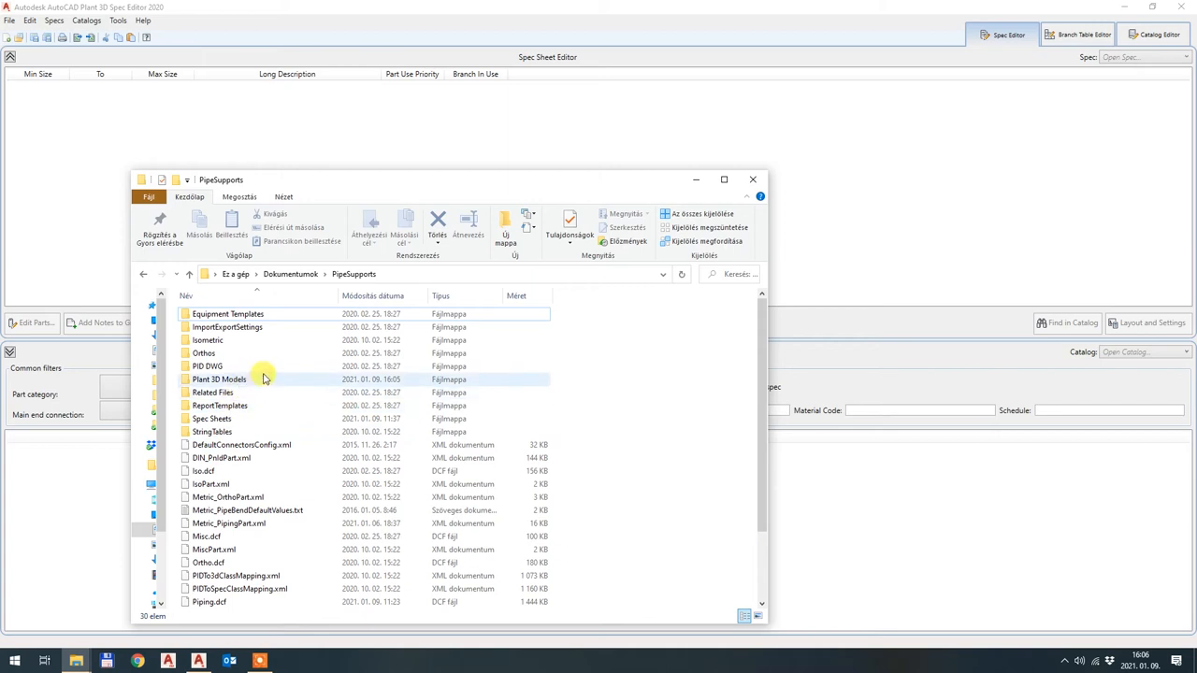
mouse_move(265, 379)
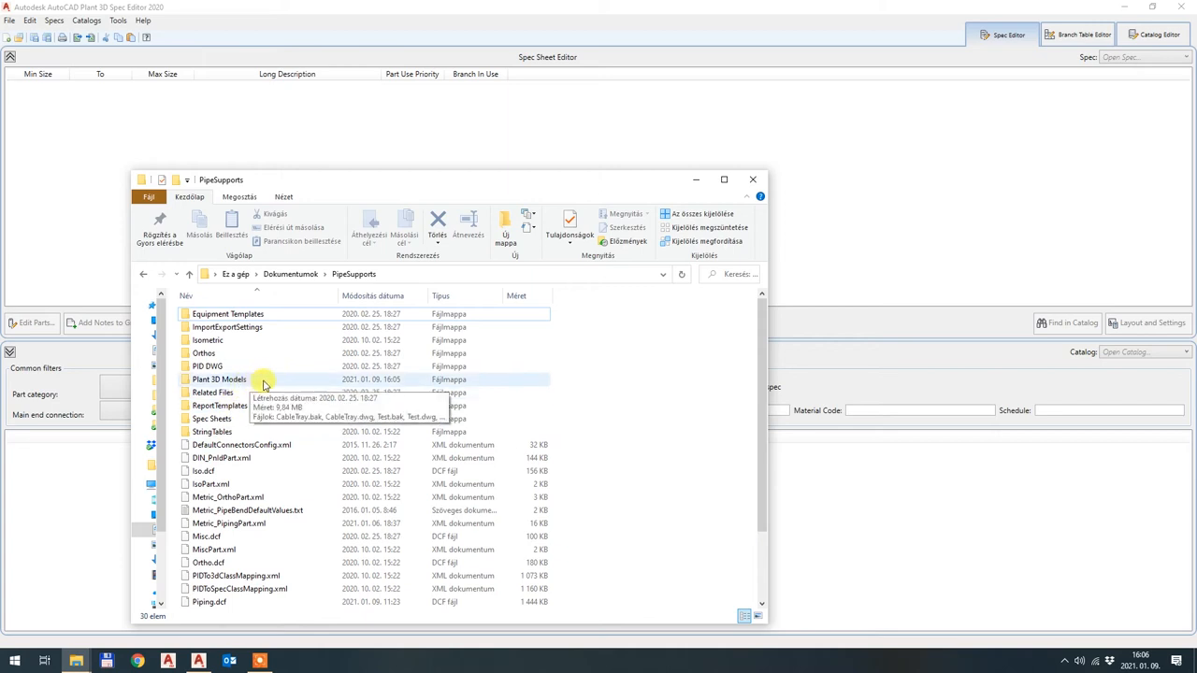
mouse_move(280, 378)
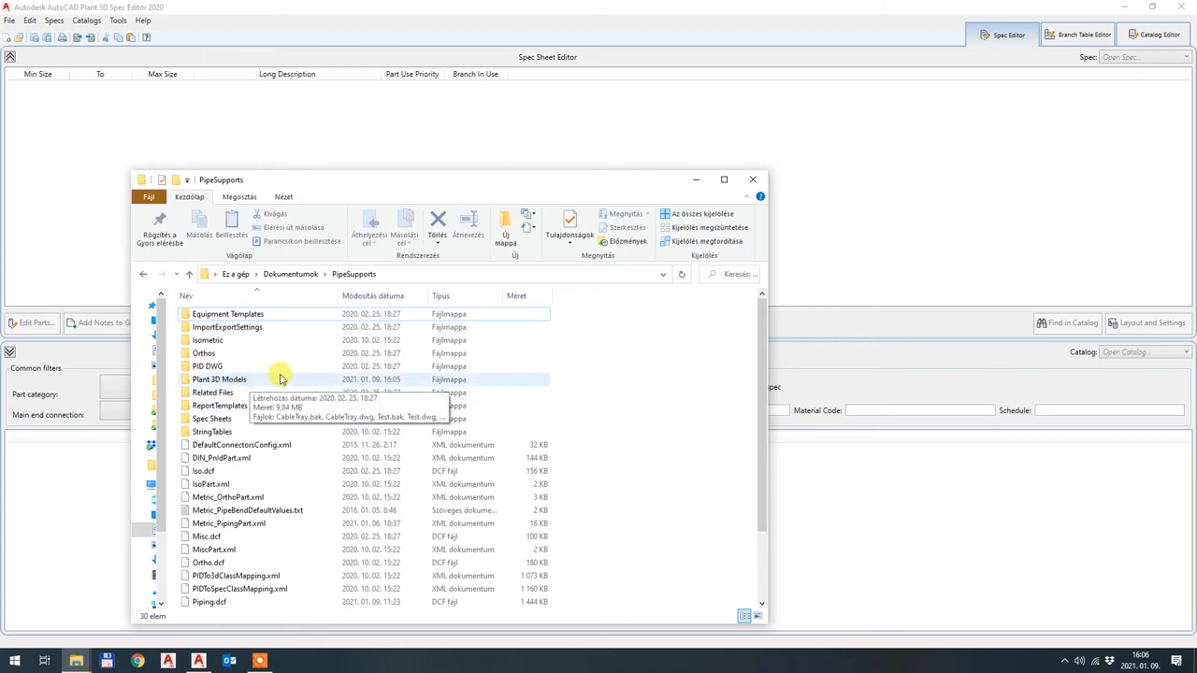
mouse_move(204, 351)
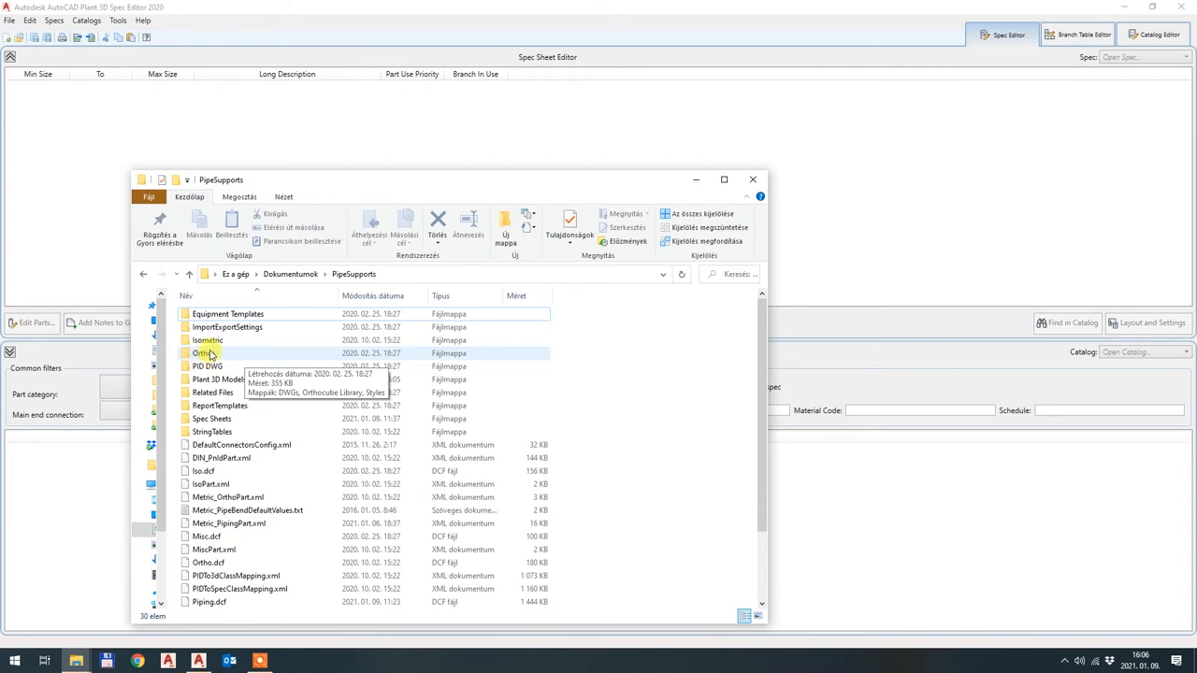
mouse_move(396, 325)
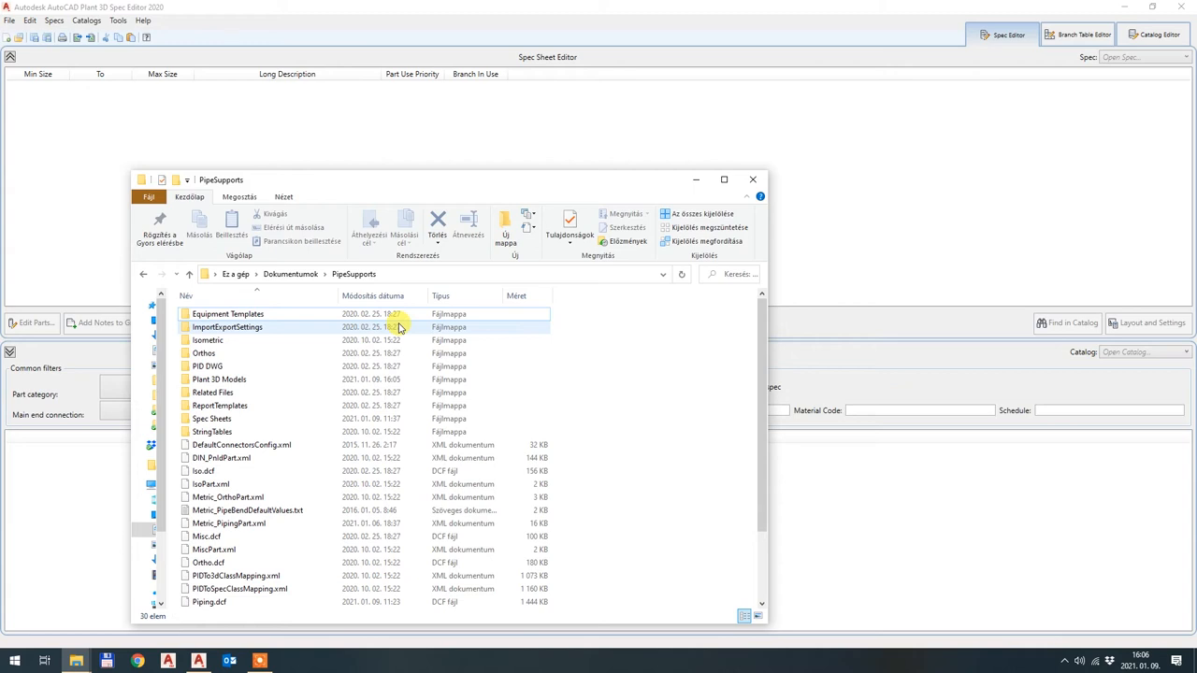
click(202, 351)
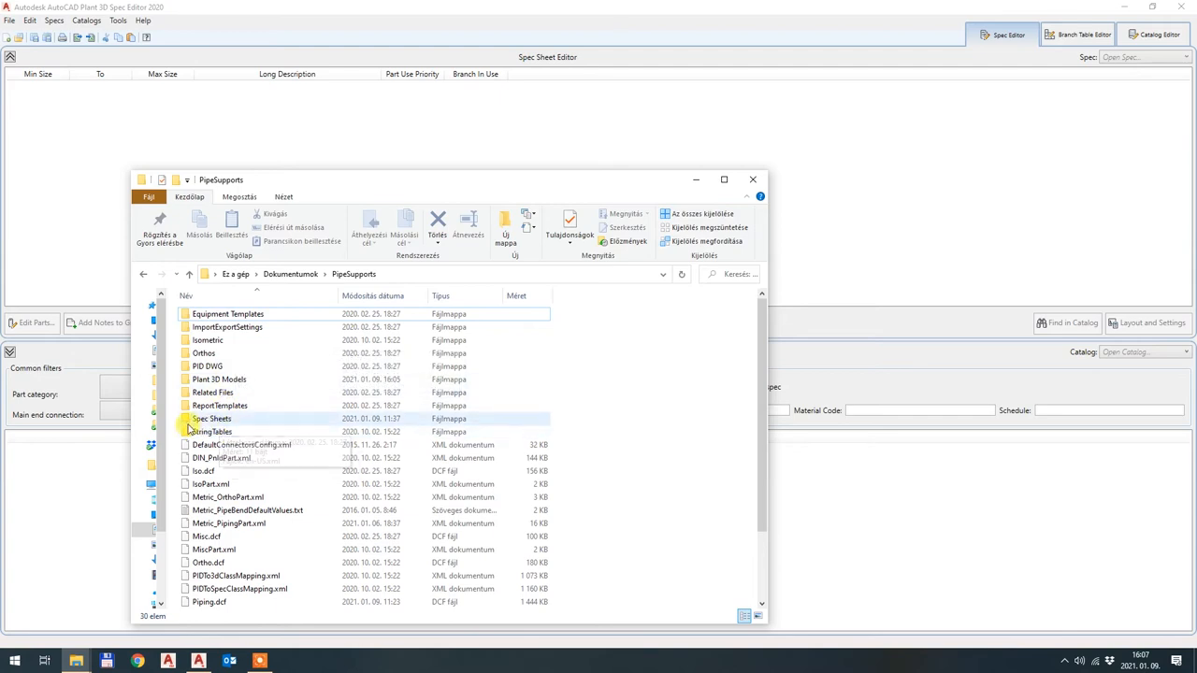
mouse_move(215, 419)
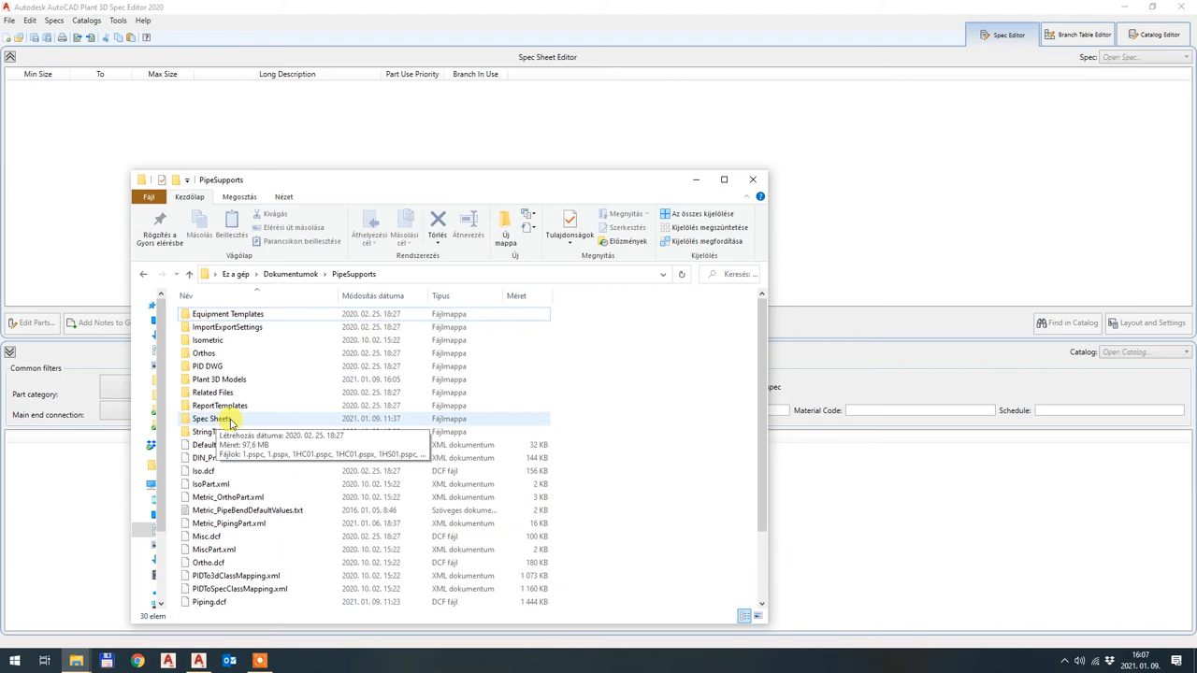
double_click(209, 419)
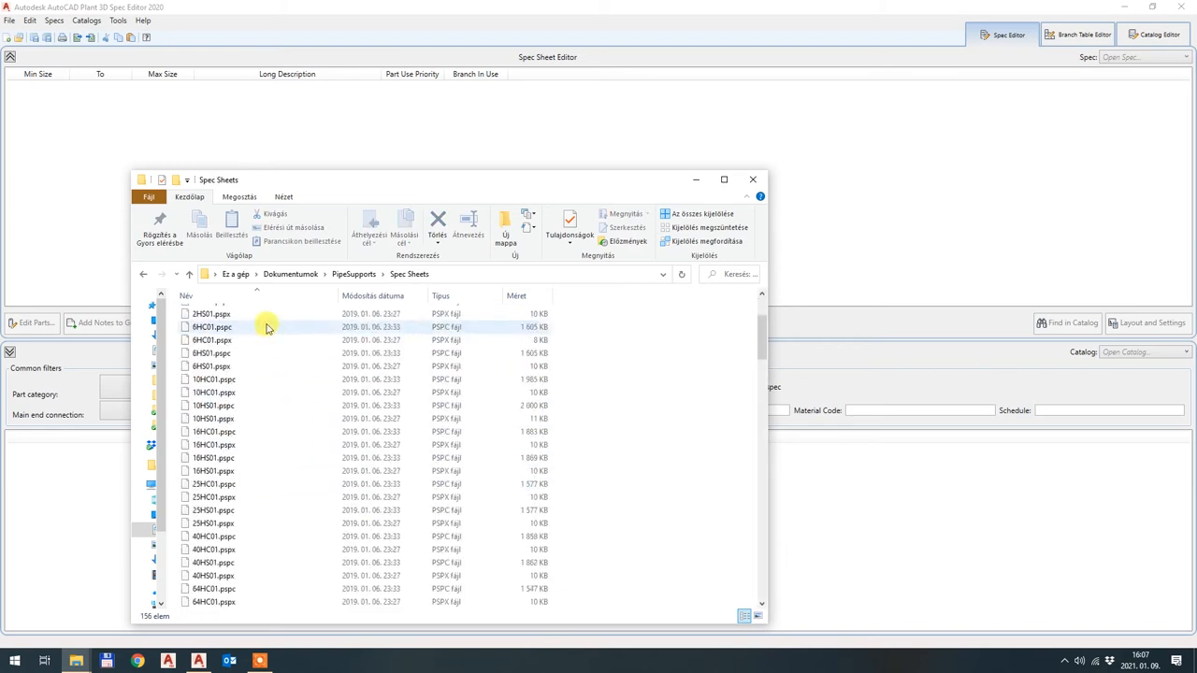
- Look over the 1HC01 and 2HC01 spec files, then put the Explorer window away
scroll(down, 3)
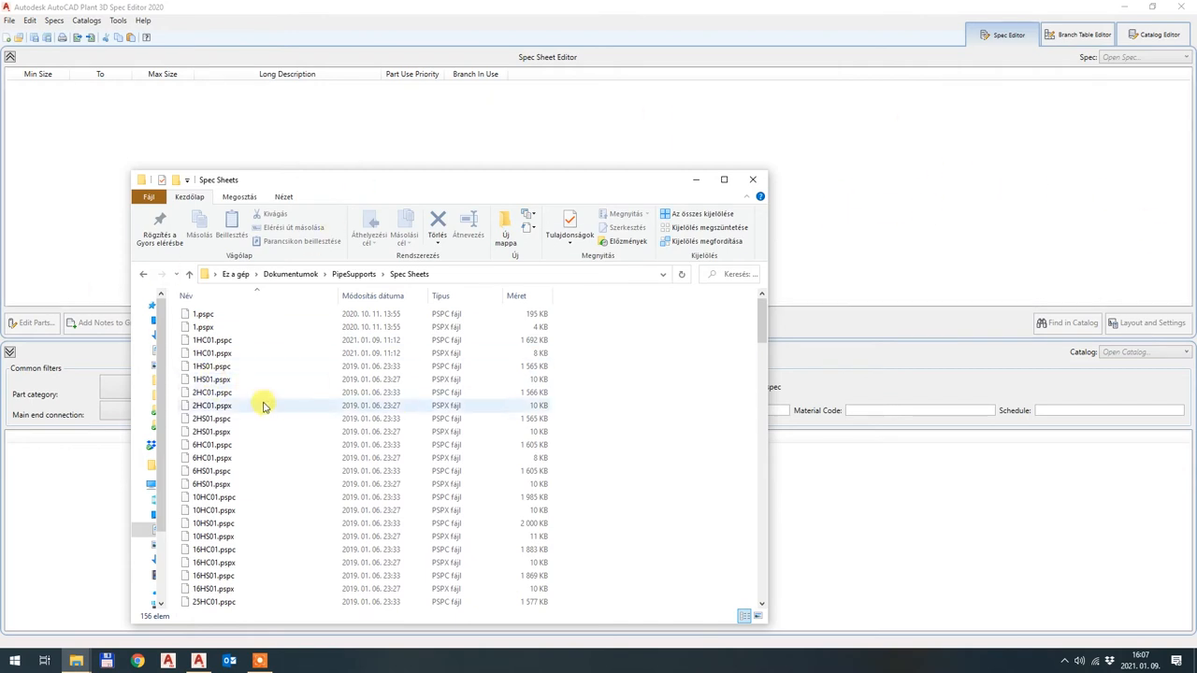
click(213, 341)
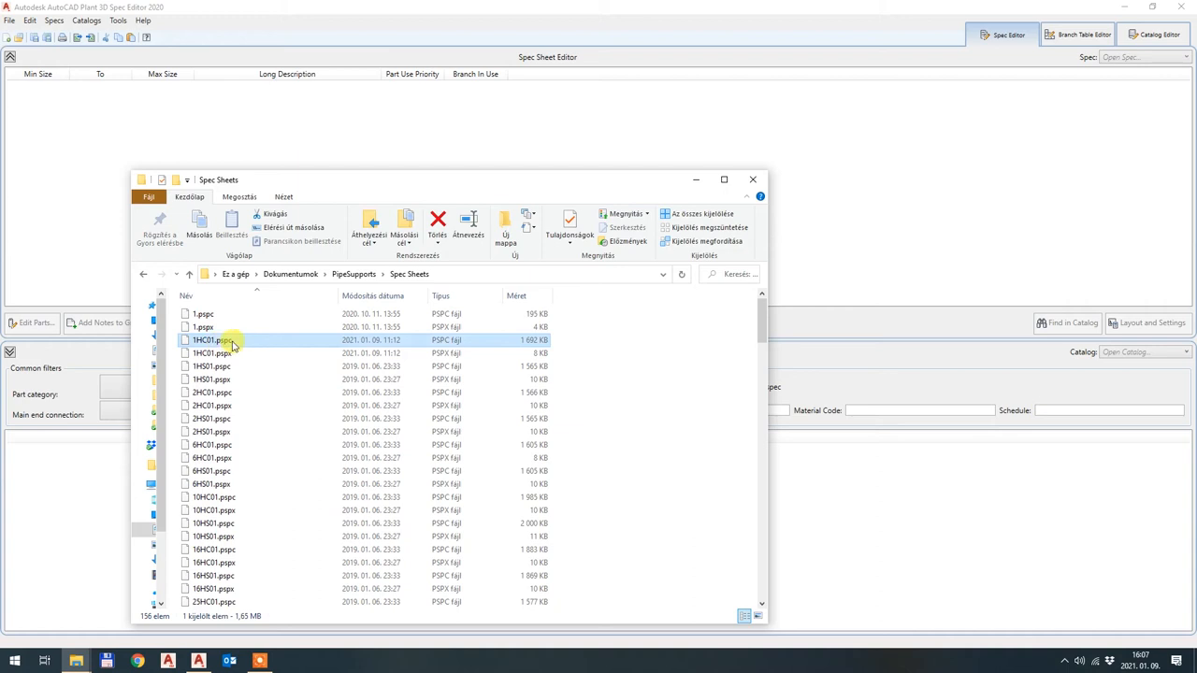
mouse_move(198, 348)
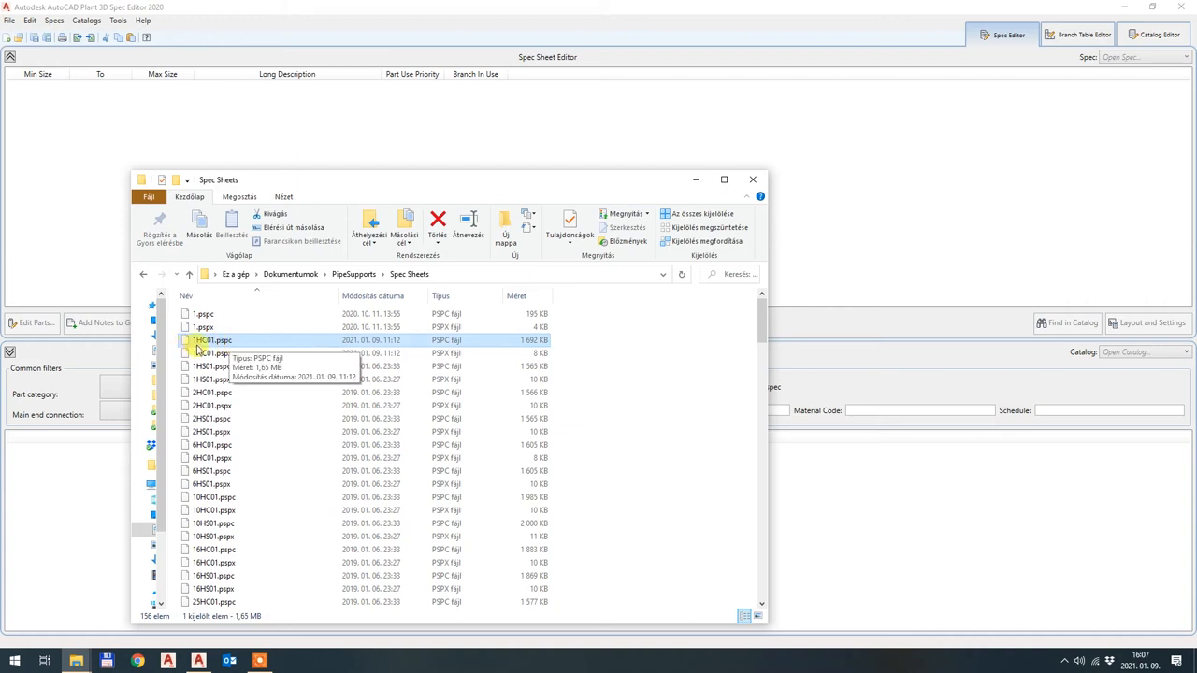
mouse_move(224, 341)
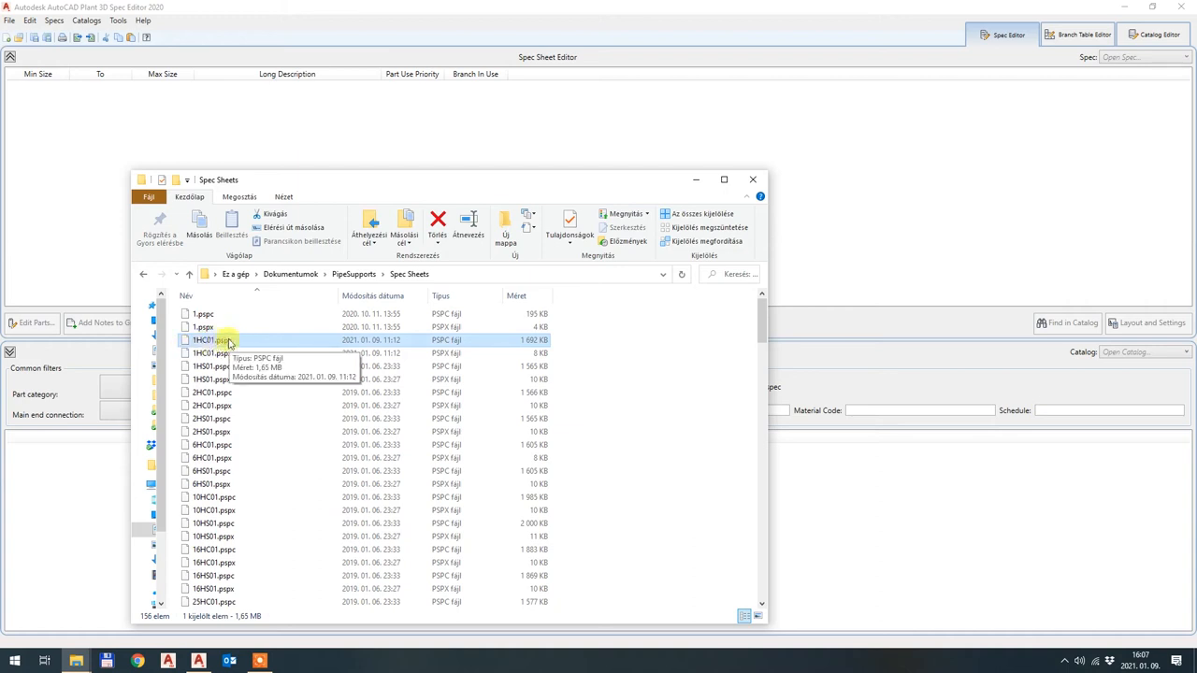
mouse_move(243, 391)
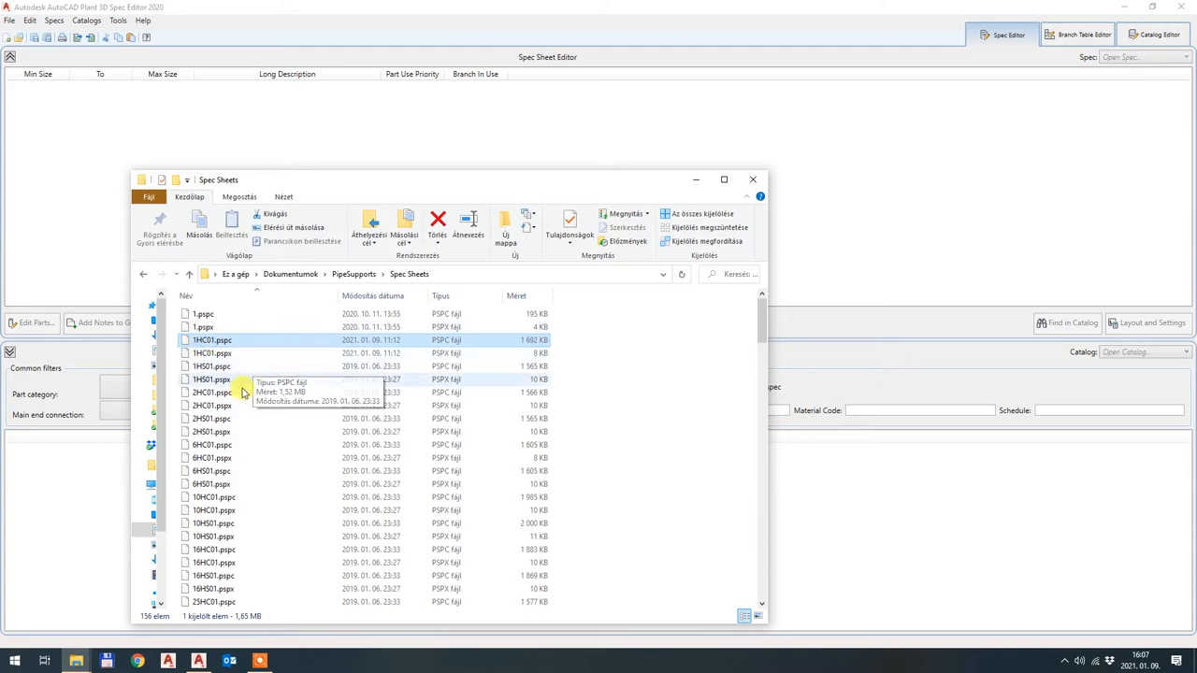
click(209, 393)
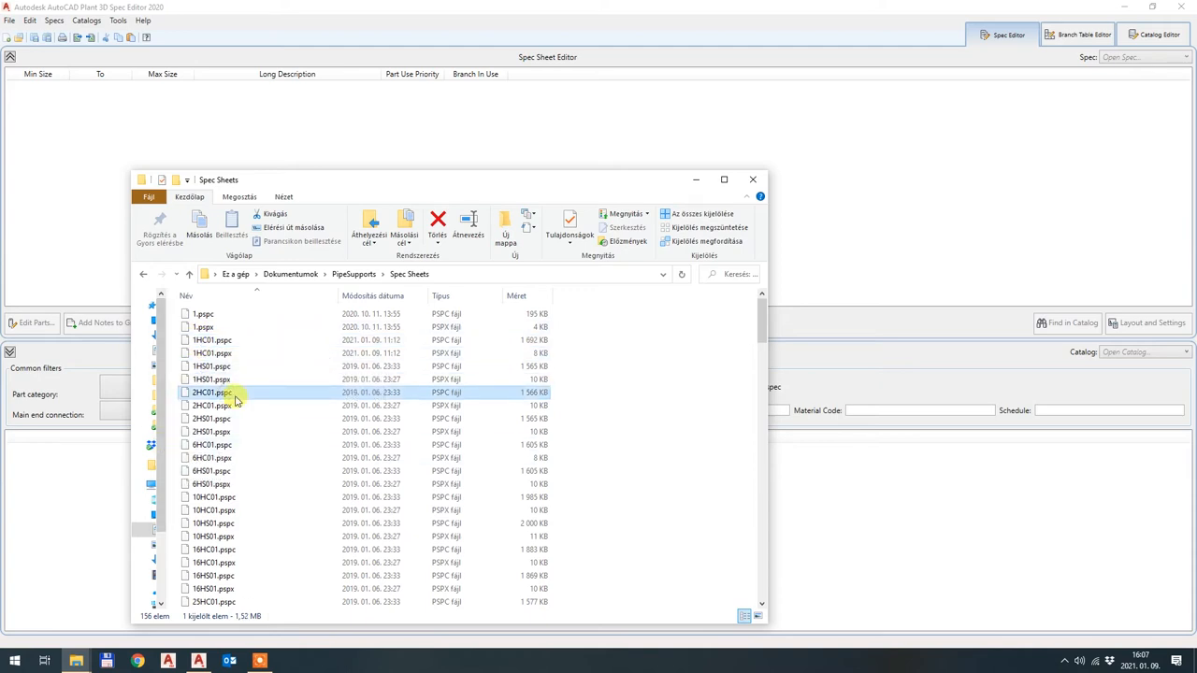
mouse_move(234, 400)
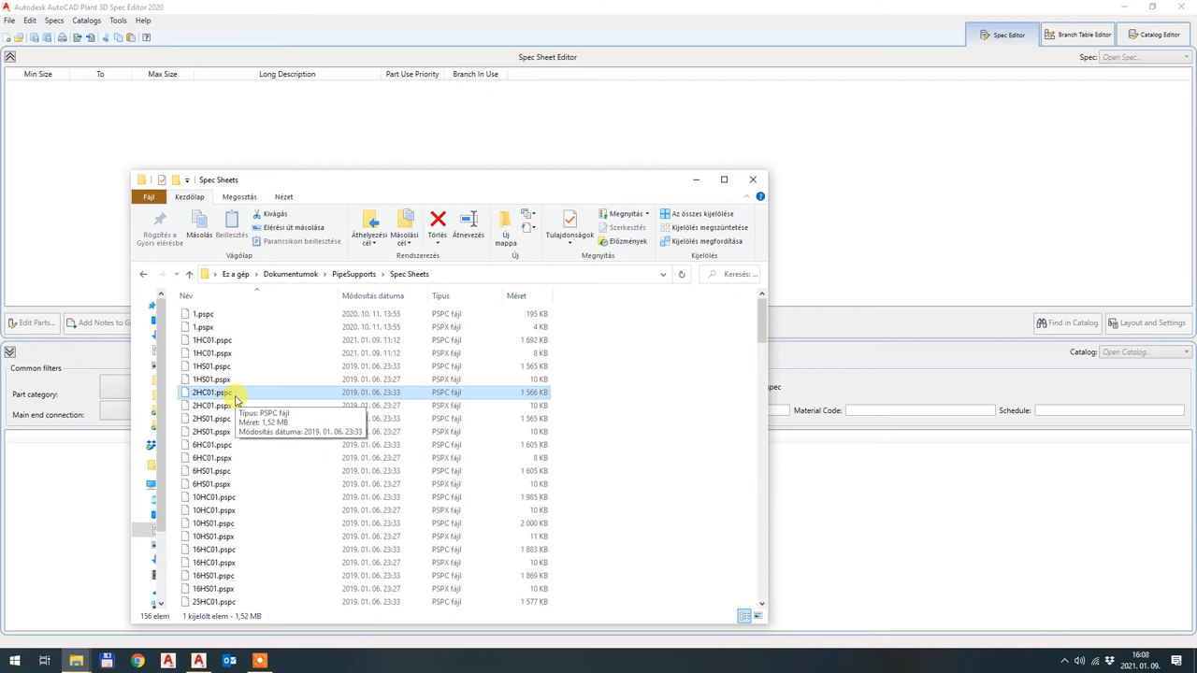
mouse_move(226, 206)
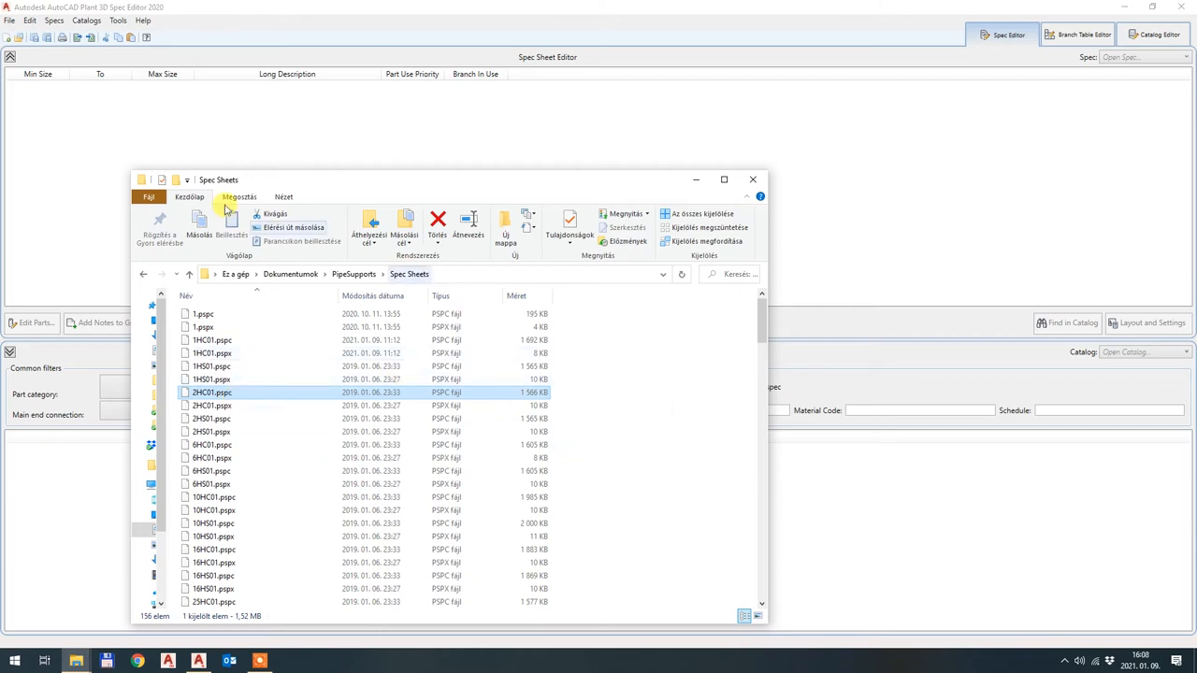
click(752, 179)
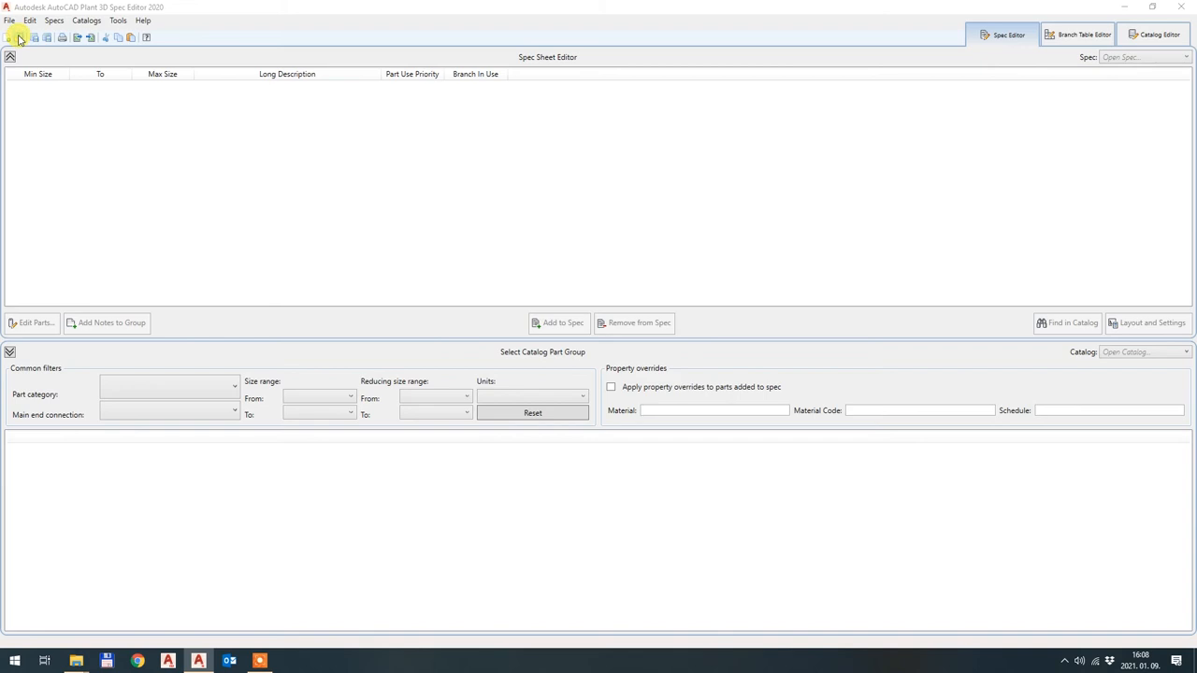
- Browse from Documents through PipeSupports into the Spec Sheets folder to open a spec
click(19, 37)
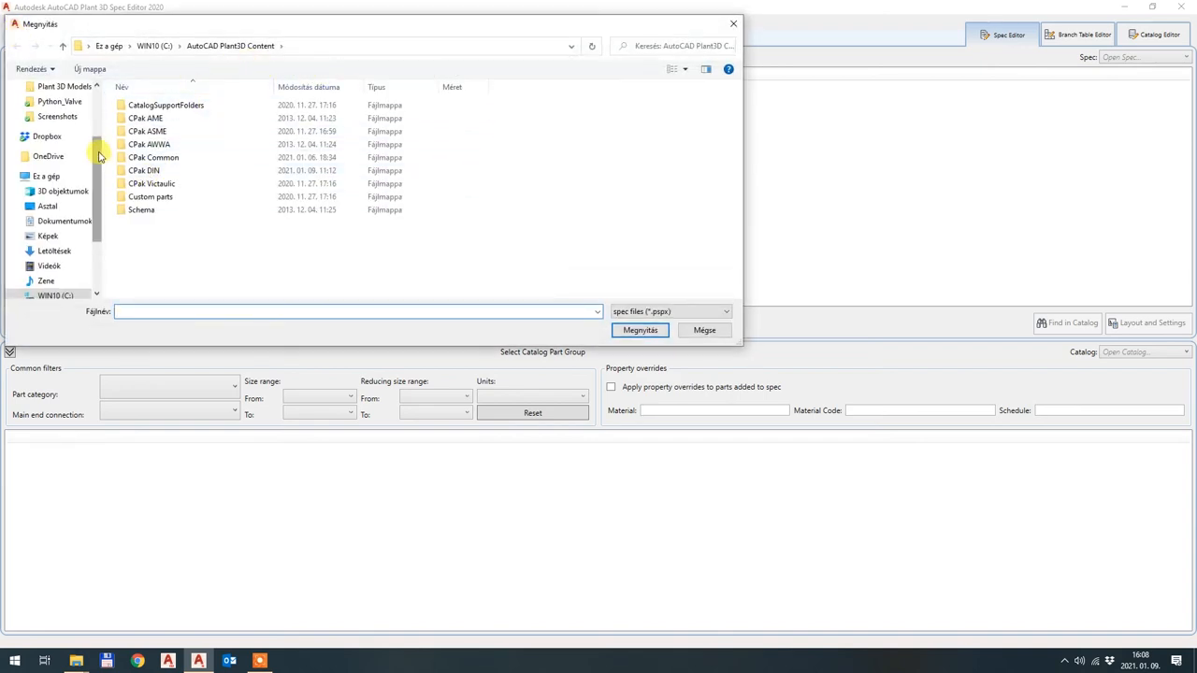
click(63, 221)
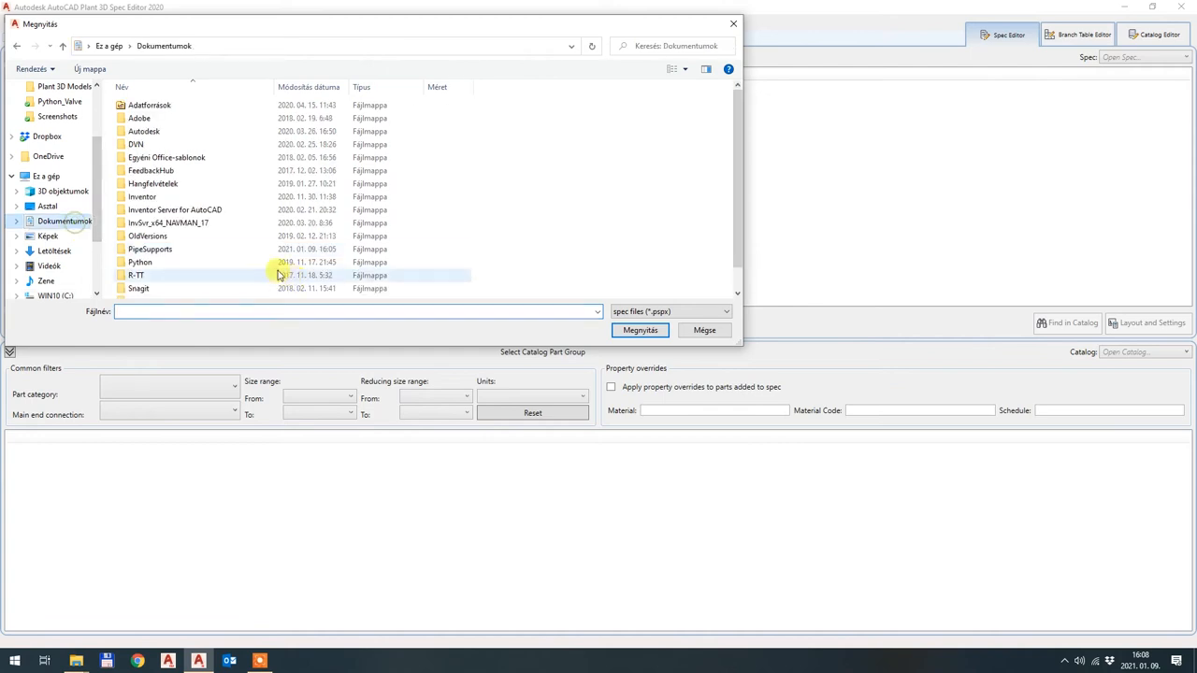
scroll(down, 3)
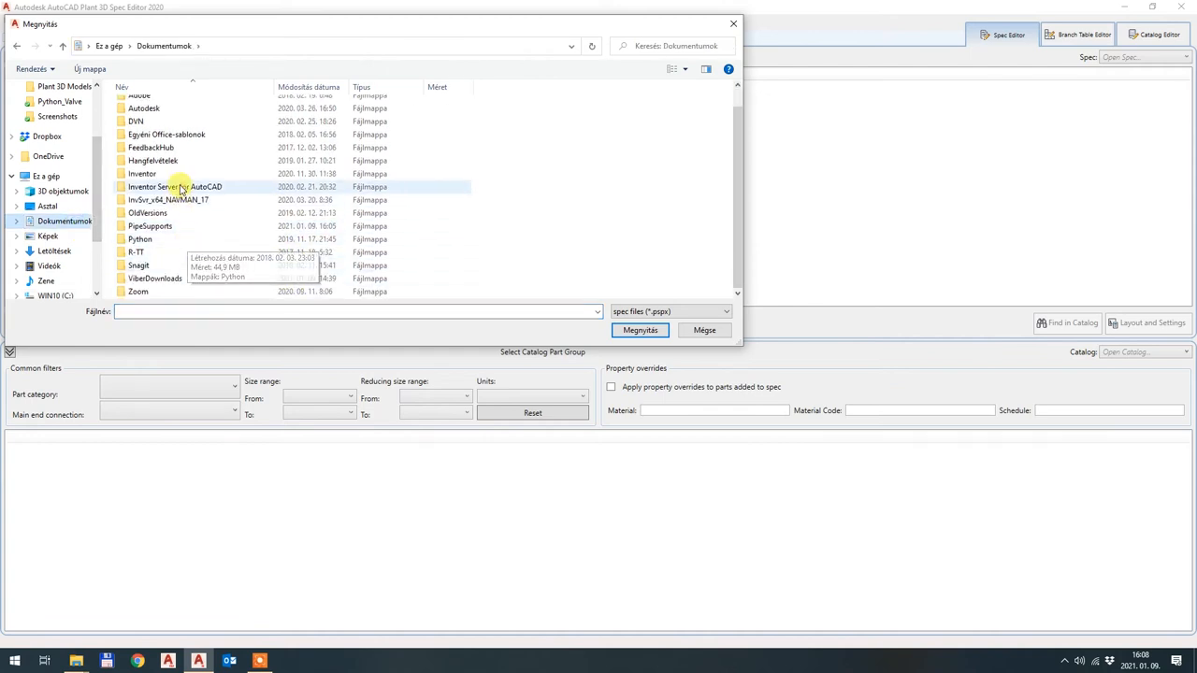
double_click(150, 224)
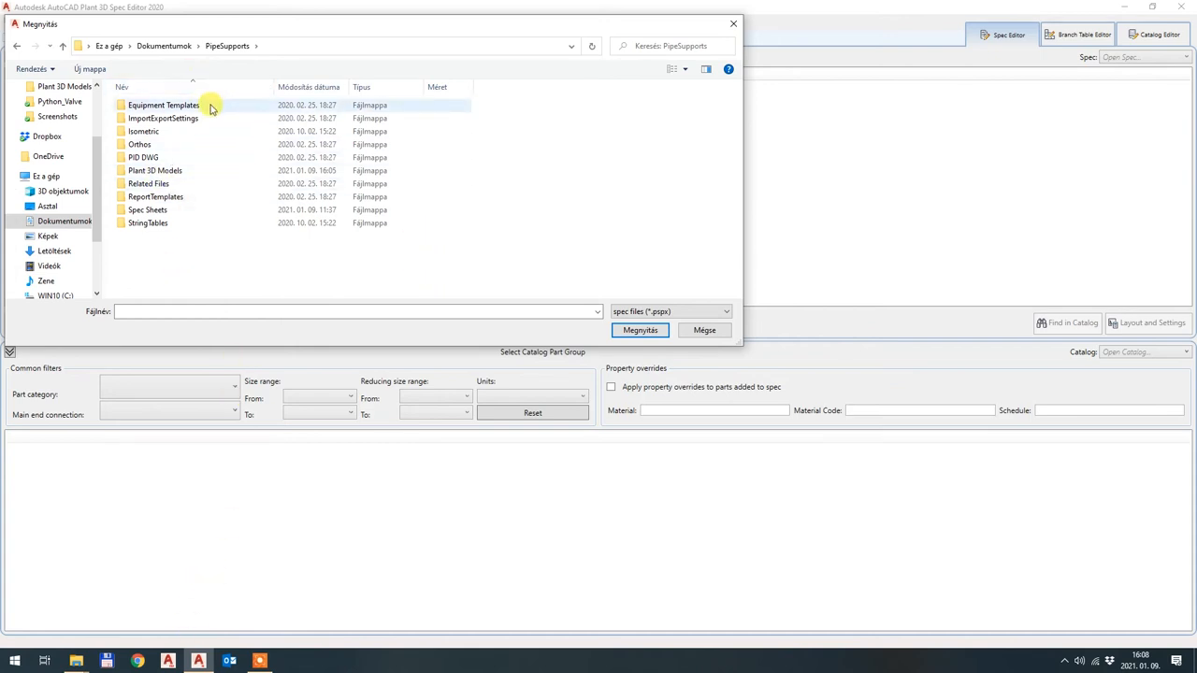
double_click(146, 210)
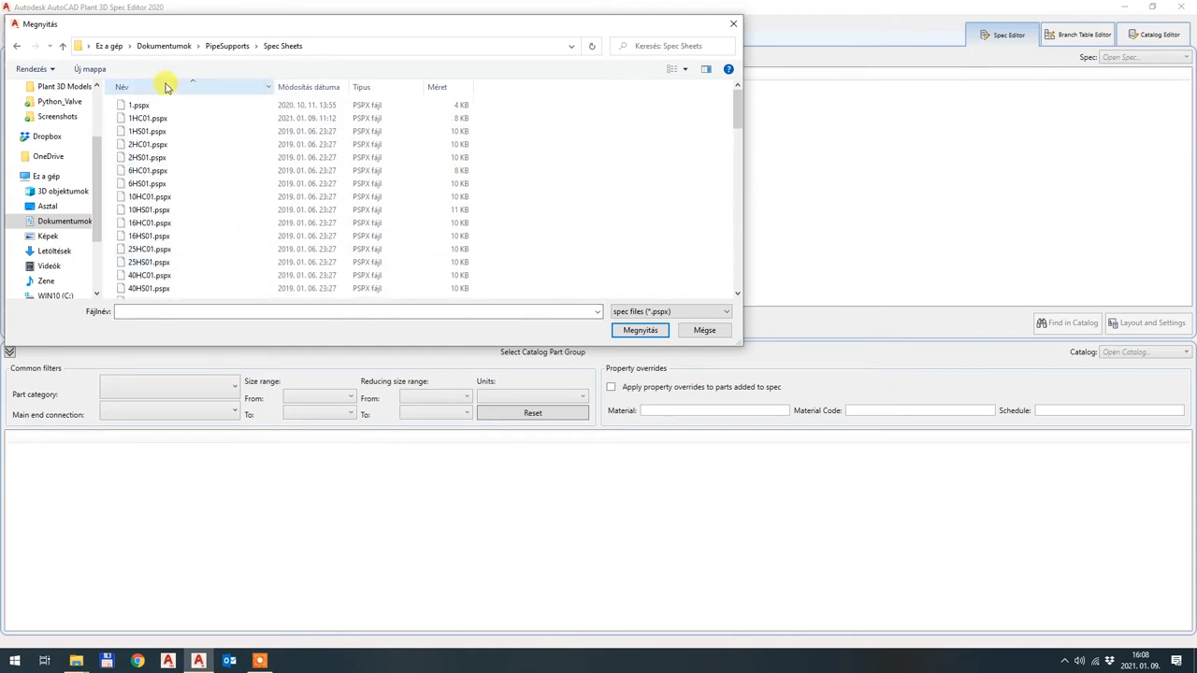
- Select and open the 10HC01.pspx spec sheet in the Spec Editor
click(149, 249)
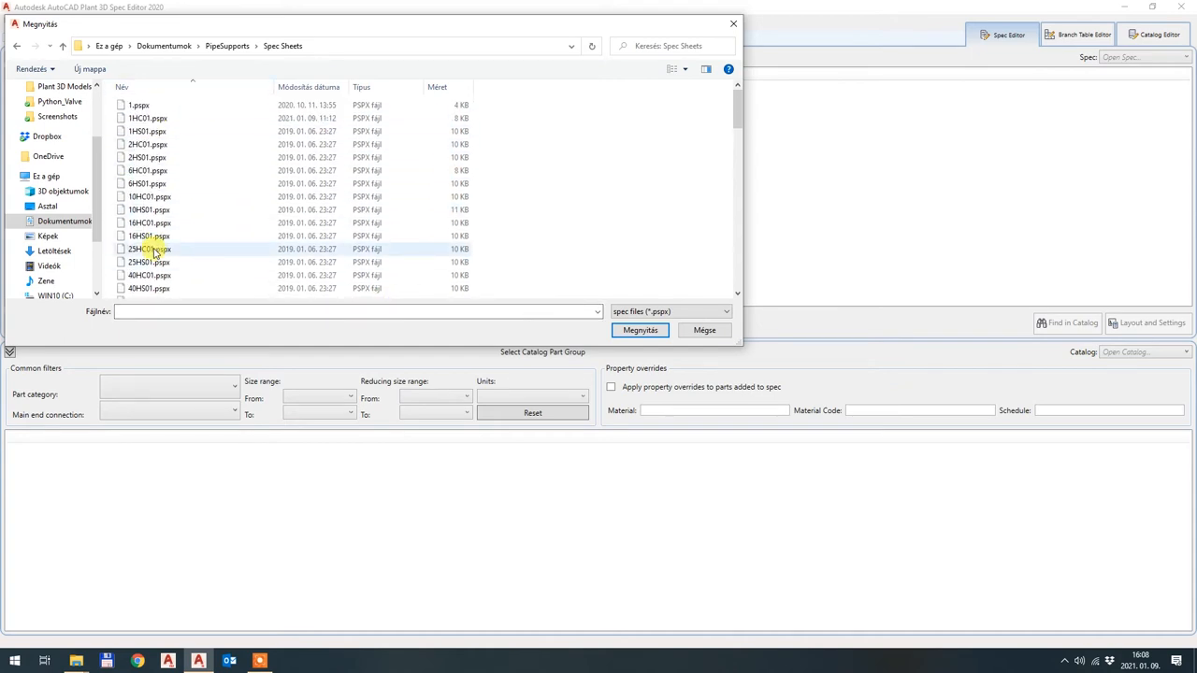
click(177, 118)
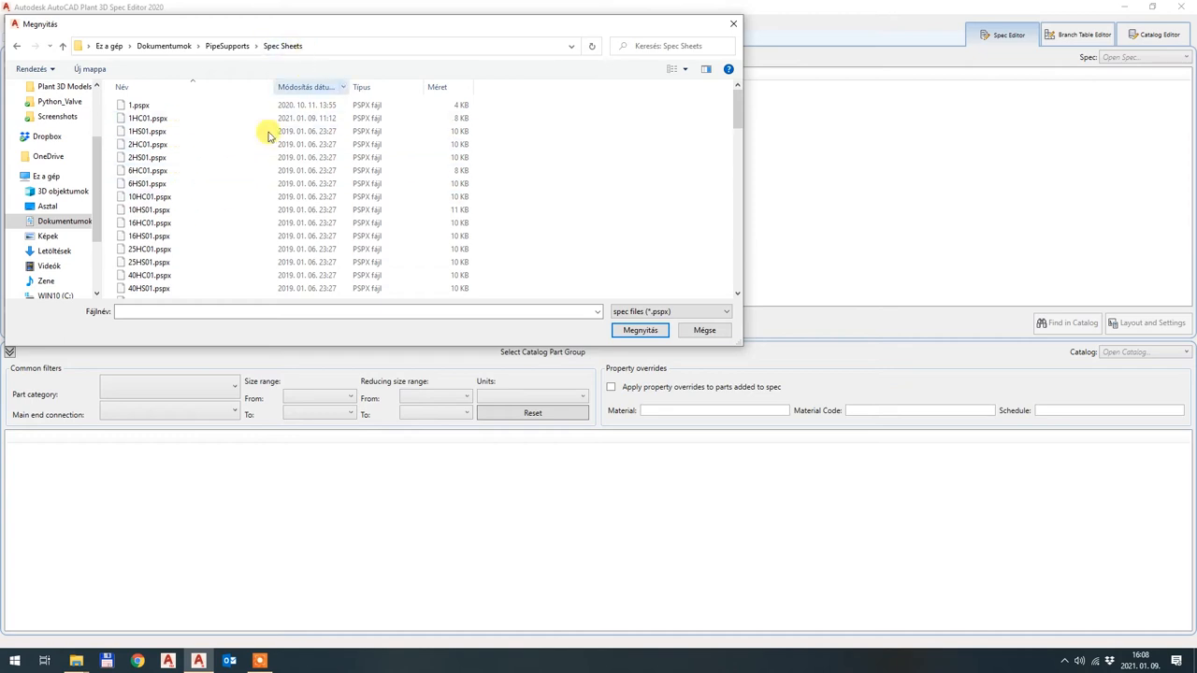
click(150, 196)
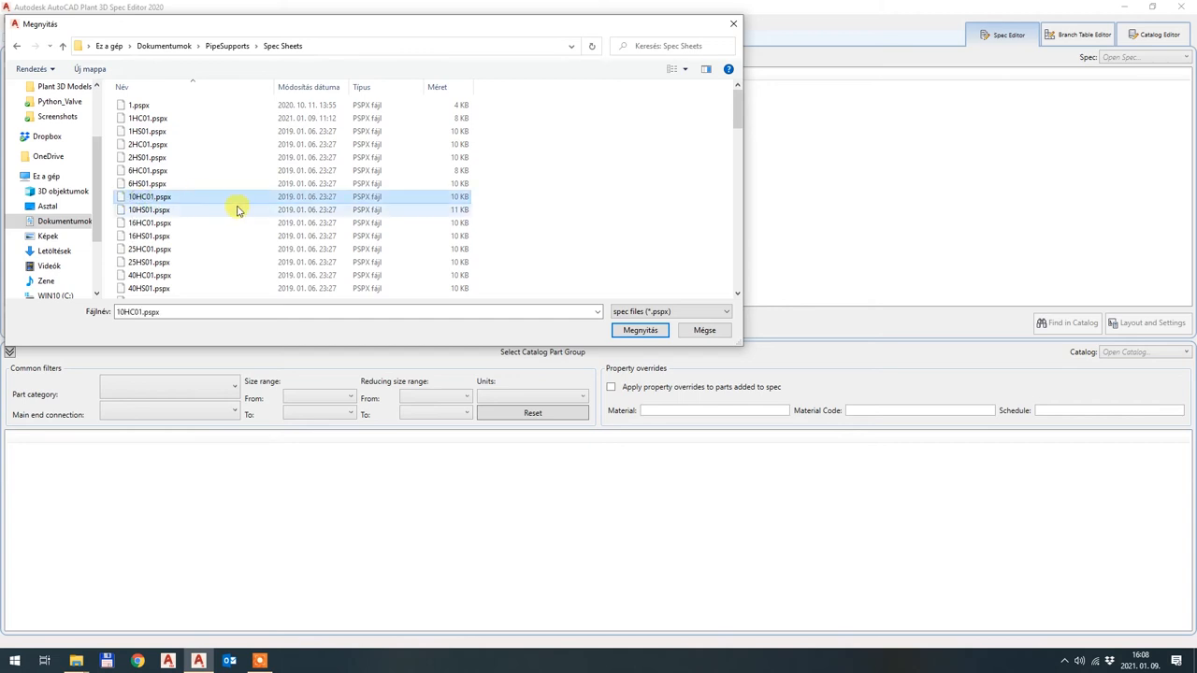
mouse_move(150, 210)
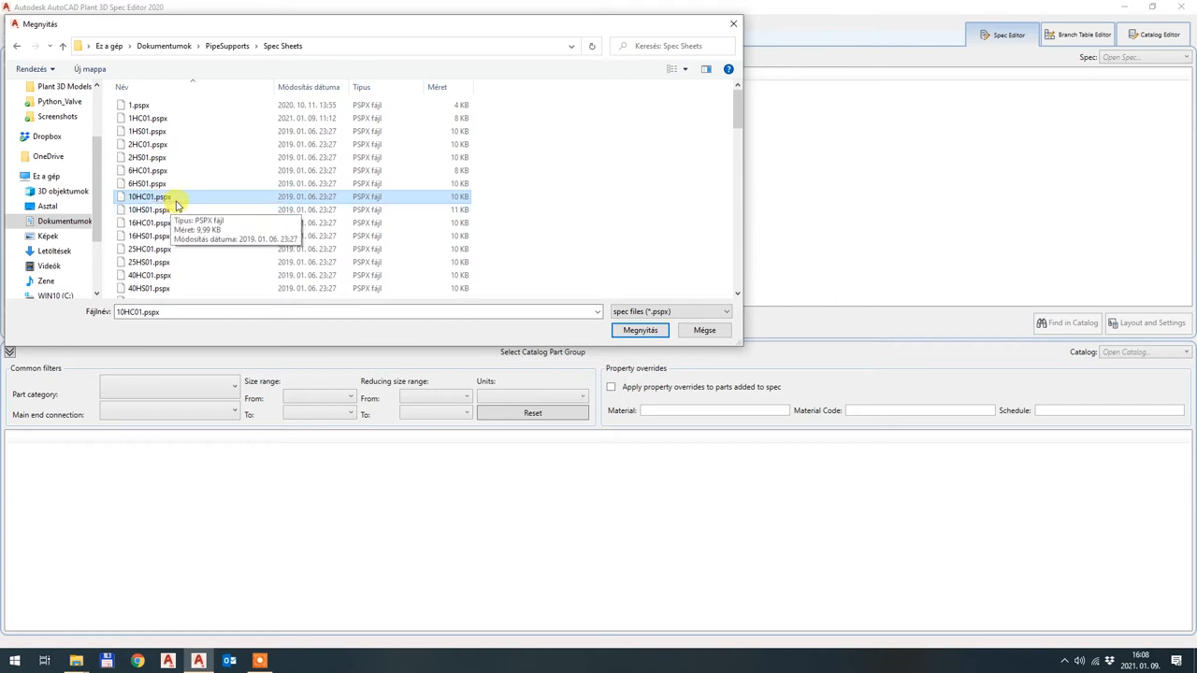
click(639, 329)
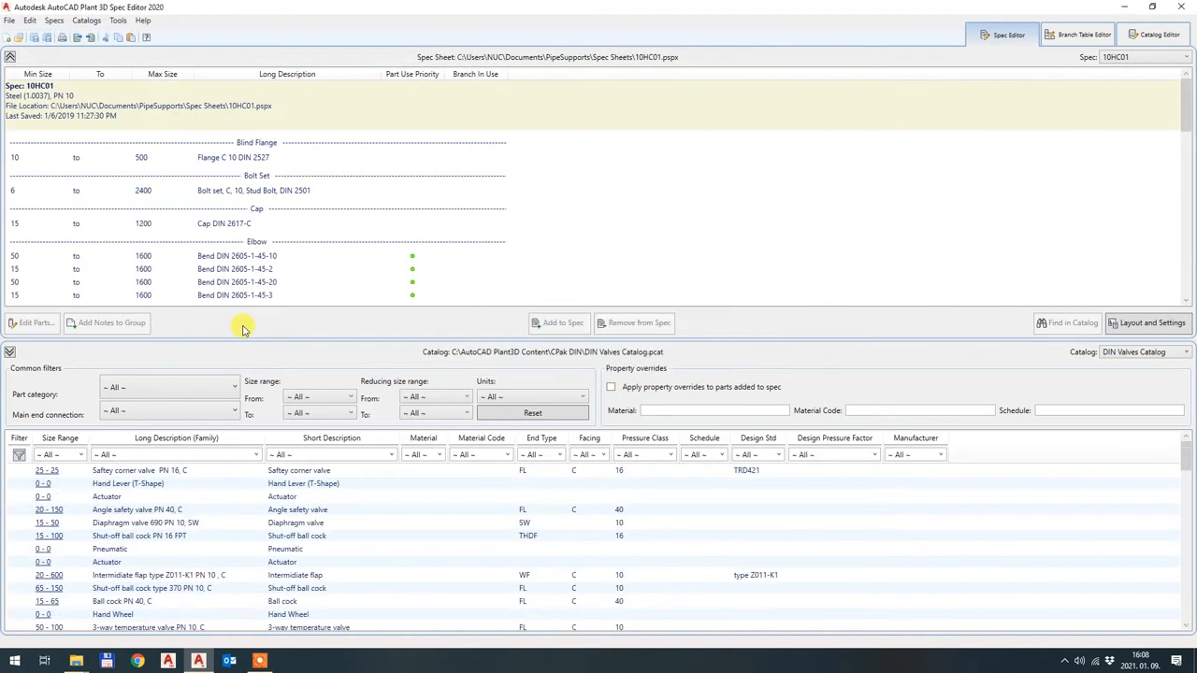
mouse_move(460, 288)
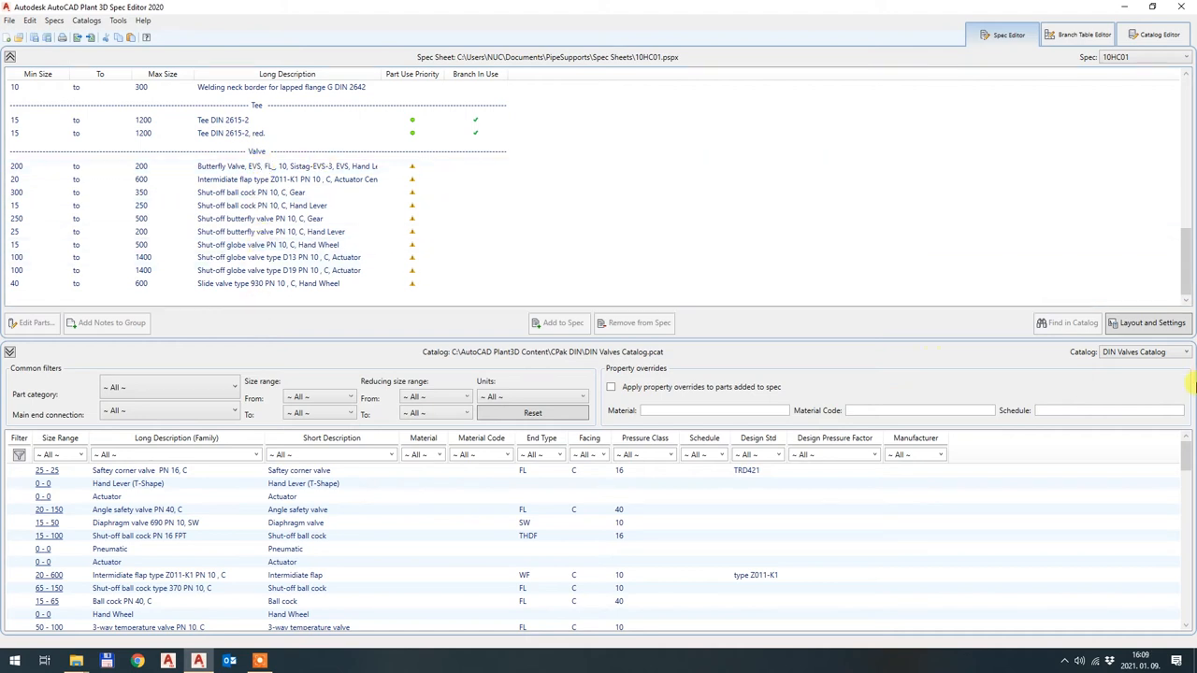
mouse_move(647, 71)
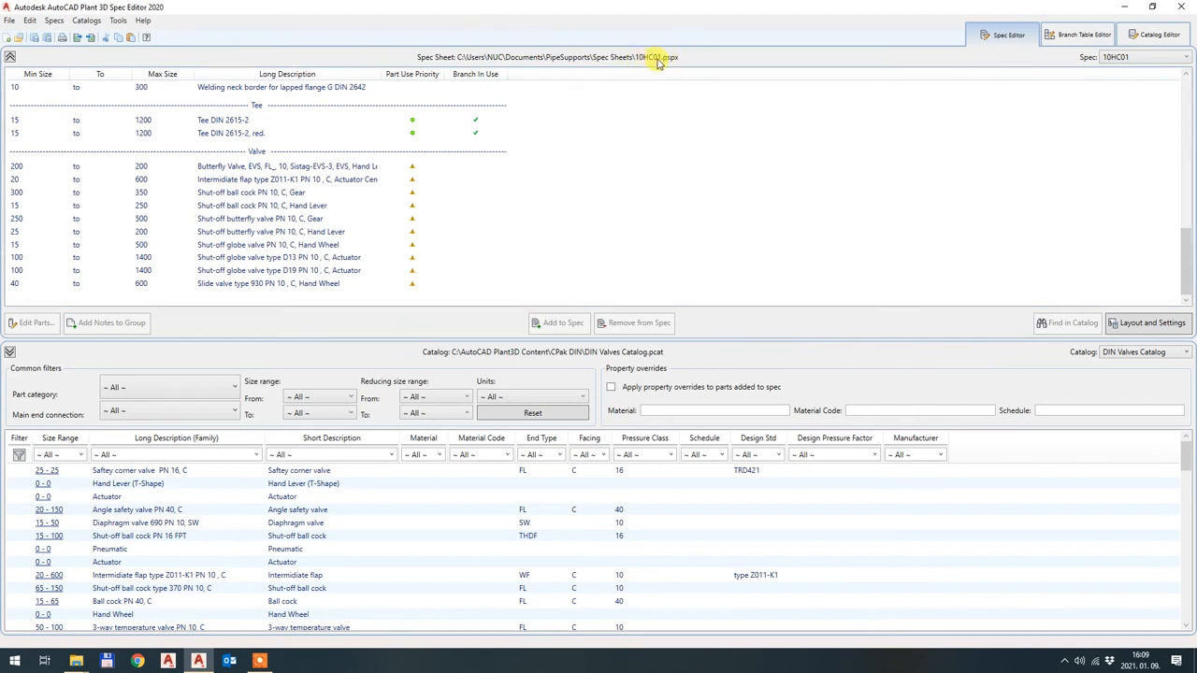
mouse_move(411, 338)
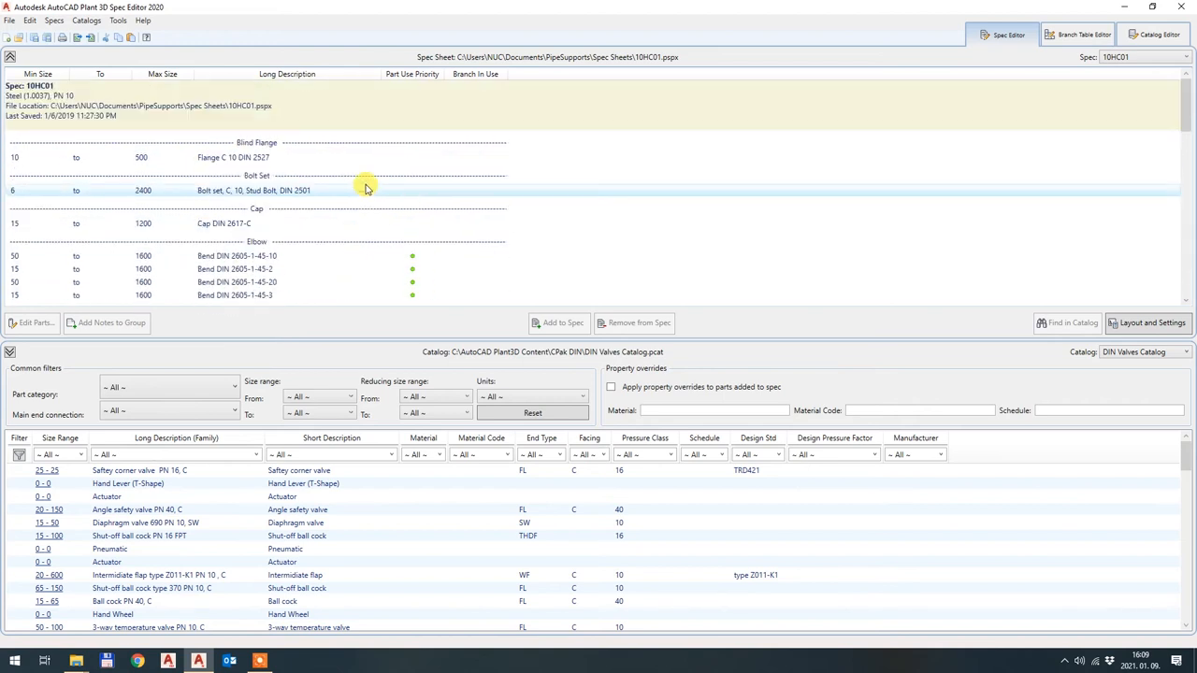
- Scroll through the spec and catalog lists, then choose Open Catalog from the Catalog dropdown
scroll(down, 3)
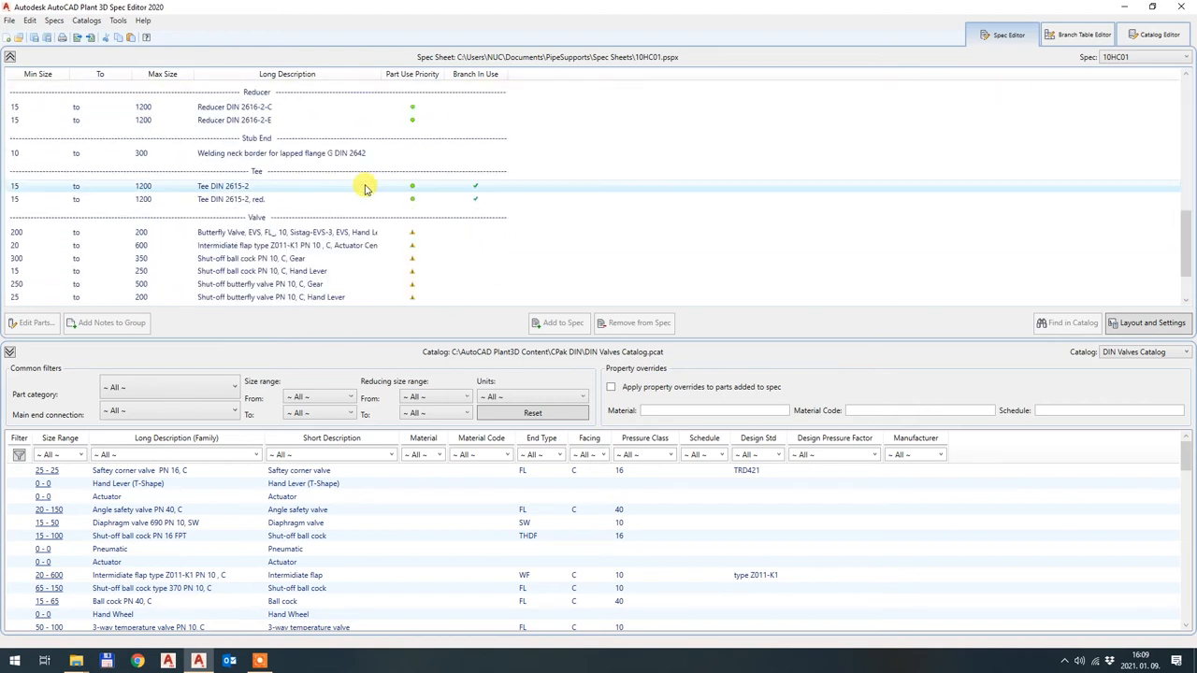
scroll(down, 3)
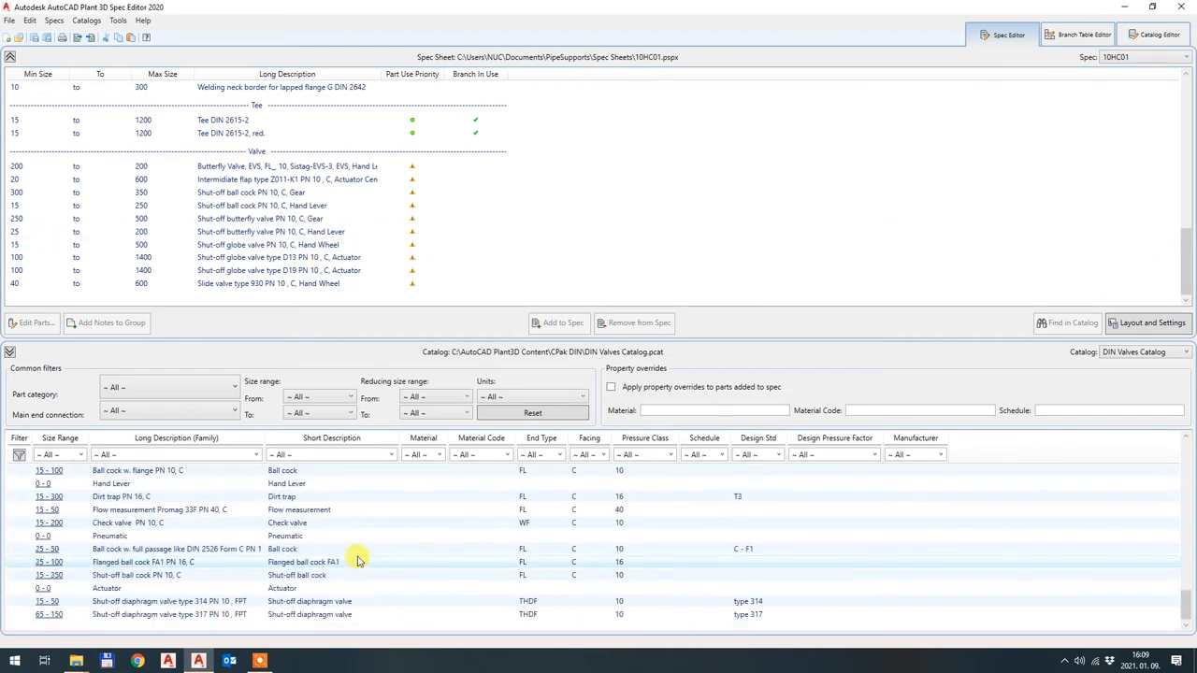
scroll(down, 3)
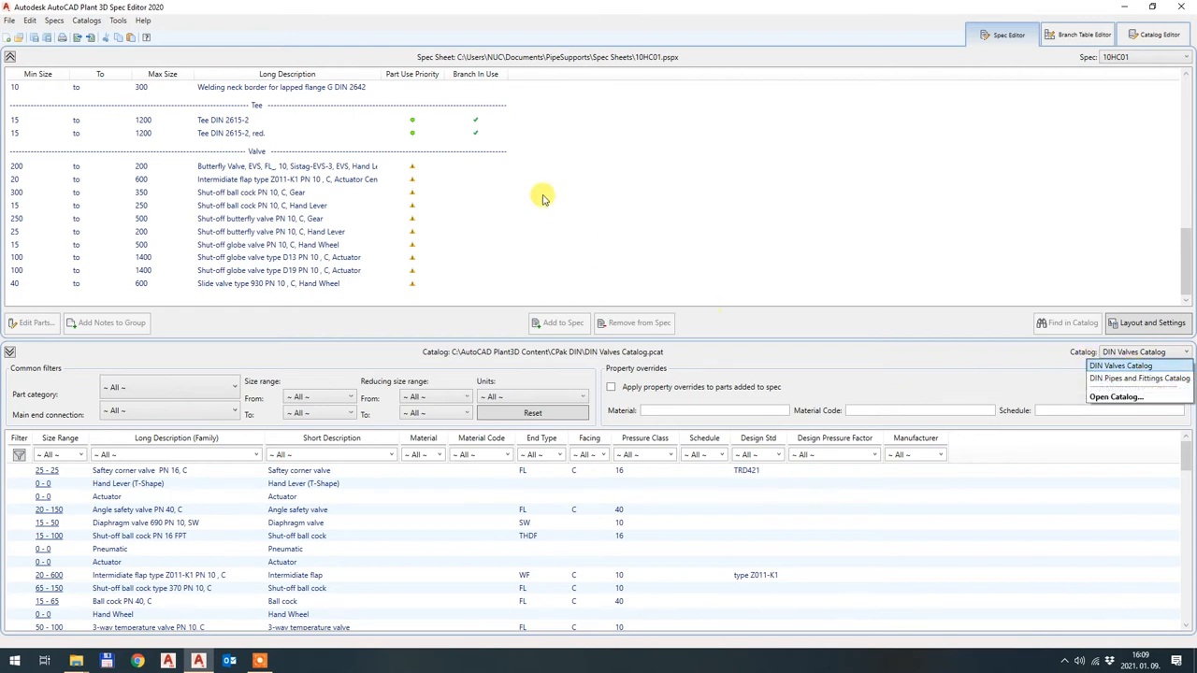
mouse_move(621, 121)
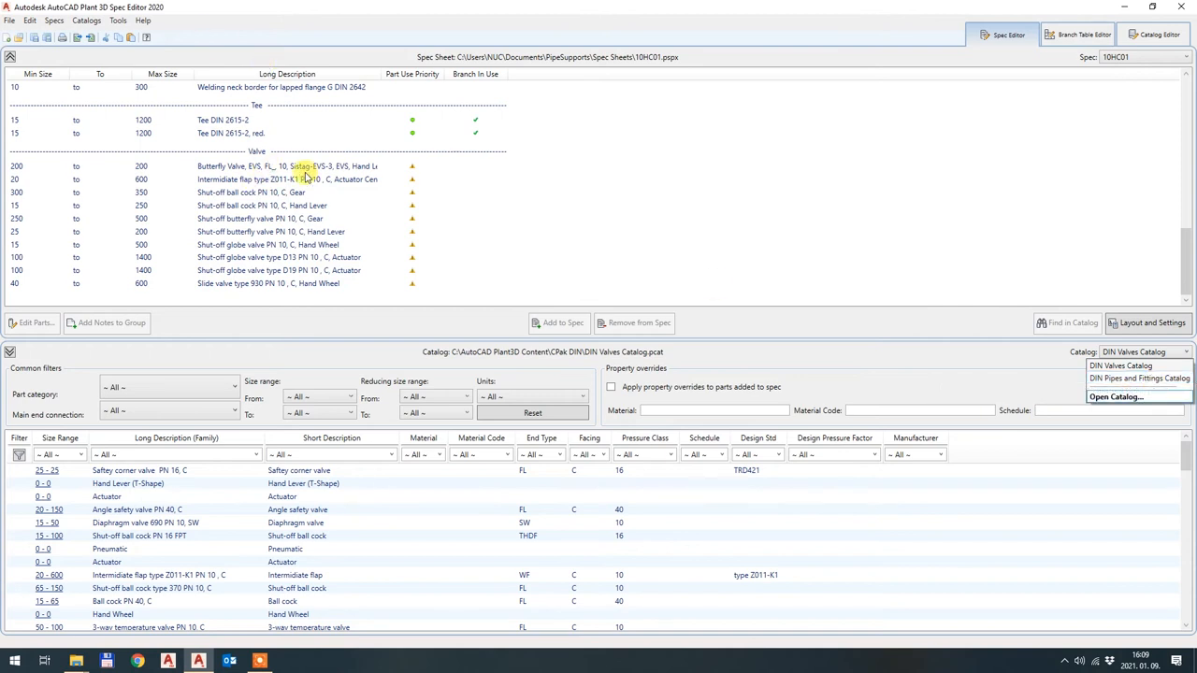
mouse_move(1139, 378)
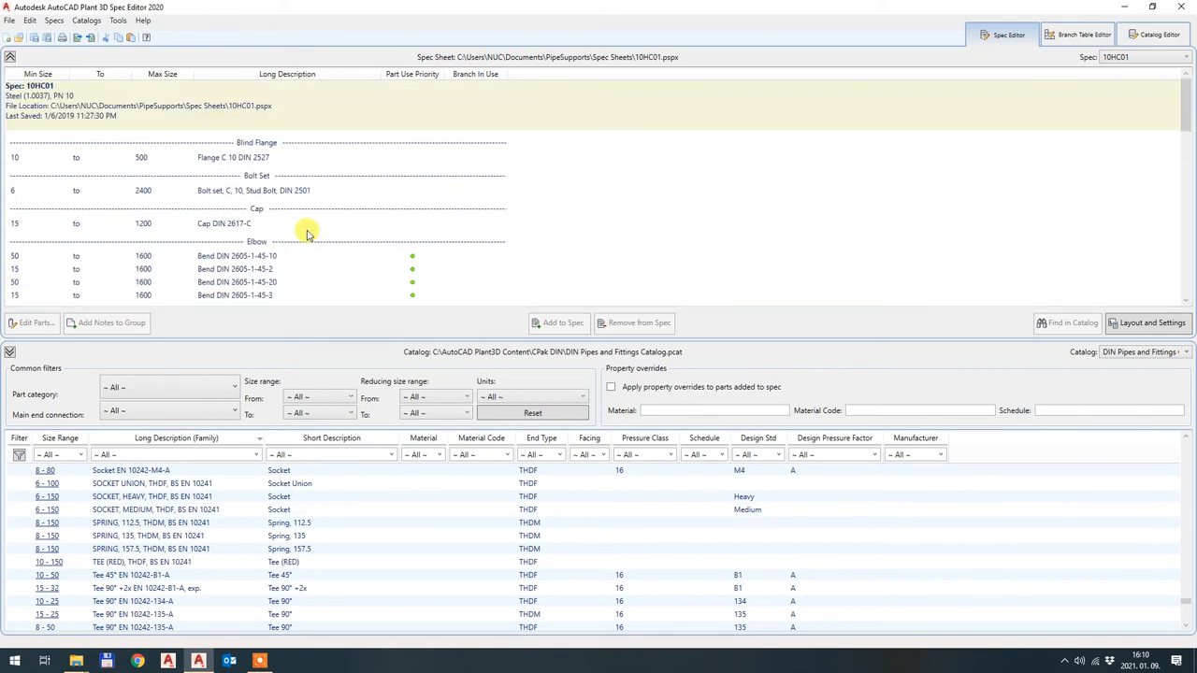
scroll(down, 3)
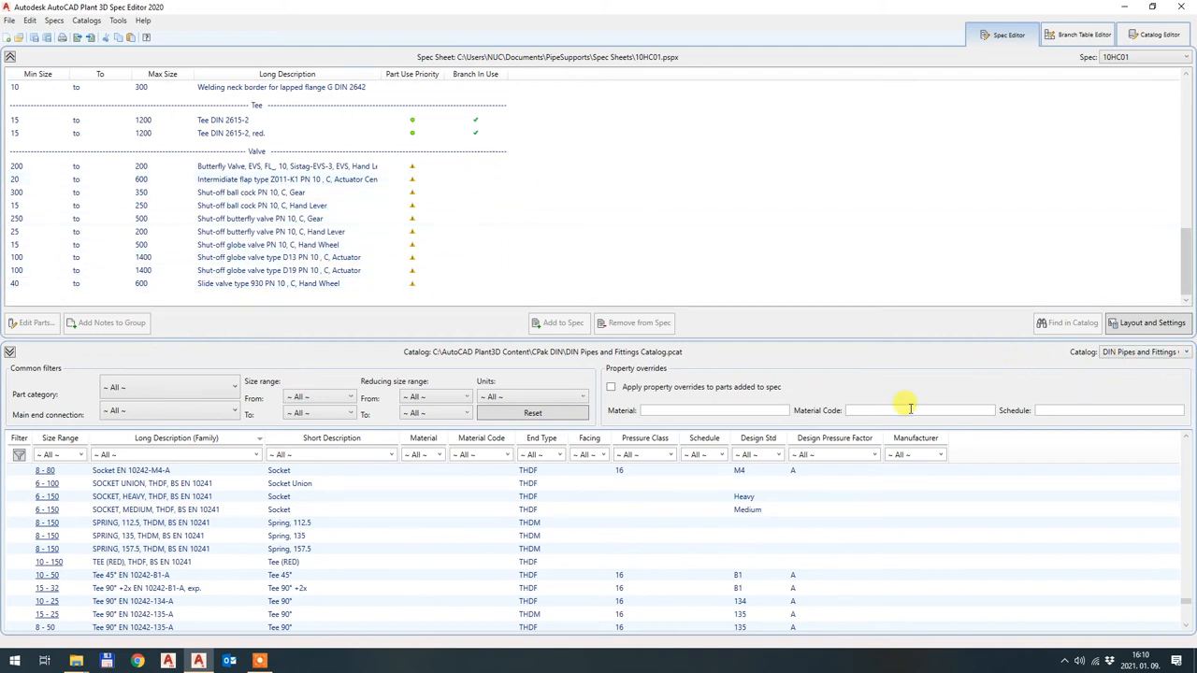
click(1185, 351)
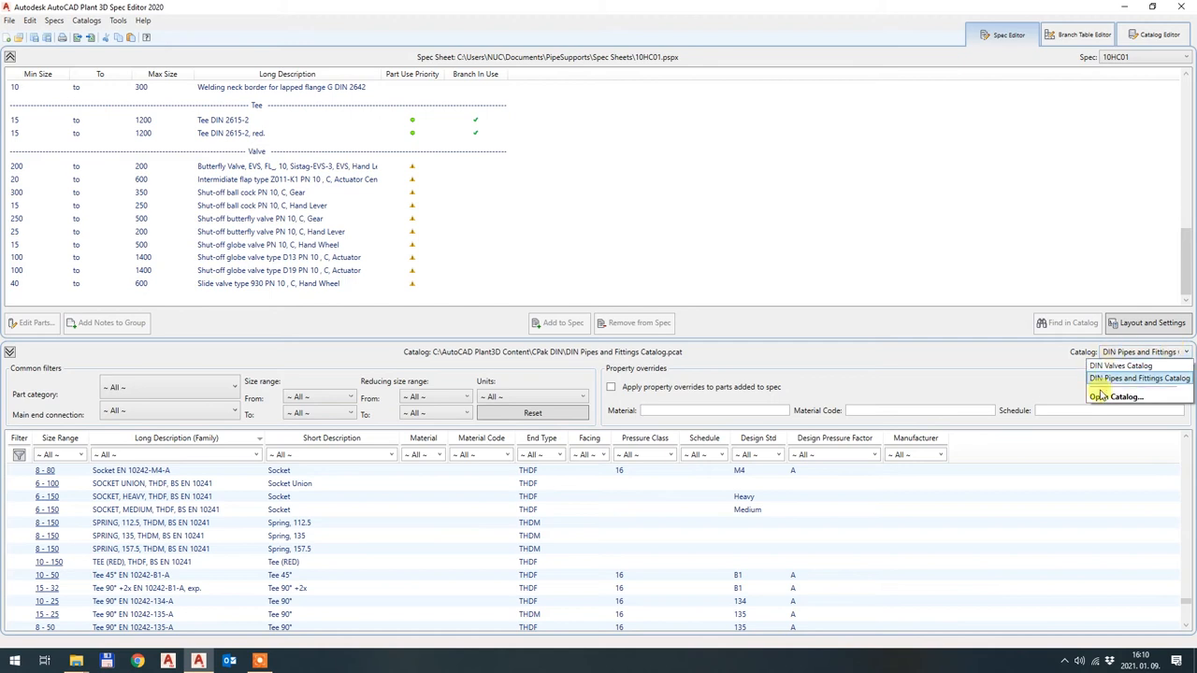
click(1115, 397)
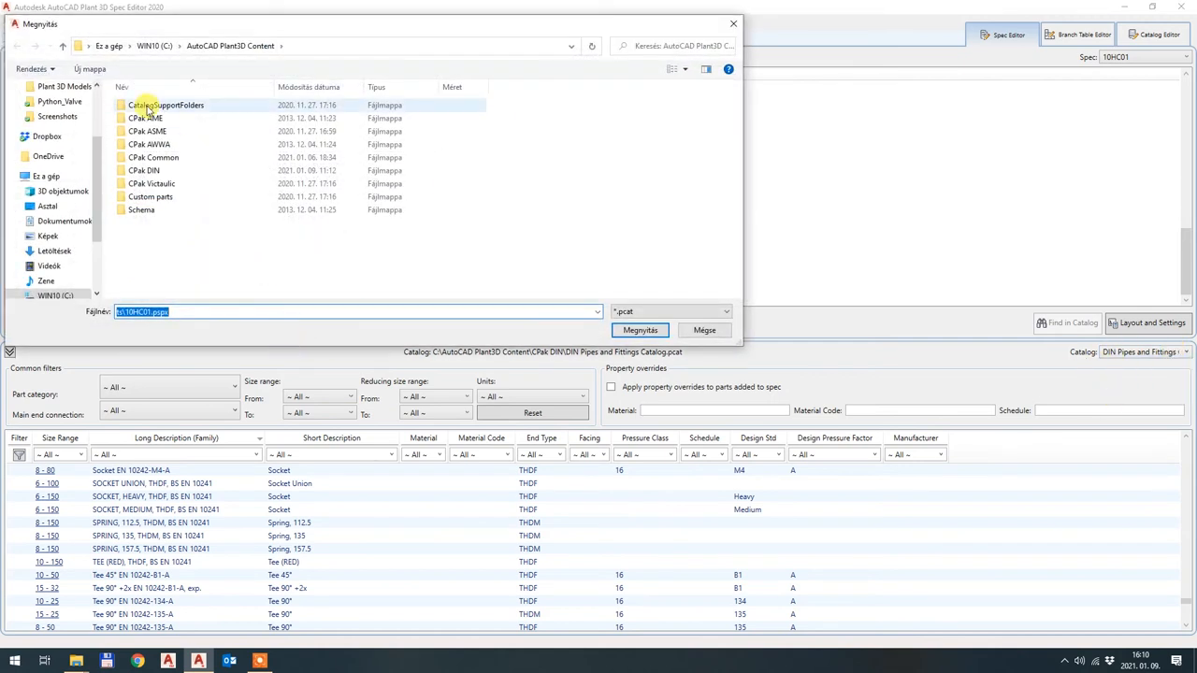
mouse_move(151, 183)
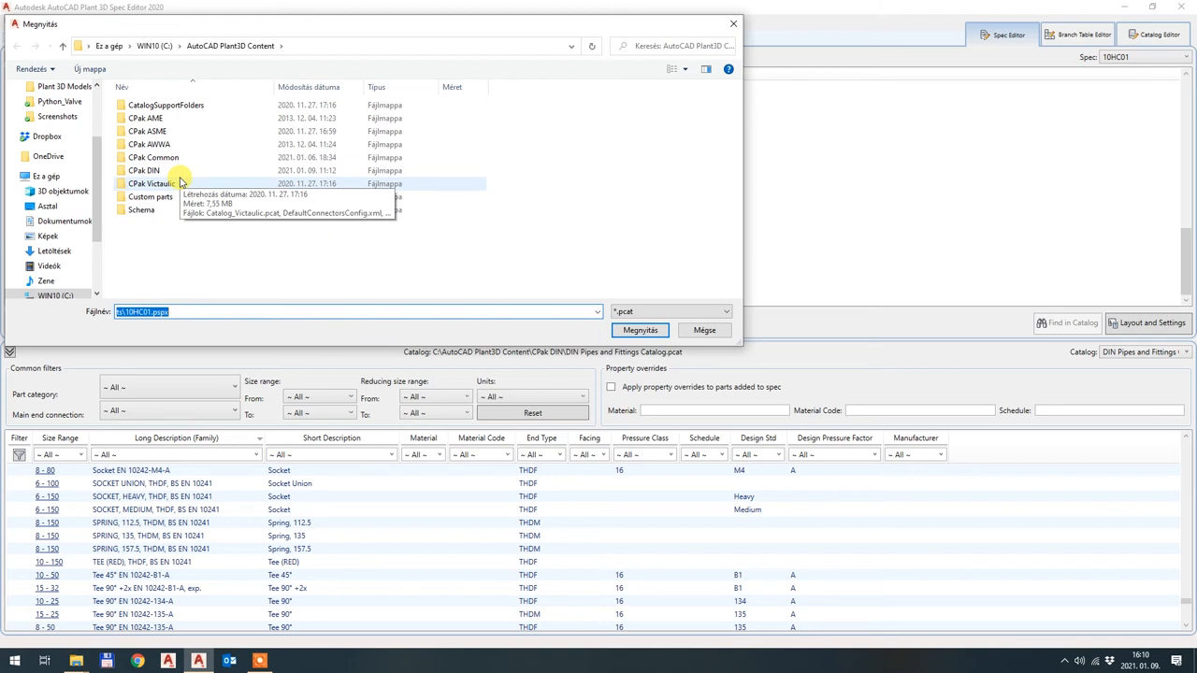
- Navigate into CPak Common > Python_Valve > V-1.00 to reach the Python Valve Catalog file
double_click(153, 157)
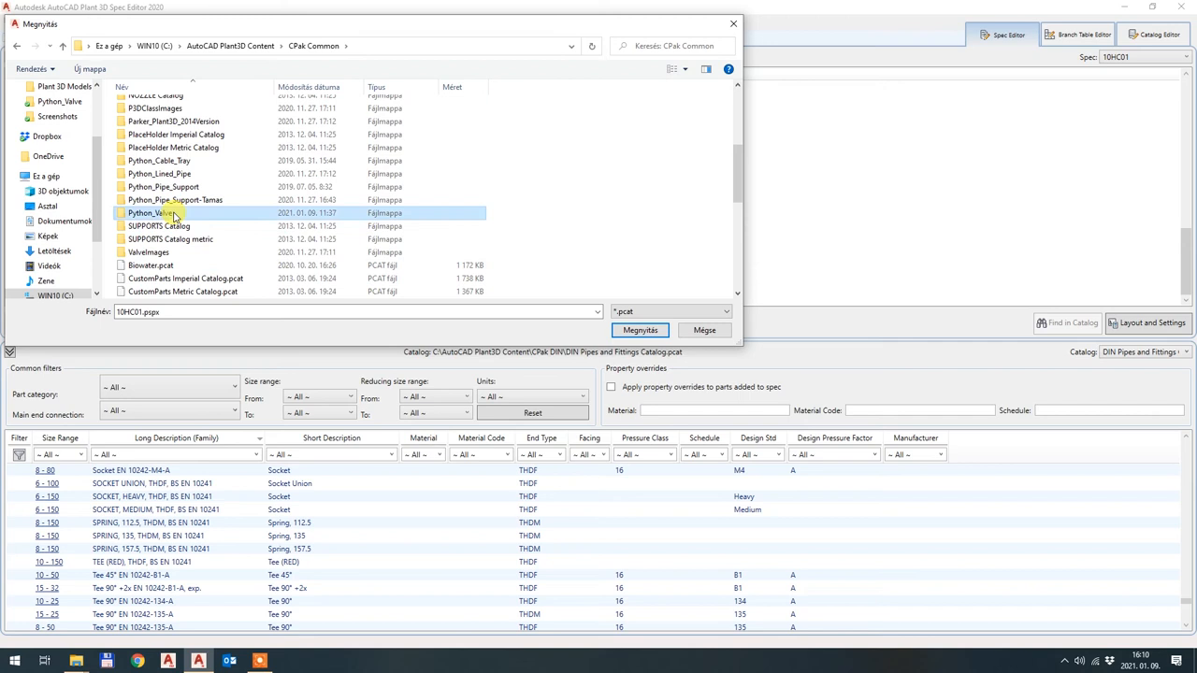
double_click(153, 213)
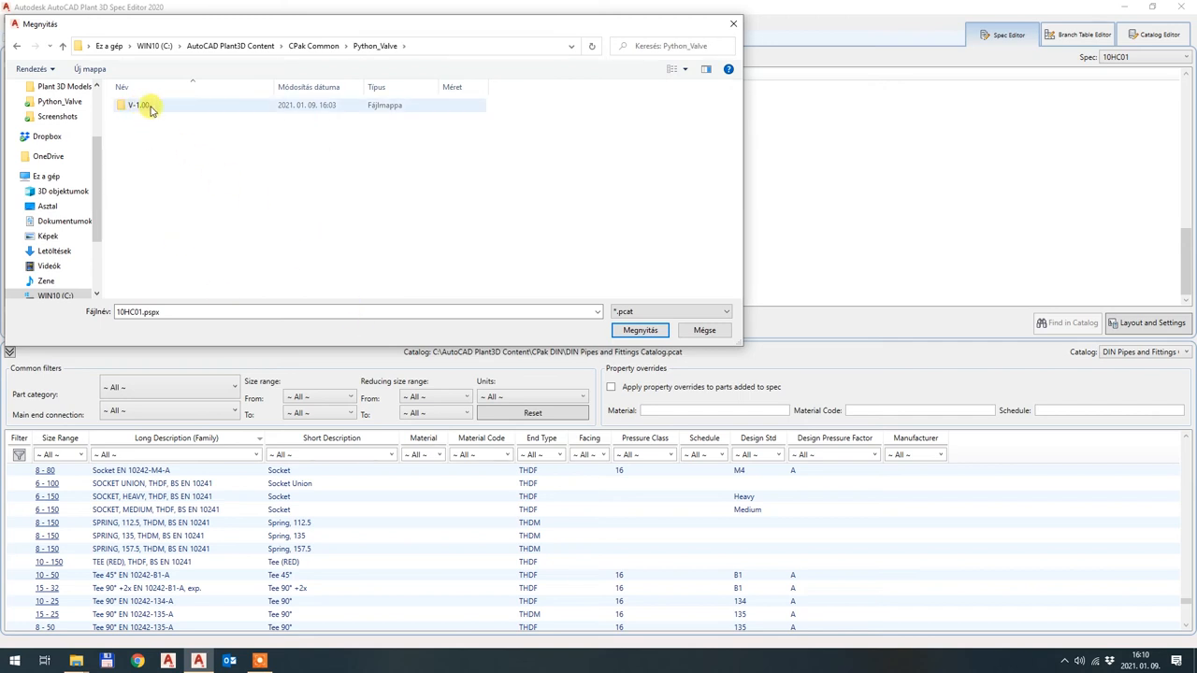
mouse_move(139, 105)
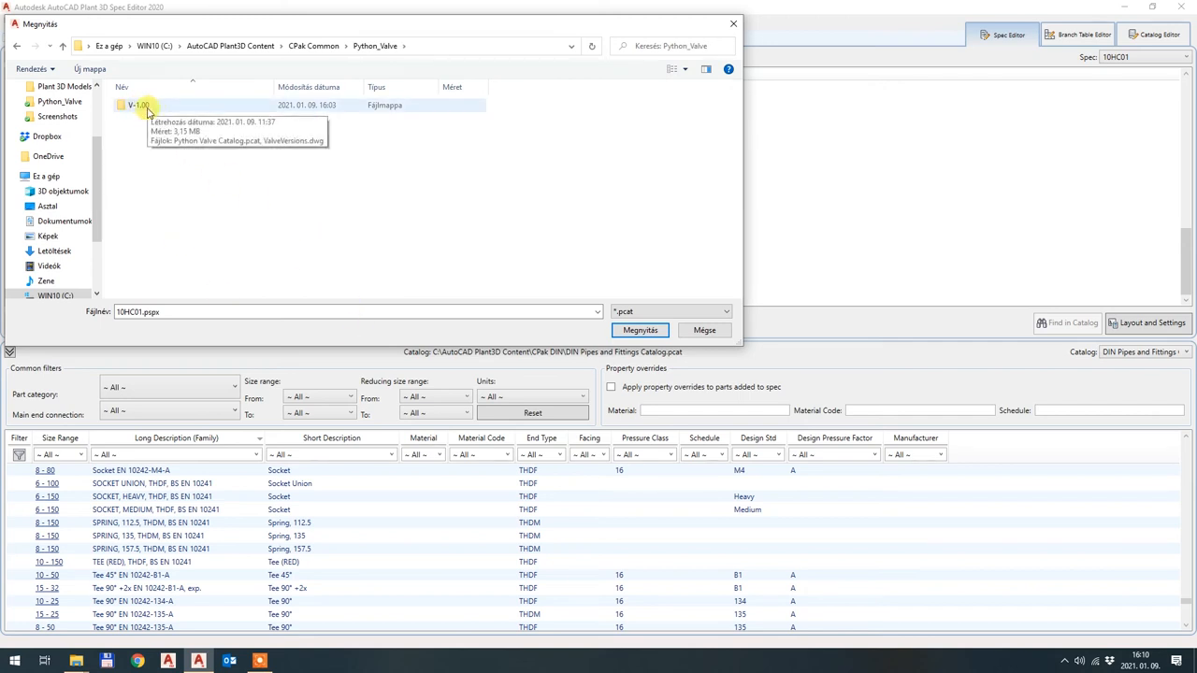
mouse_move(157, 131)
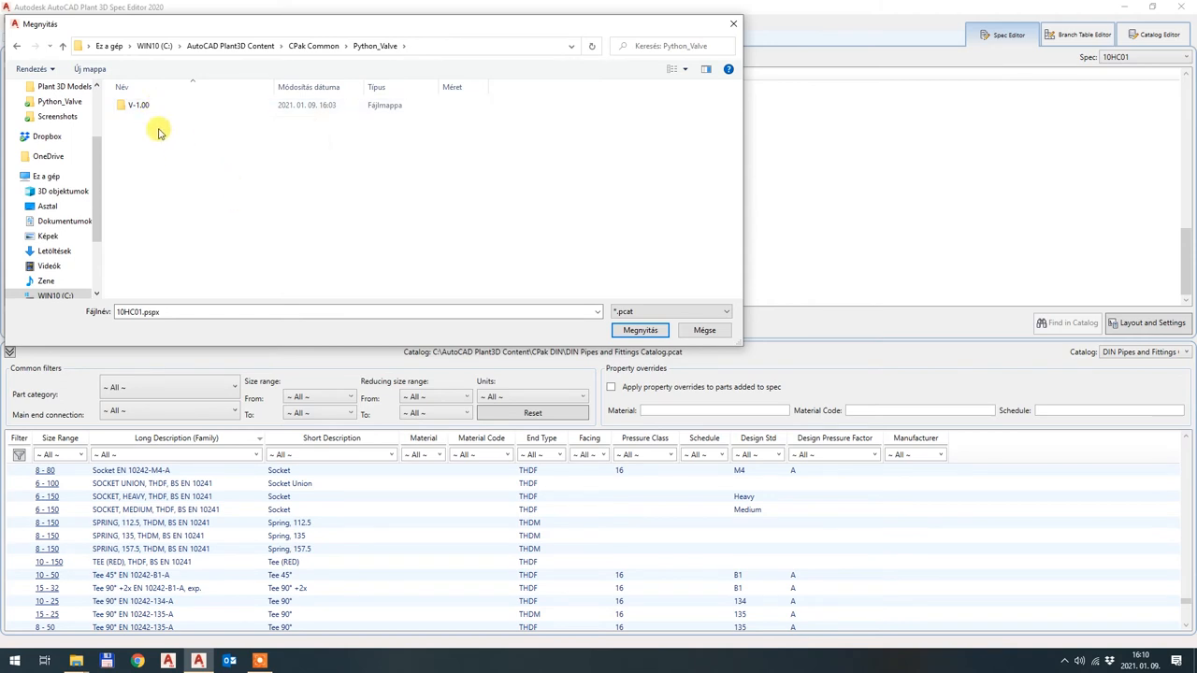
double_click(139, 105)
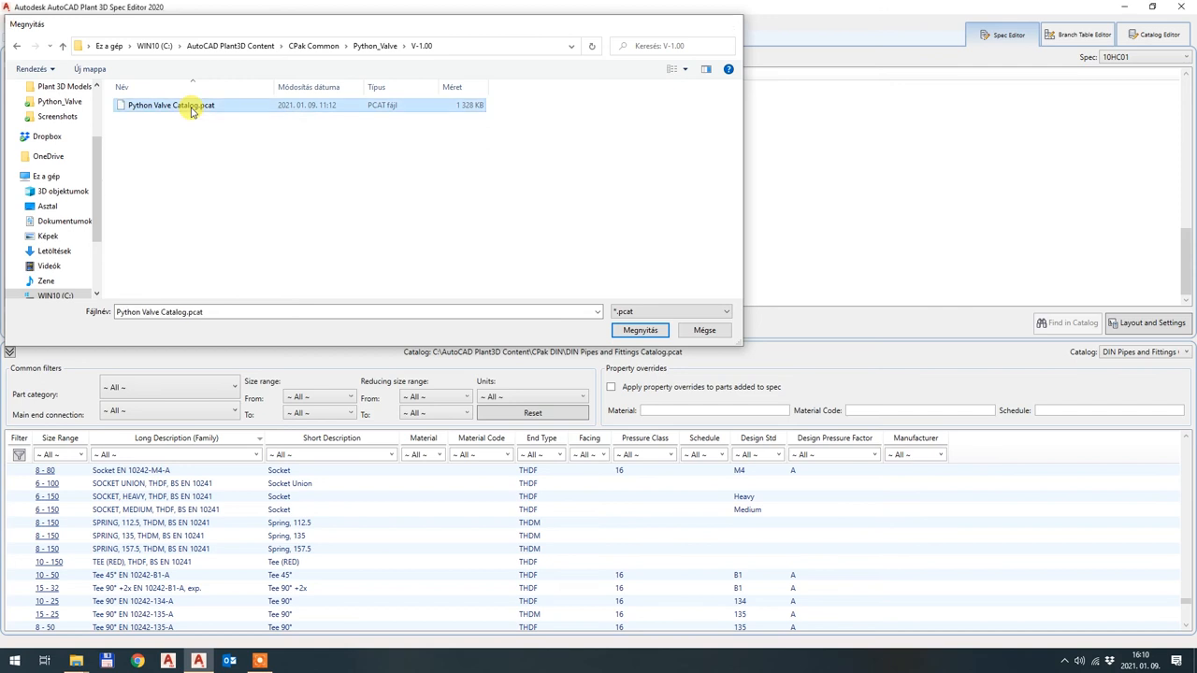
- Load the Python Valve Catalog, sort its parts, and pick the manual Python butterfly valve for the spec
click(640, 329)
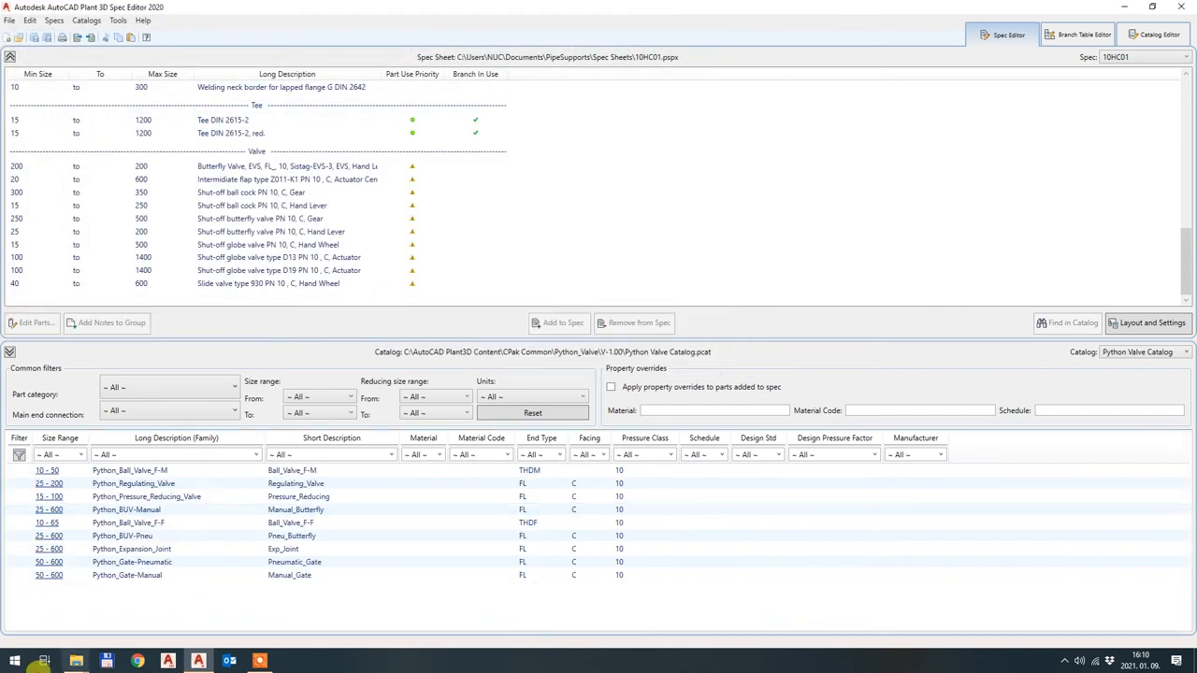
click(176, 437)
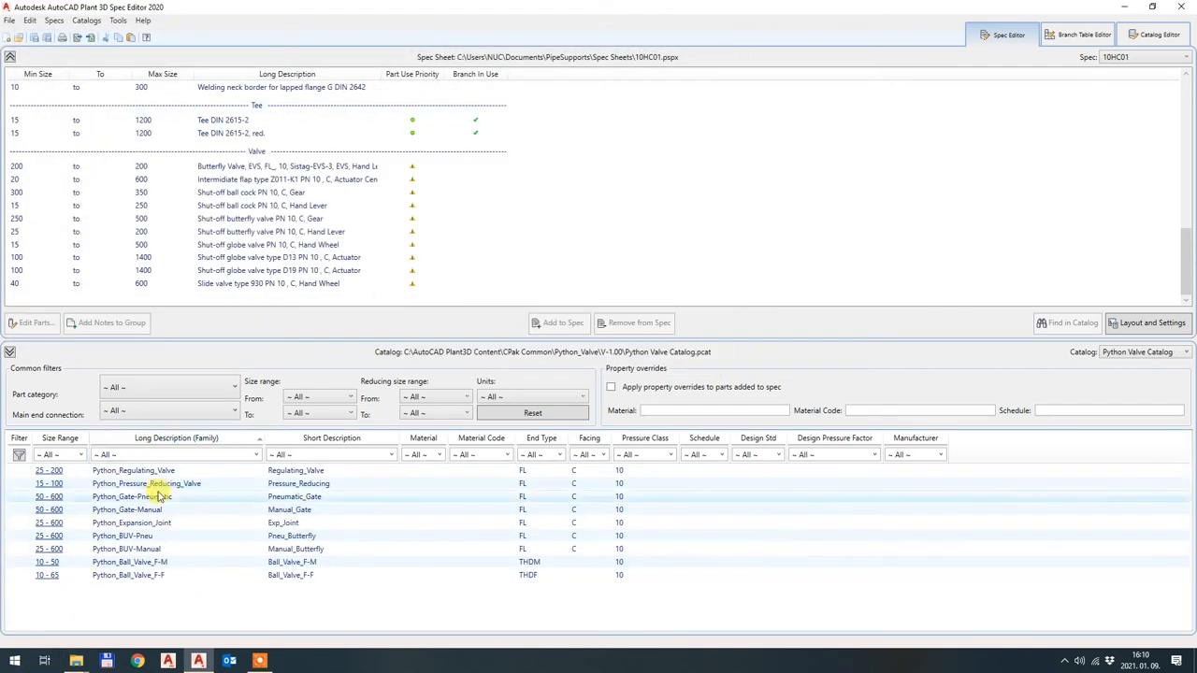
click(176, 437)
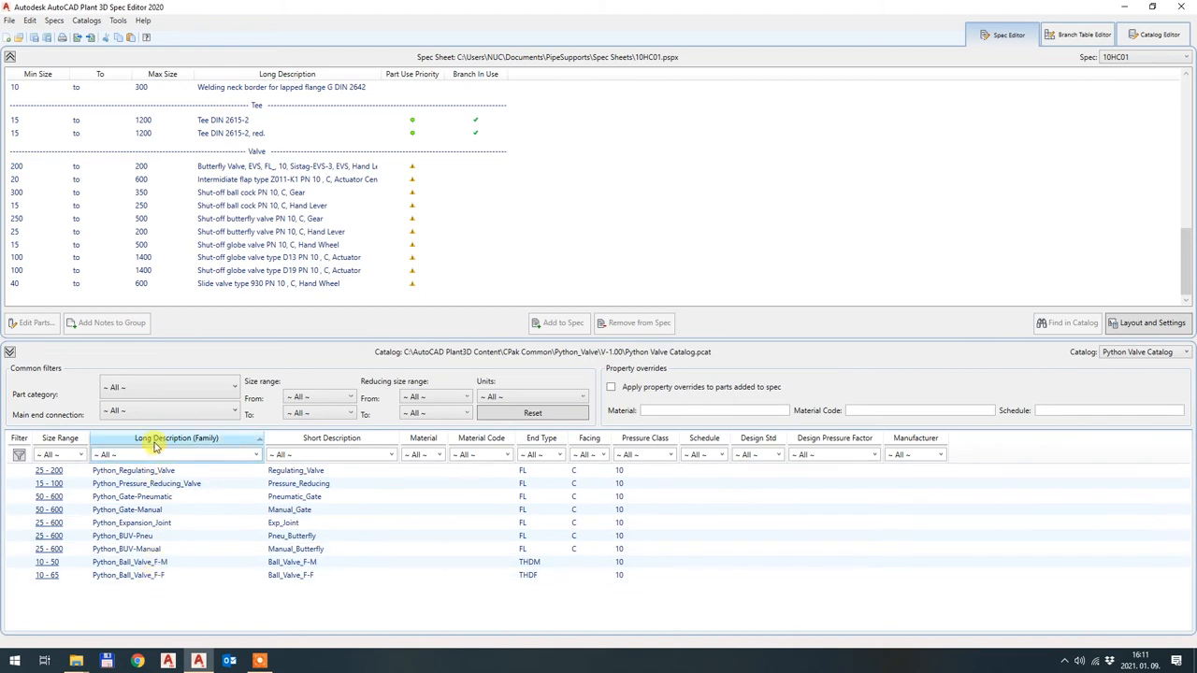
click(176, 437)
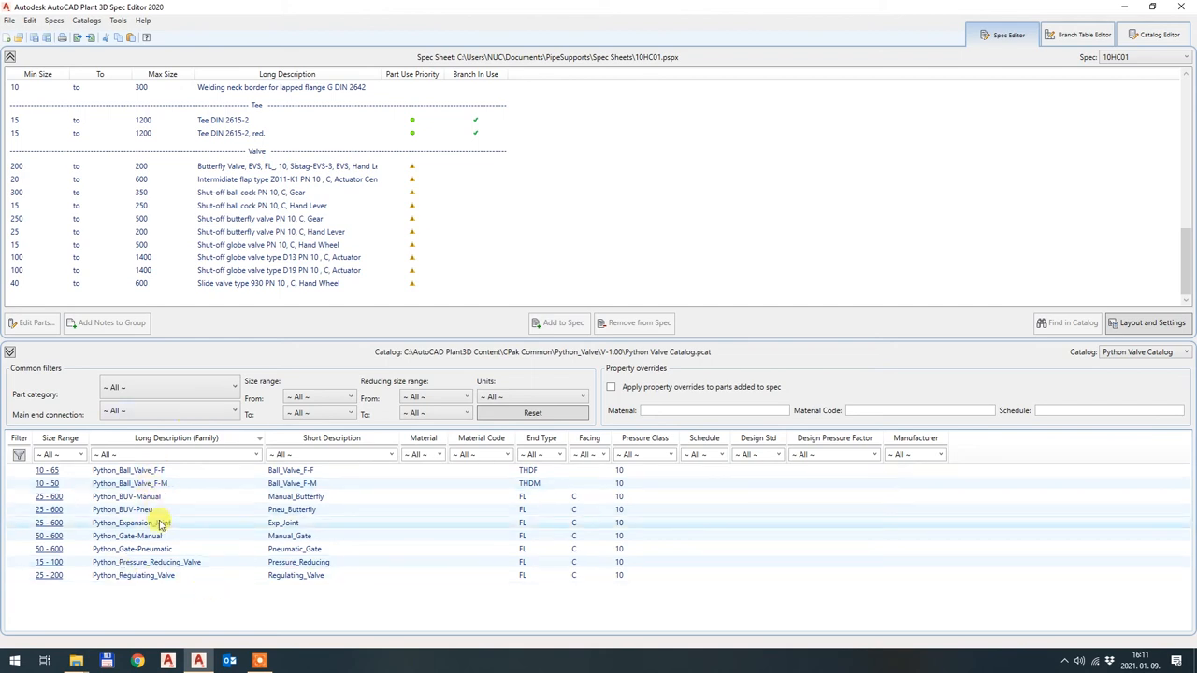
mouse_move(164, 550)
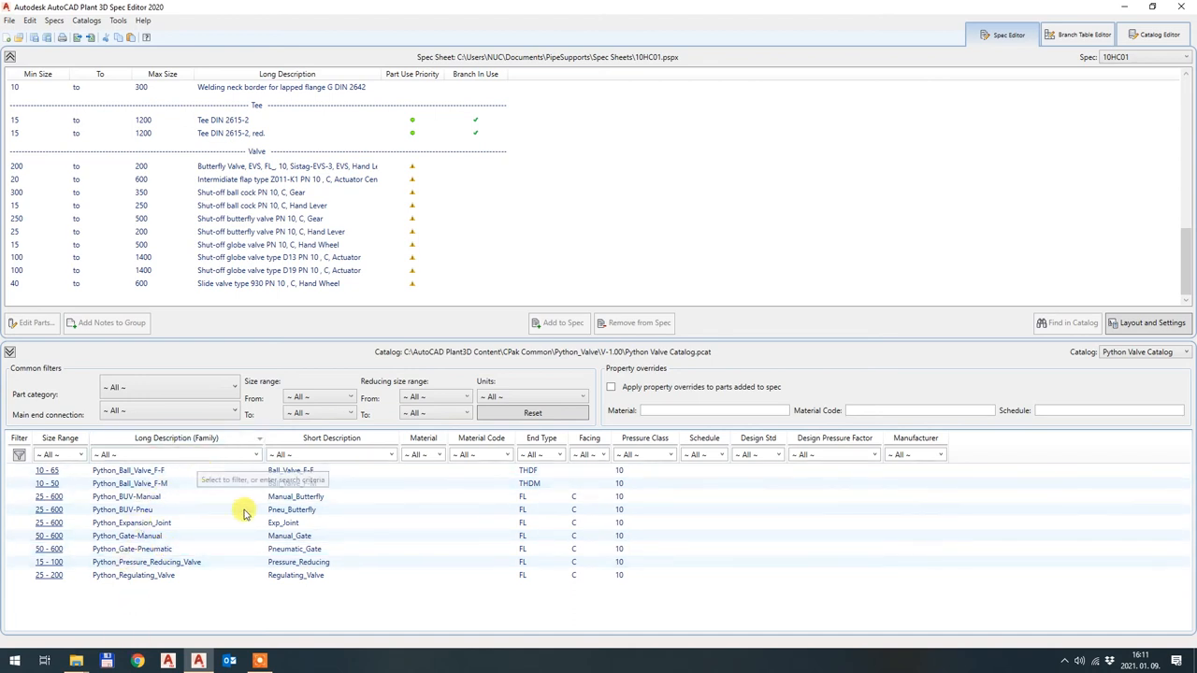
click(127, 498)
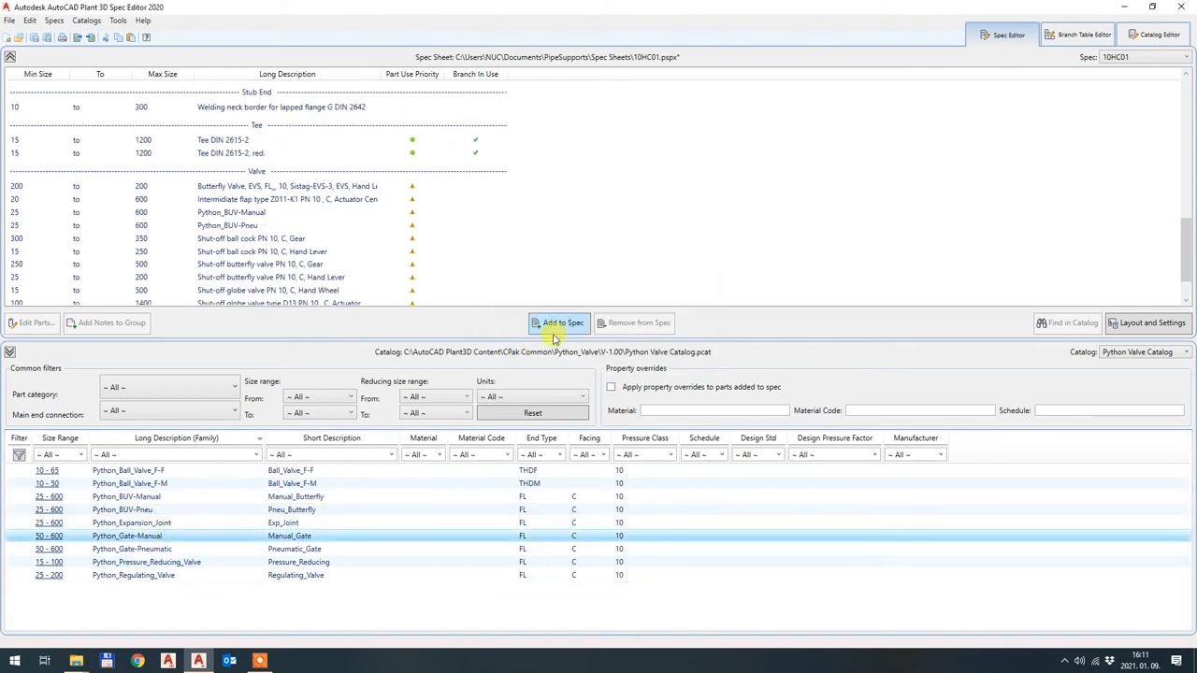
- Add Python_Gate-Manual to spec 10HC01 next to Python_Expansion_Joint, save, and return to the plant model
click(557, 322)
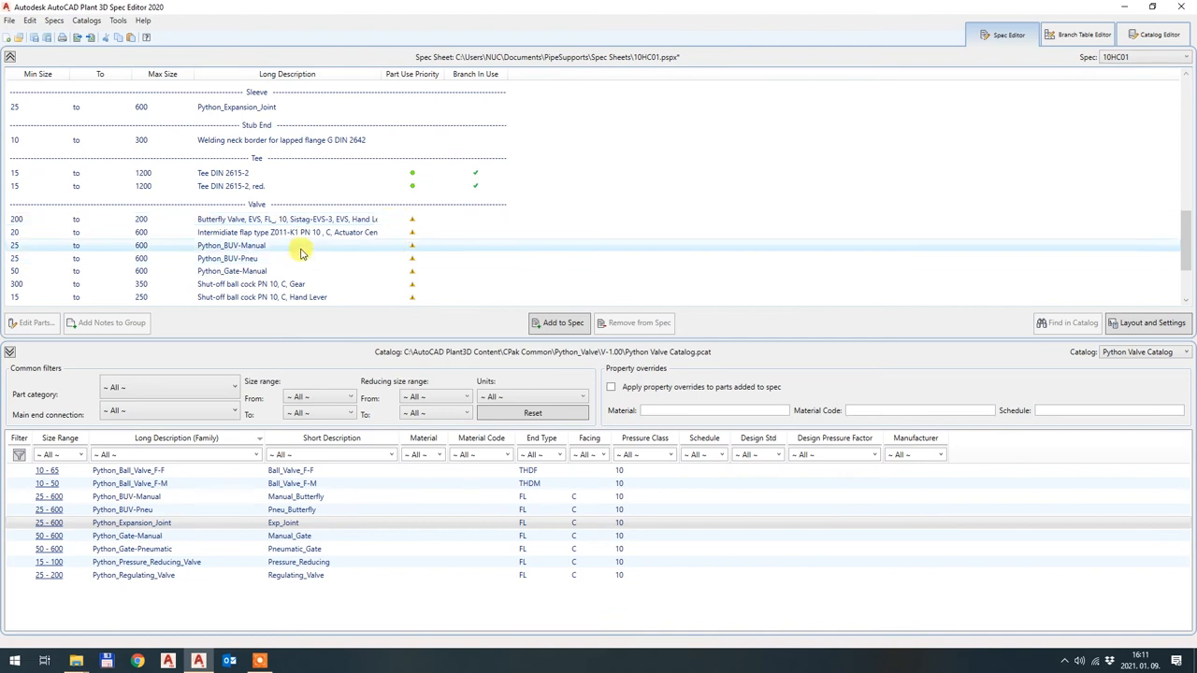
click(232, 271)
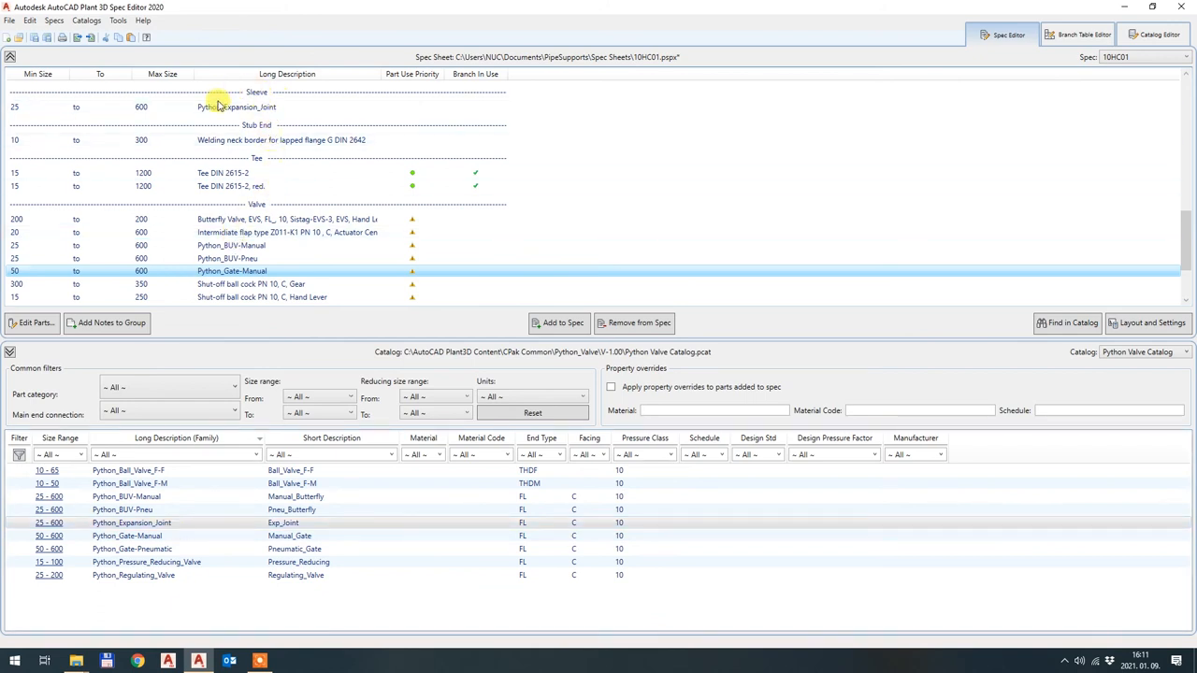
click(262, 107)
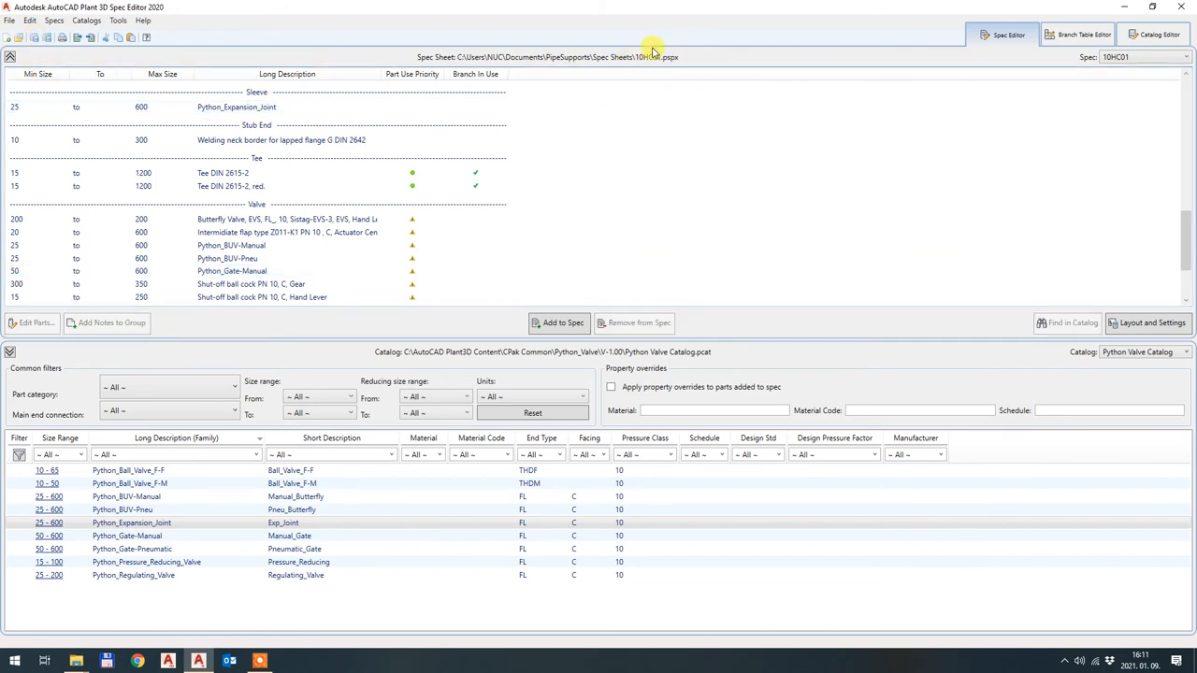
mouse_move(715, 97)
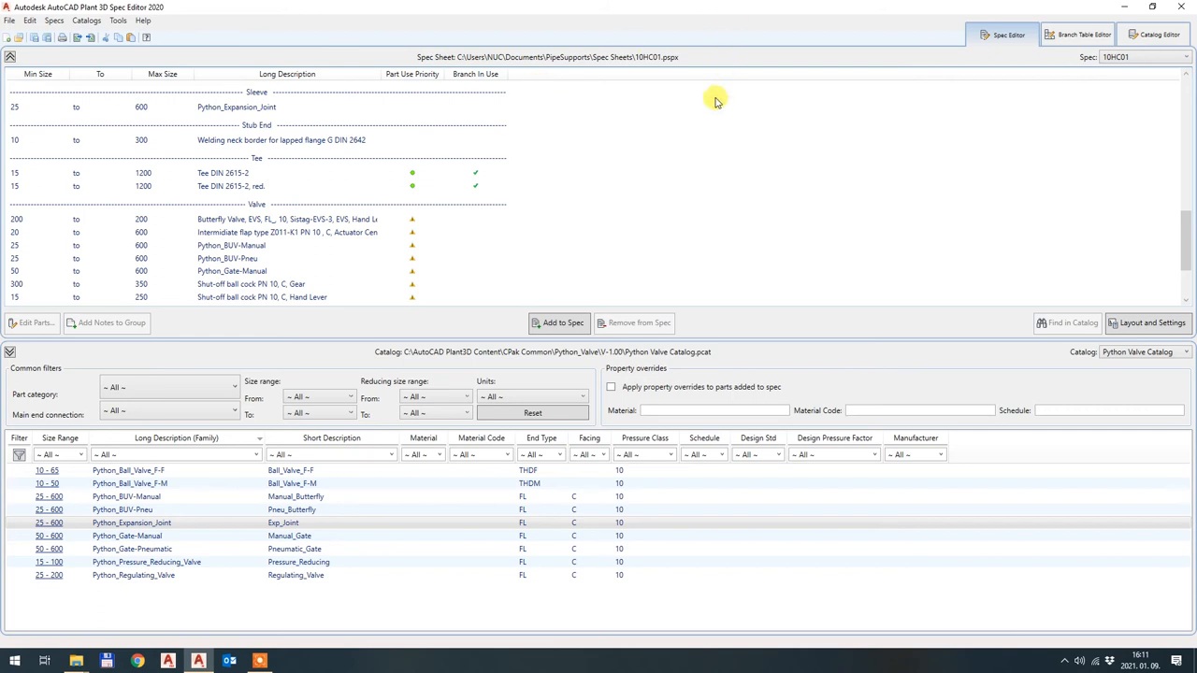
mouse_move(632, 128)
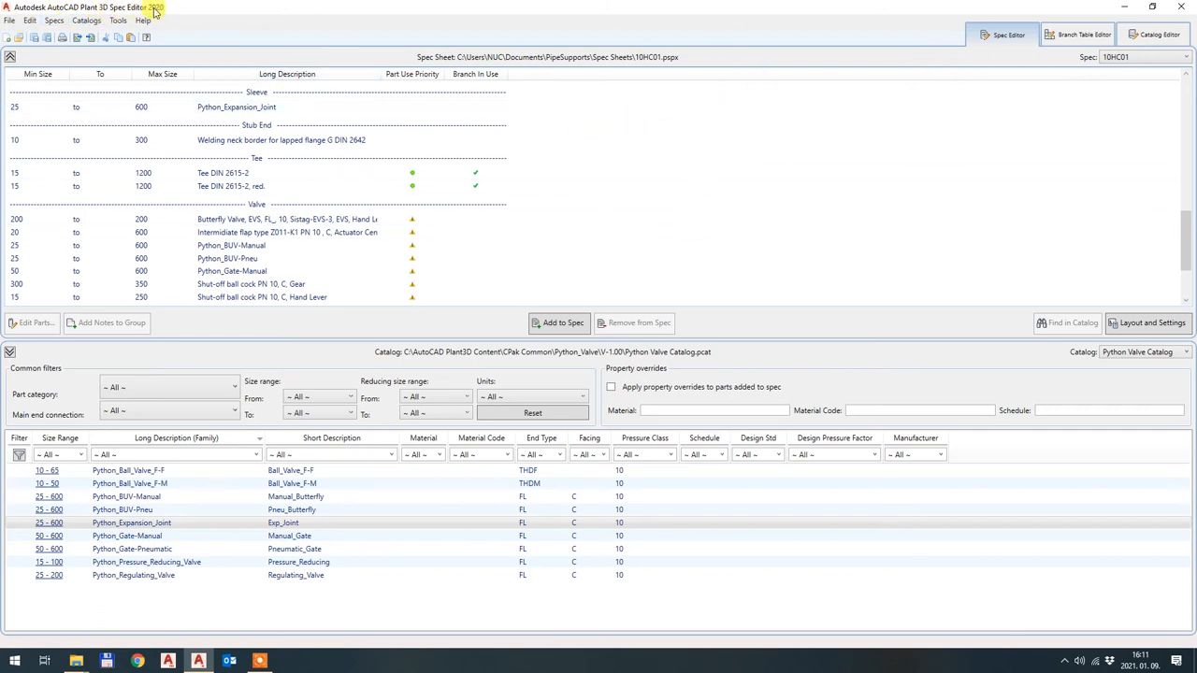
click(280, 139)
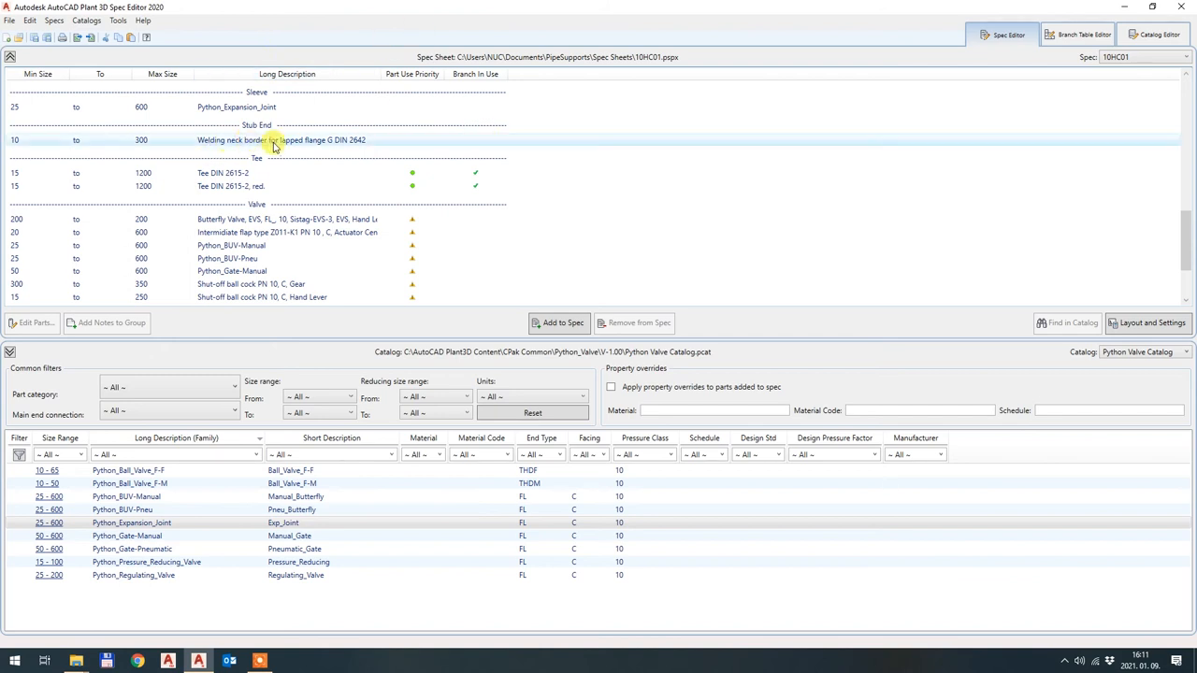
mouse_move(316, 153)
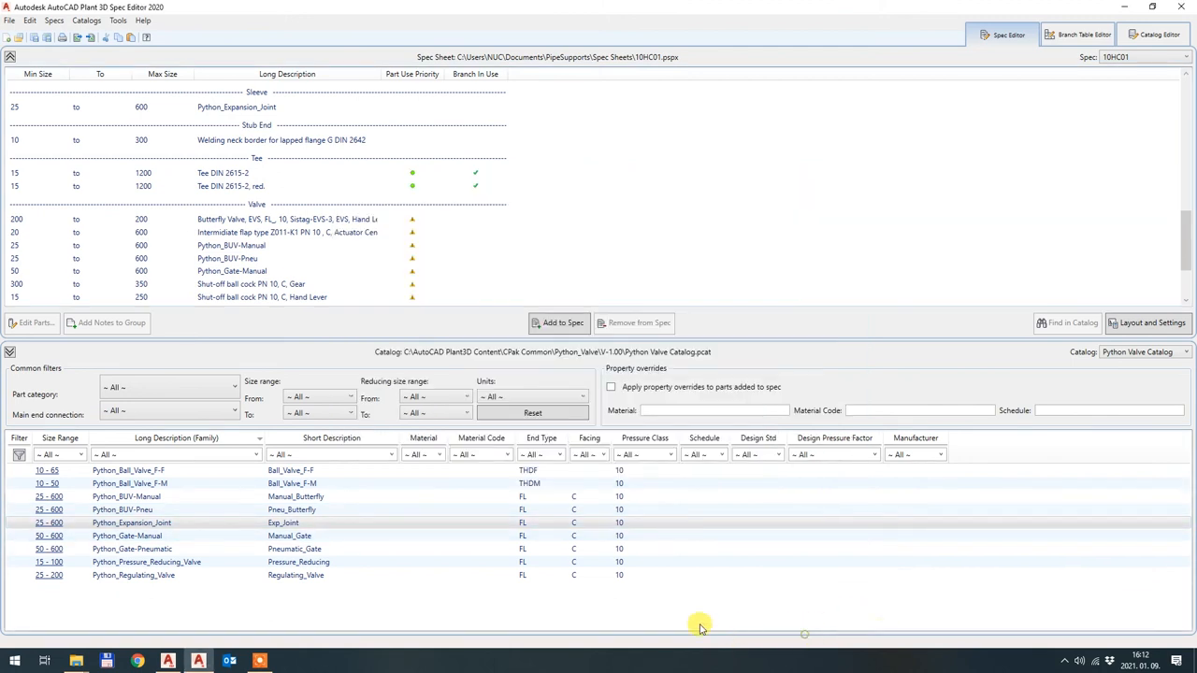
mouse_move(856, 333)
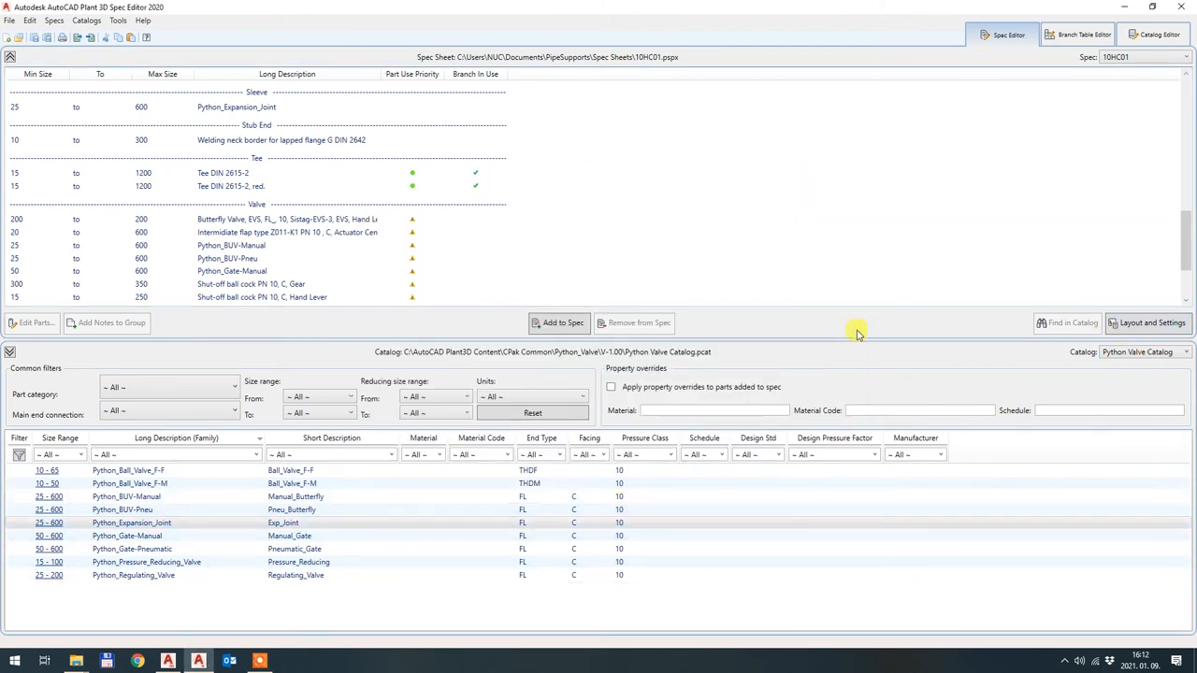
mouse_move(365, 475)
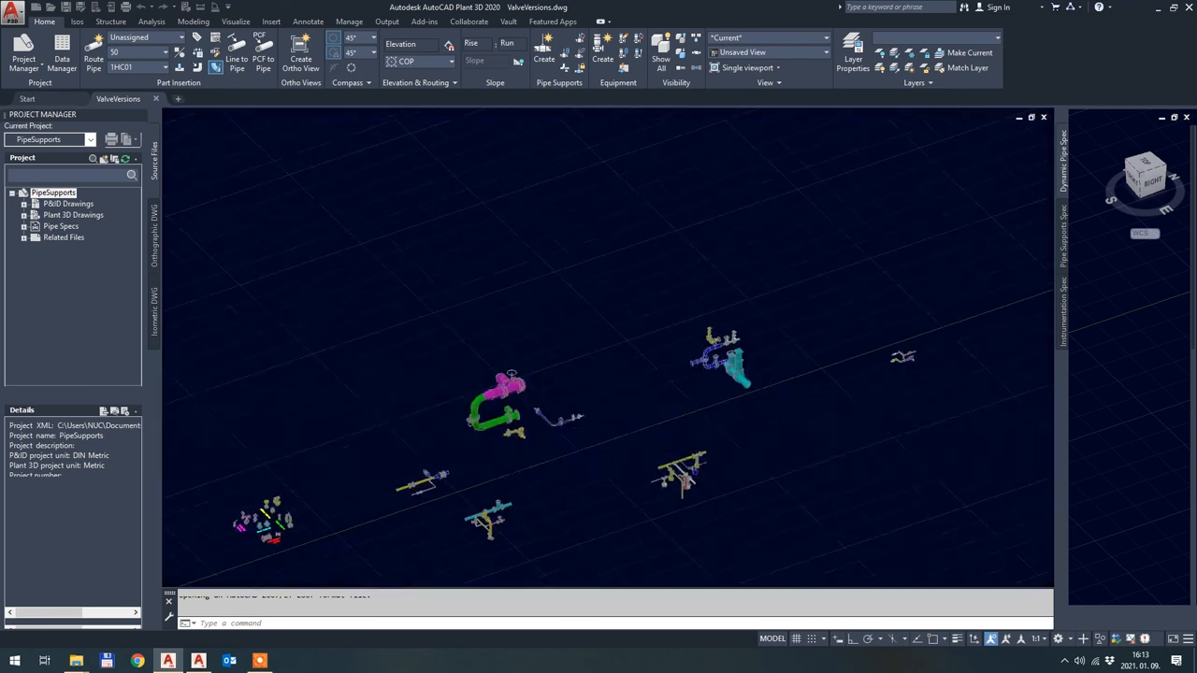
- Show the 10HC01 tool palette's Valve section listing Exp_Joint, Manual_Butterfly, Pneu_Butterfly and Manual_Gate
click(166, 67)
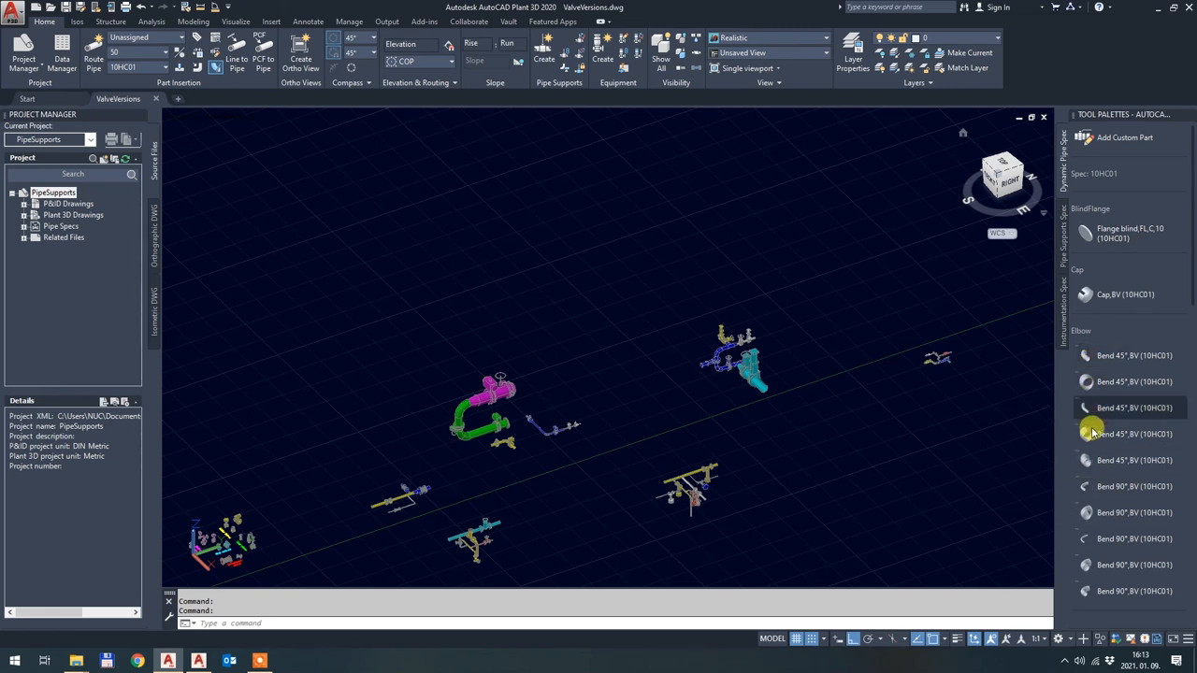
scroll(down, 3)
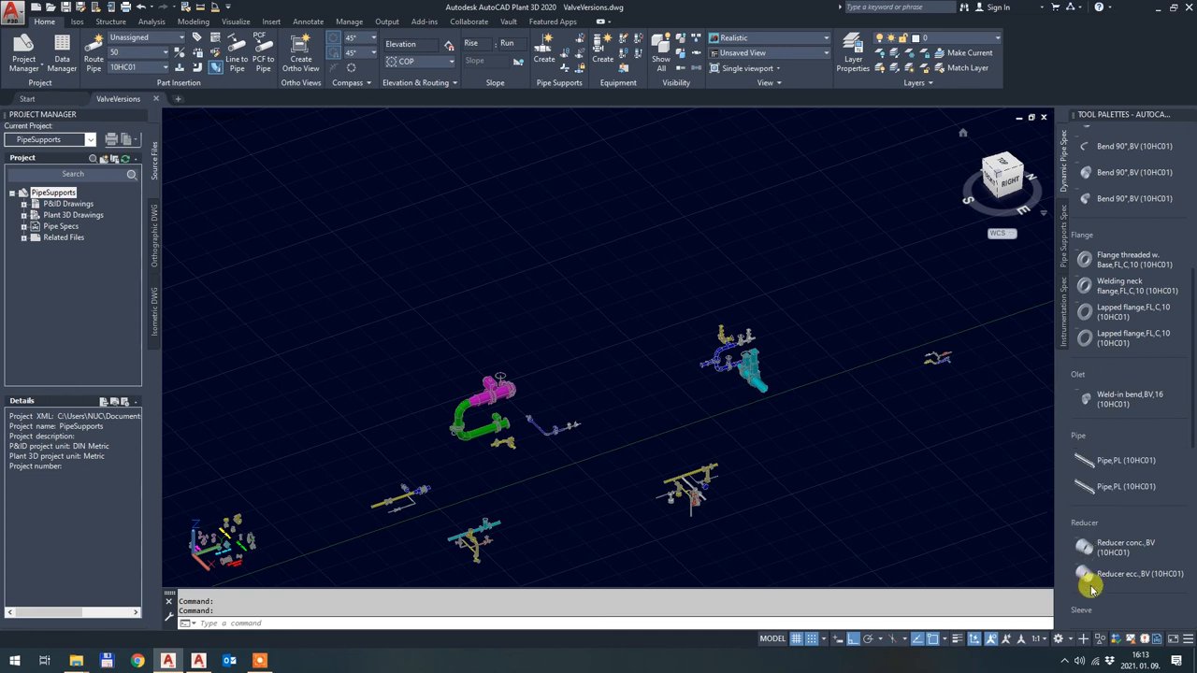
scroll(down, 3)
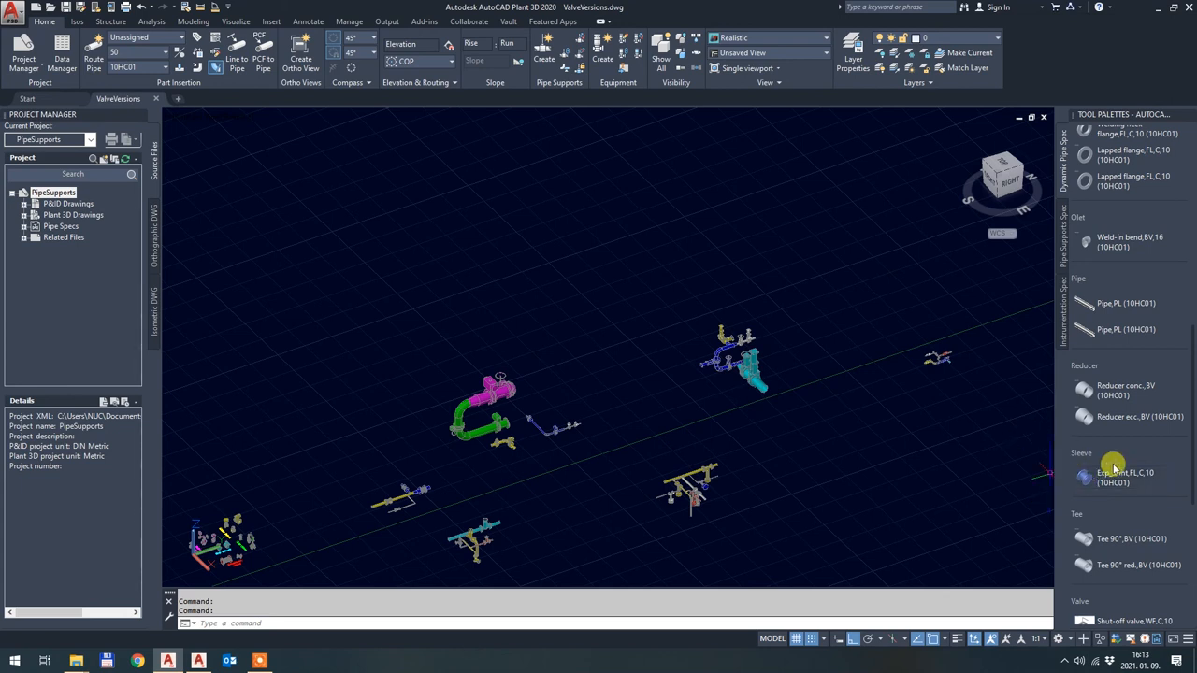
scroll(down, 3)
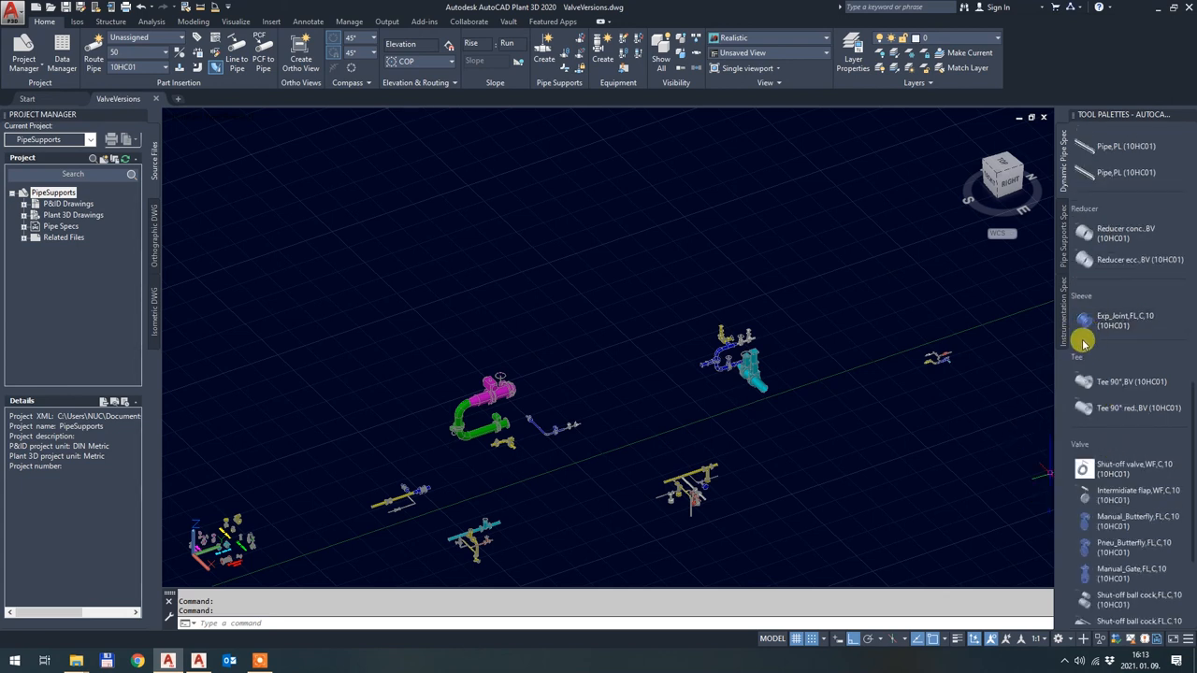
scroll(down, 3)
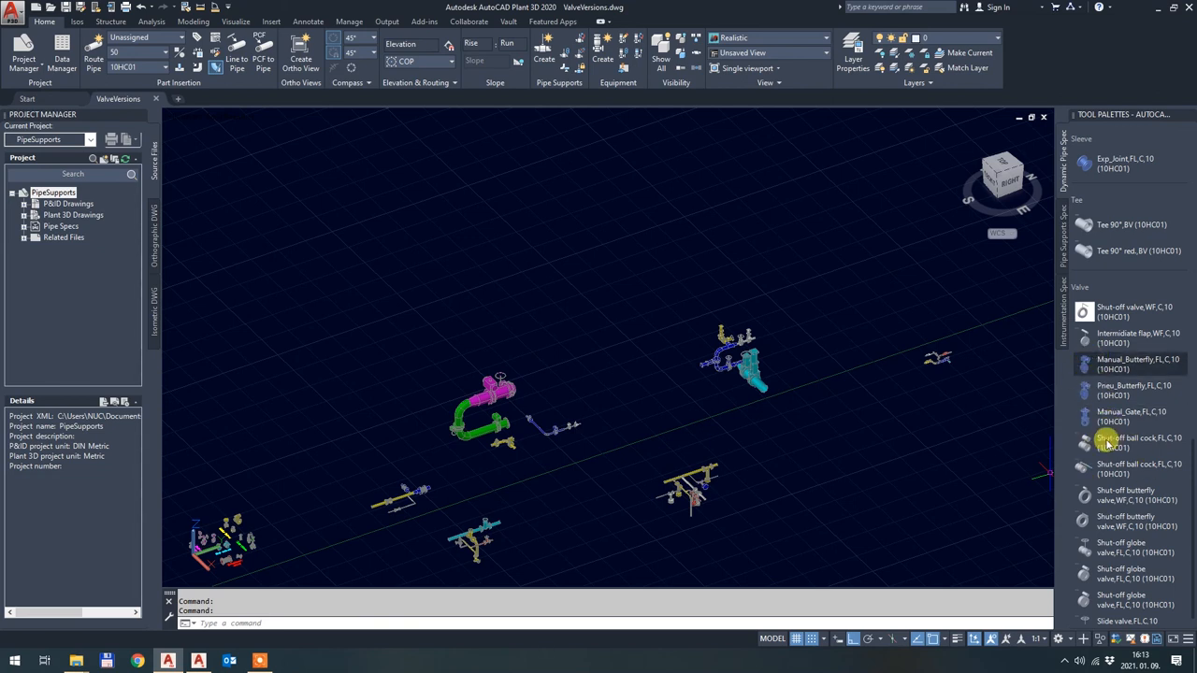
mouse_move(1089, 377)
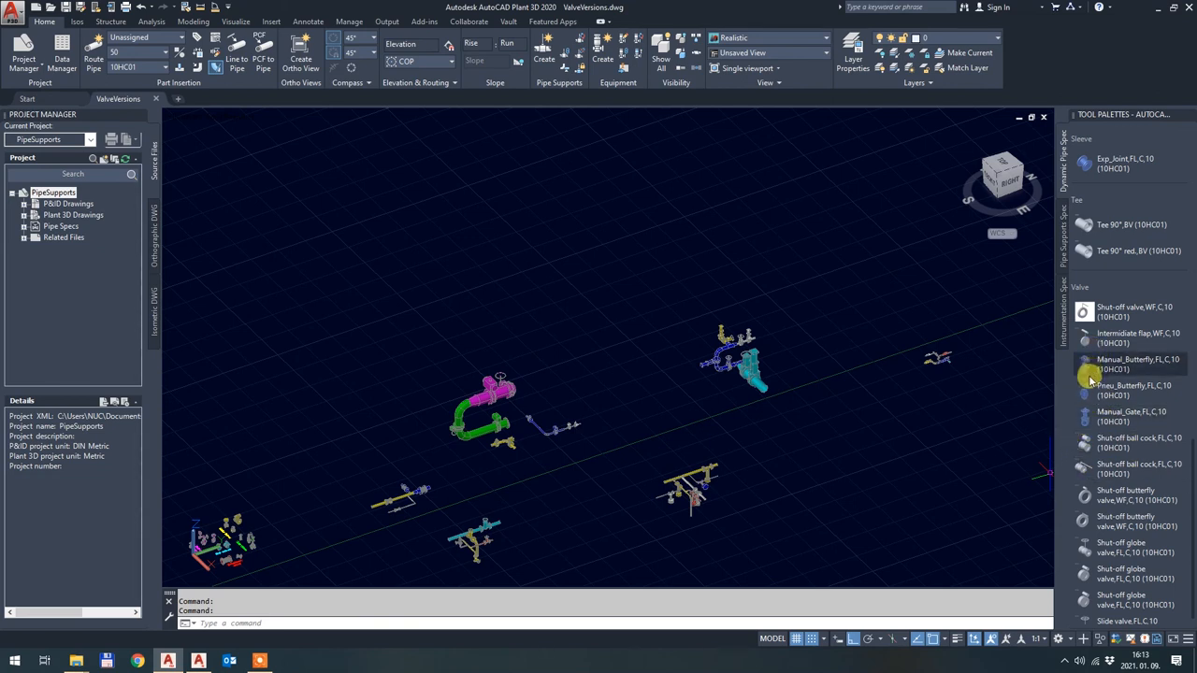
mouse_move(1150, 402)
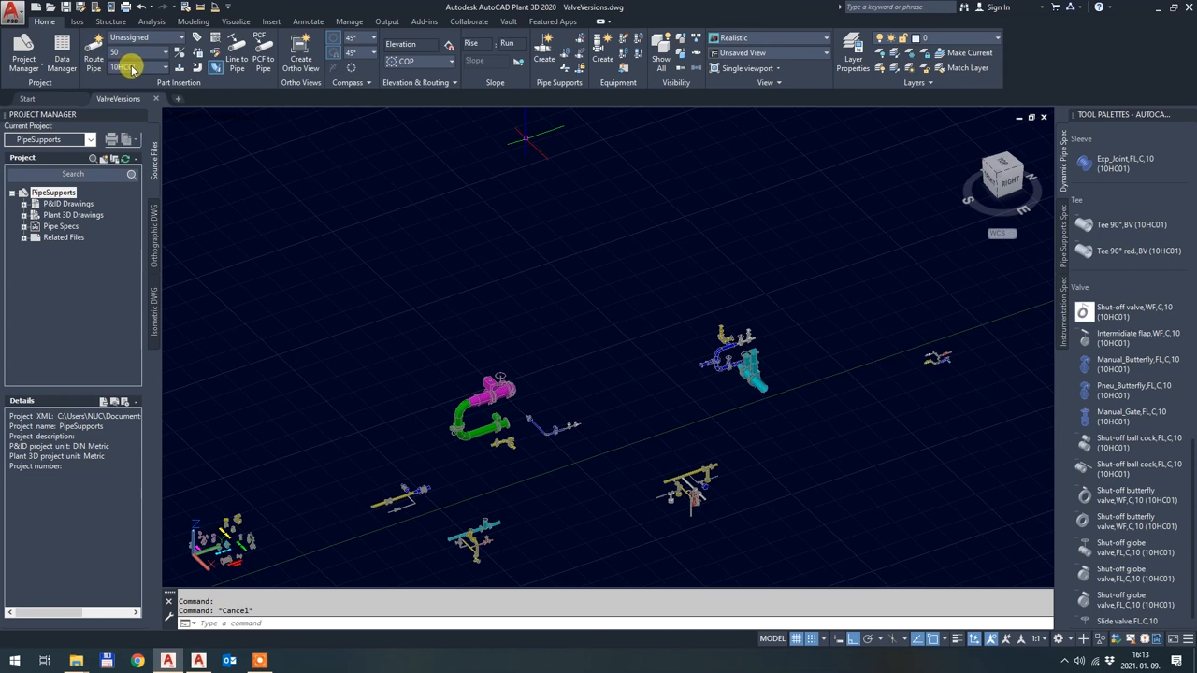
mouse_move(129, 52)
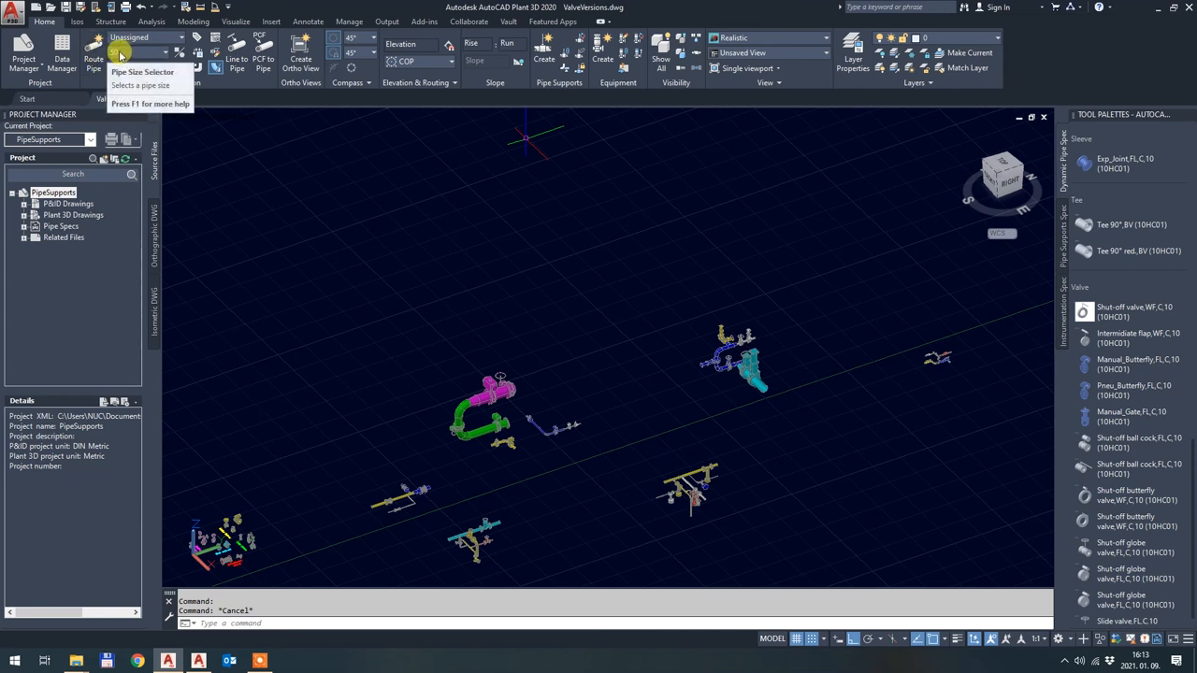
- Route an L-shaped and a U-shaped 10HC01 pipe run and end the routing
click(93, 53)
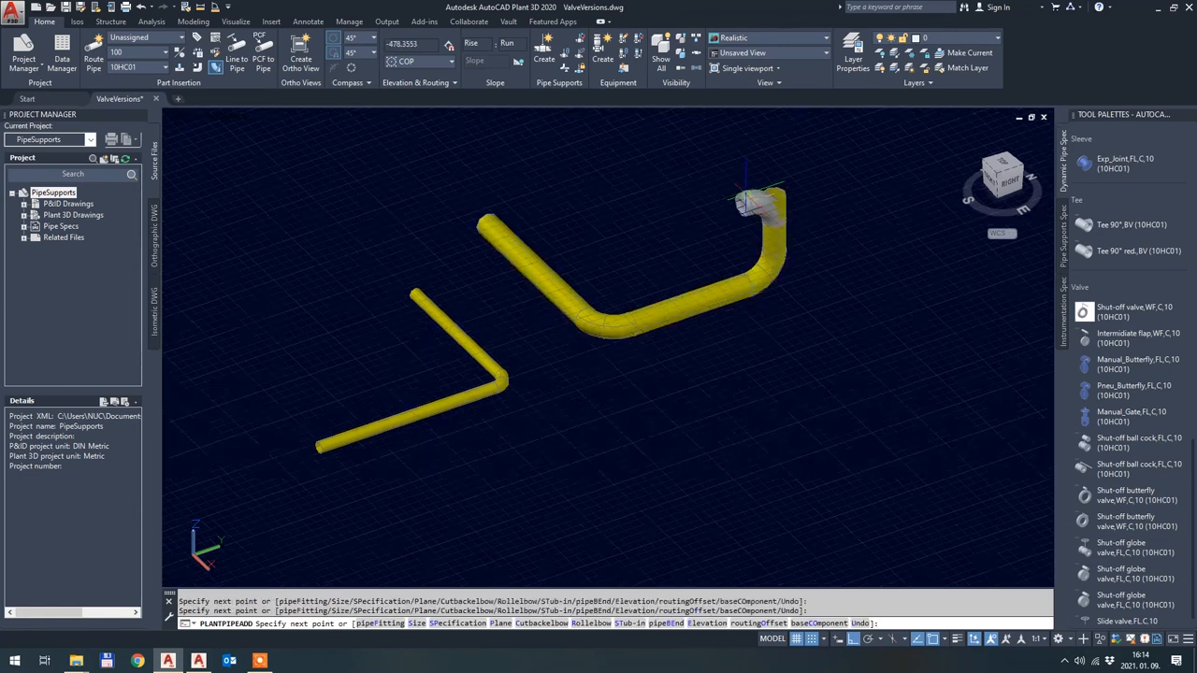
key(Escape)
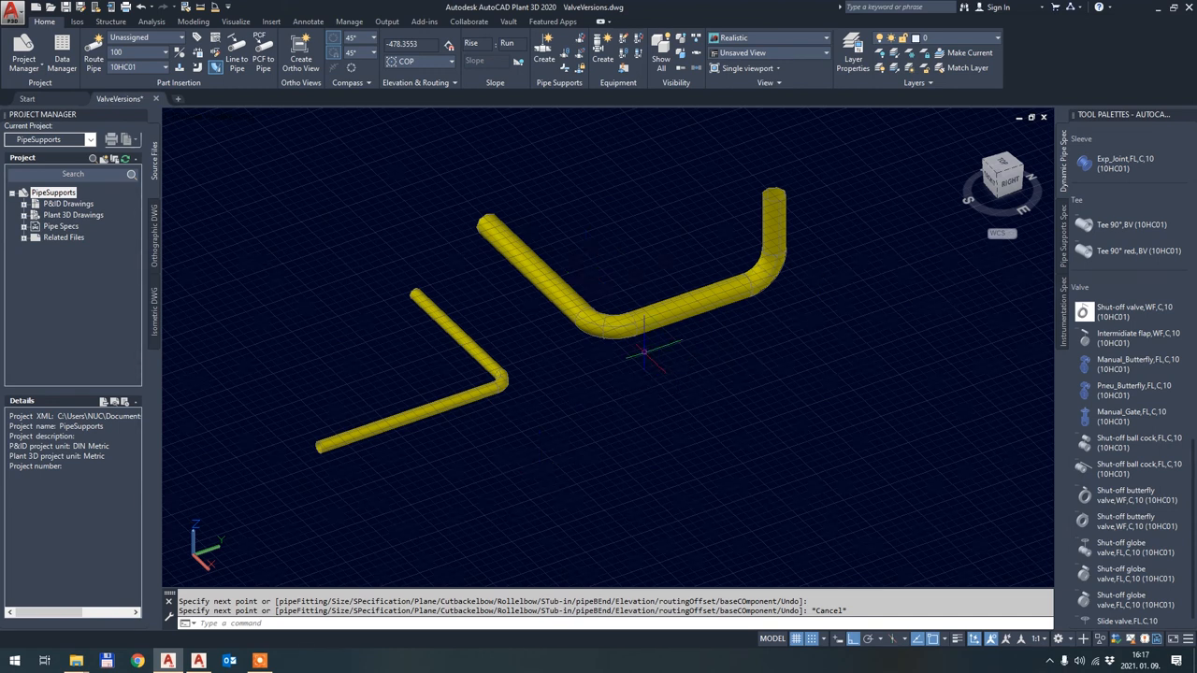
mouse_move(634, 327)
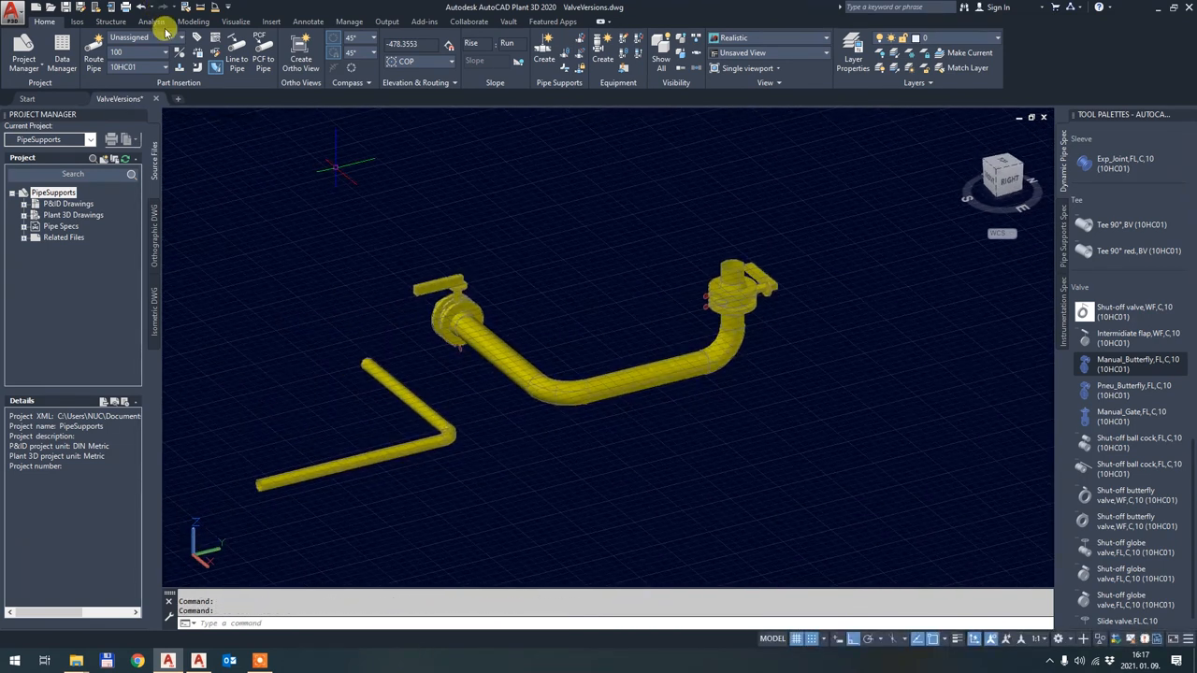
- Change the pipe size for the next straight cyan run above the yellow pipes
click(164, 53)
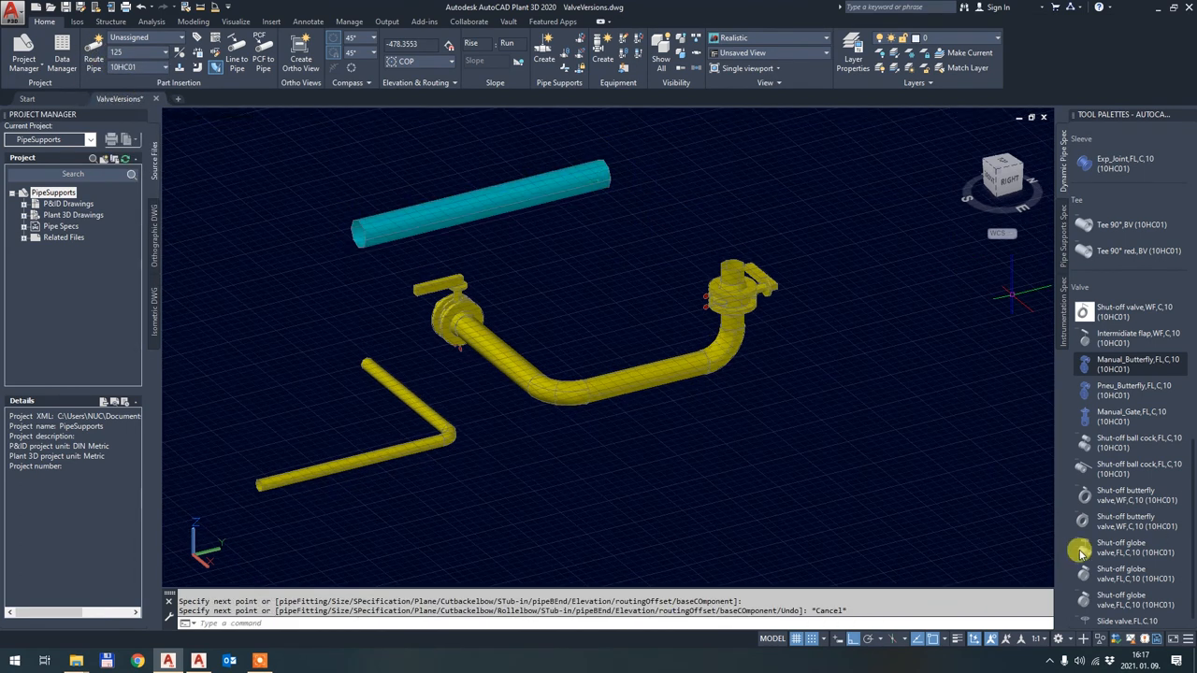
mouse_move(1083, 396)
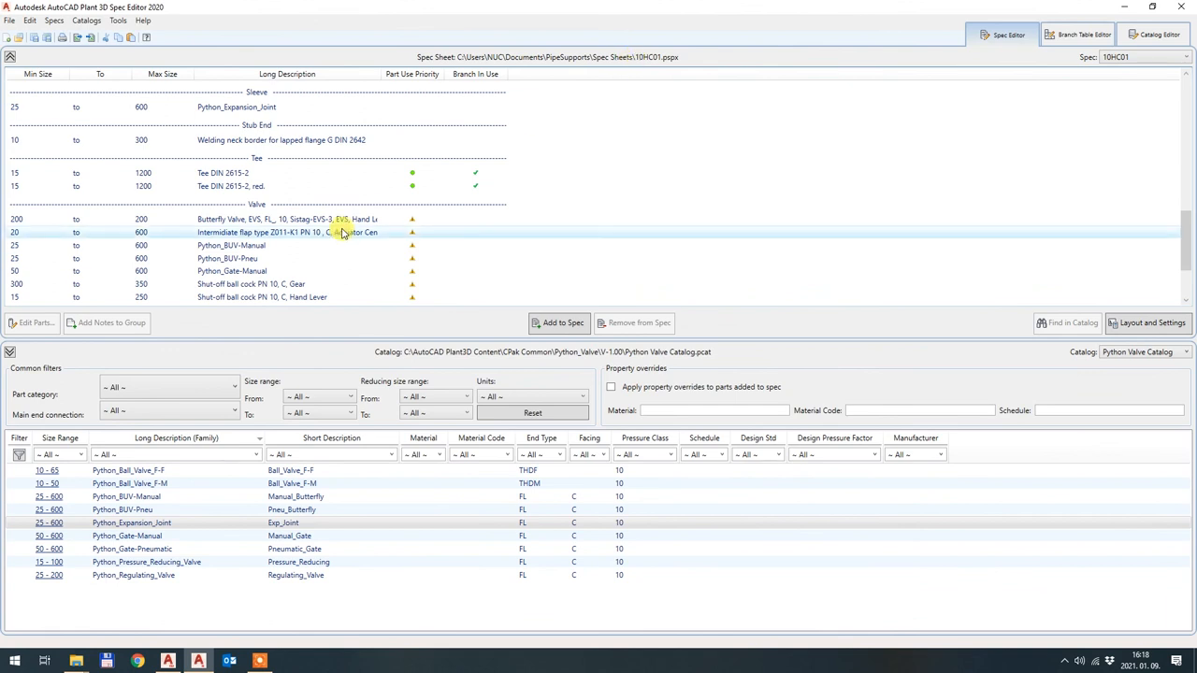
mouse_move(335, 596)
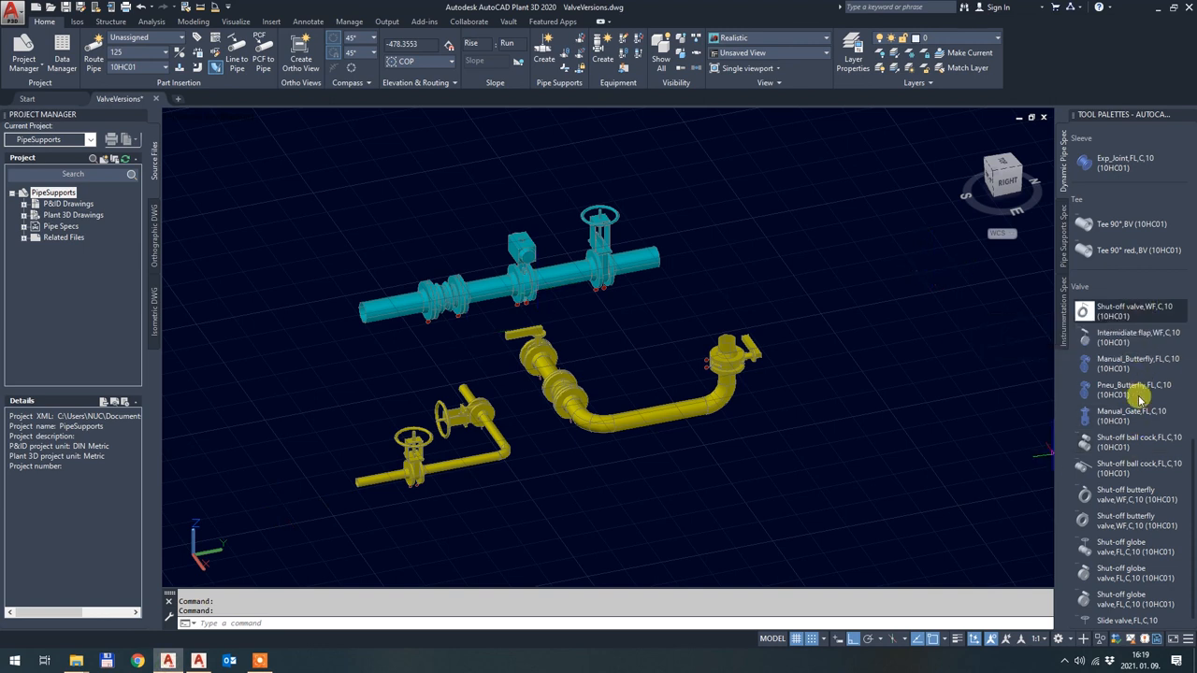
click(151, 68)
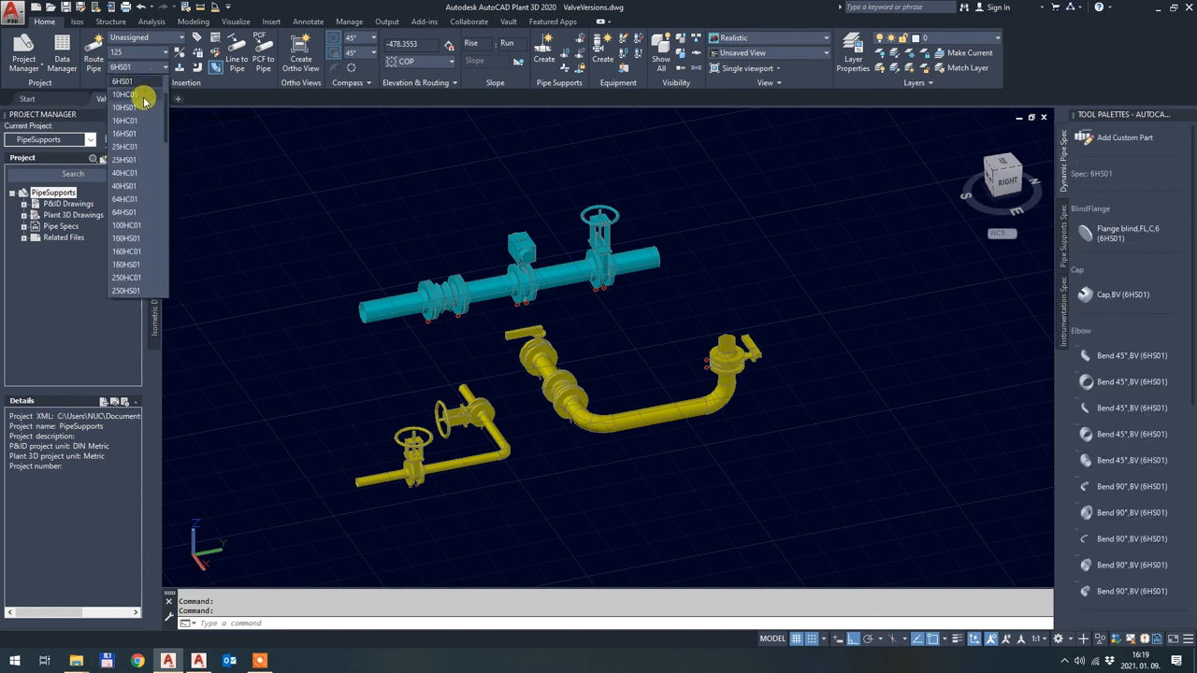
click(127, 94)
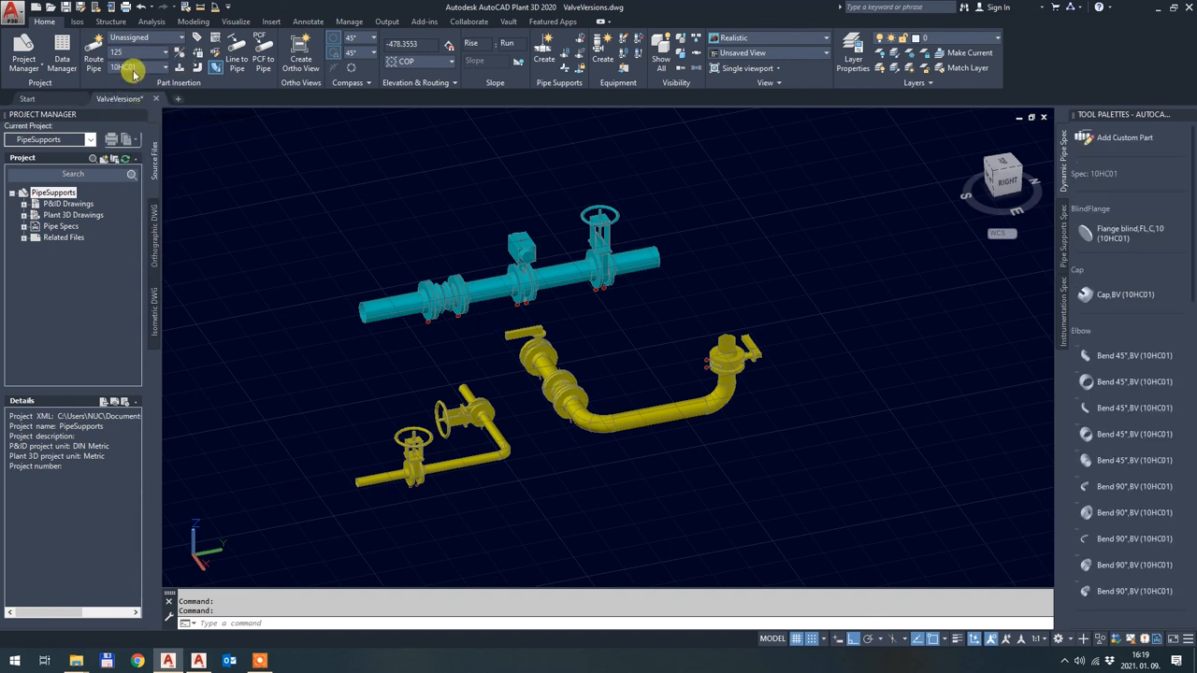